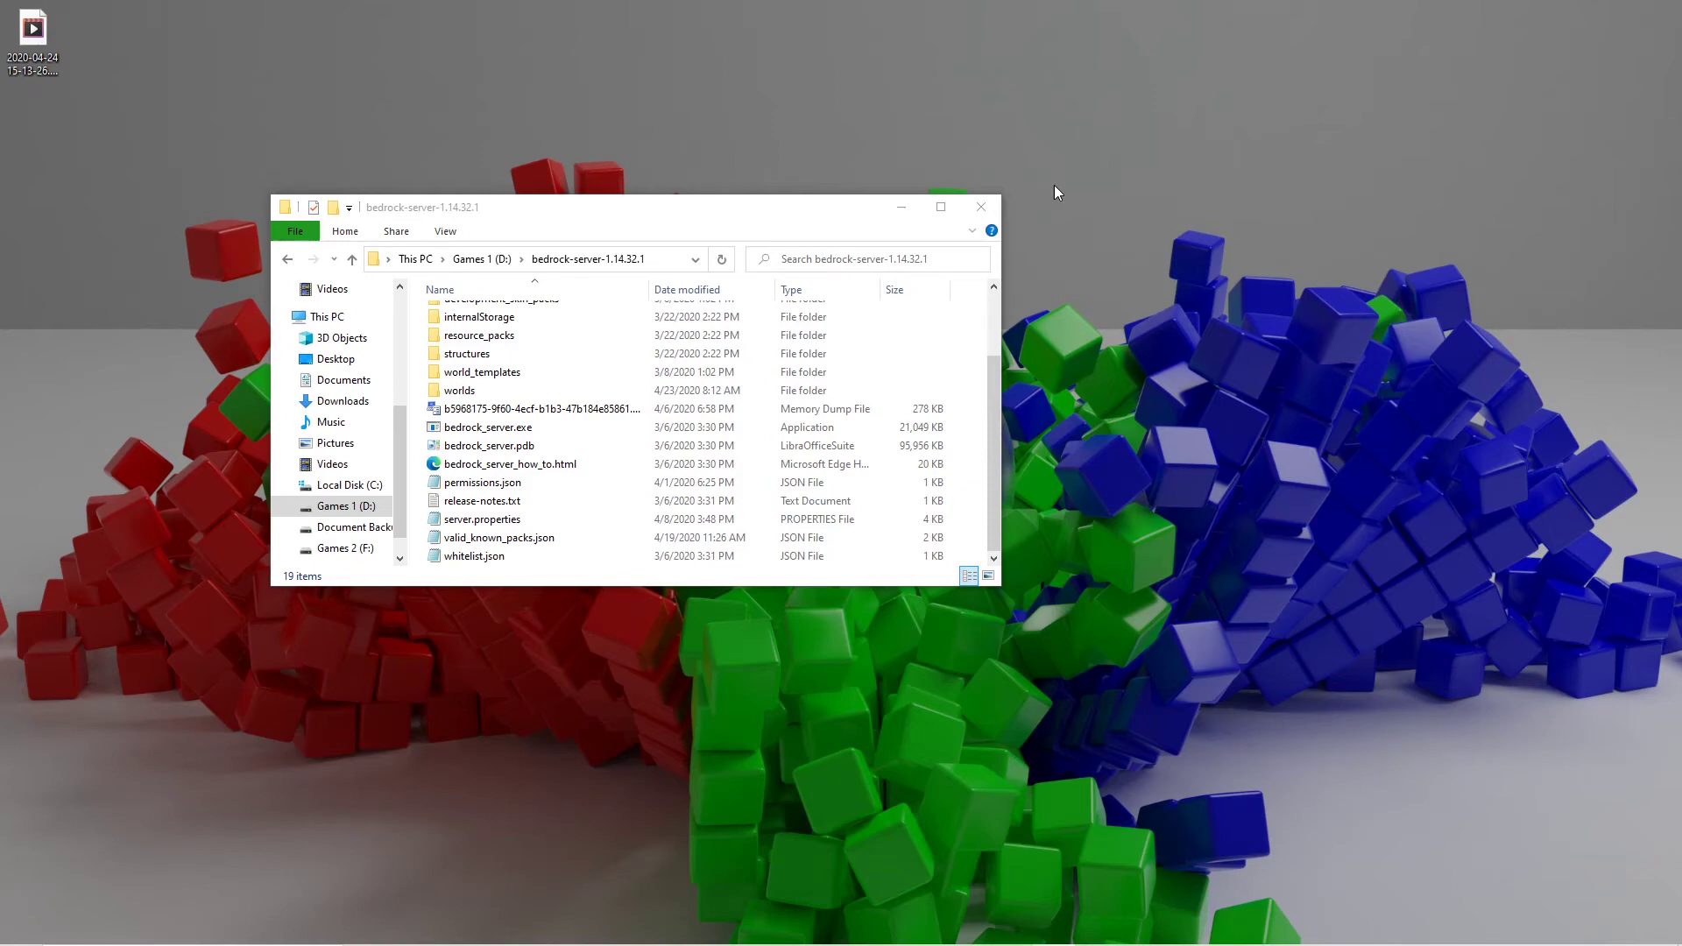
{"action": "mouse_move", "coordinate": [770, 235]}
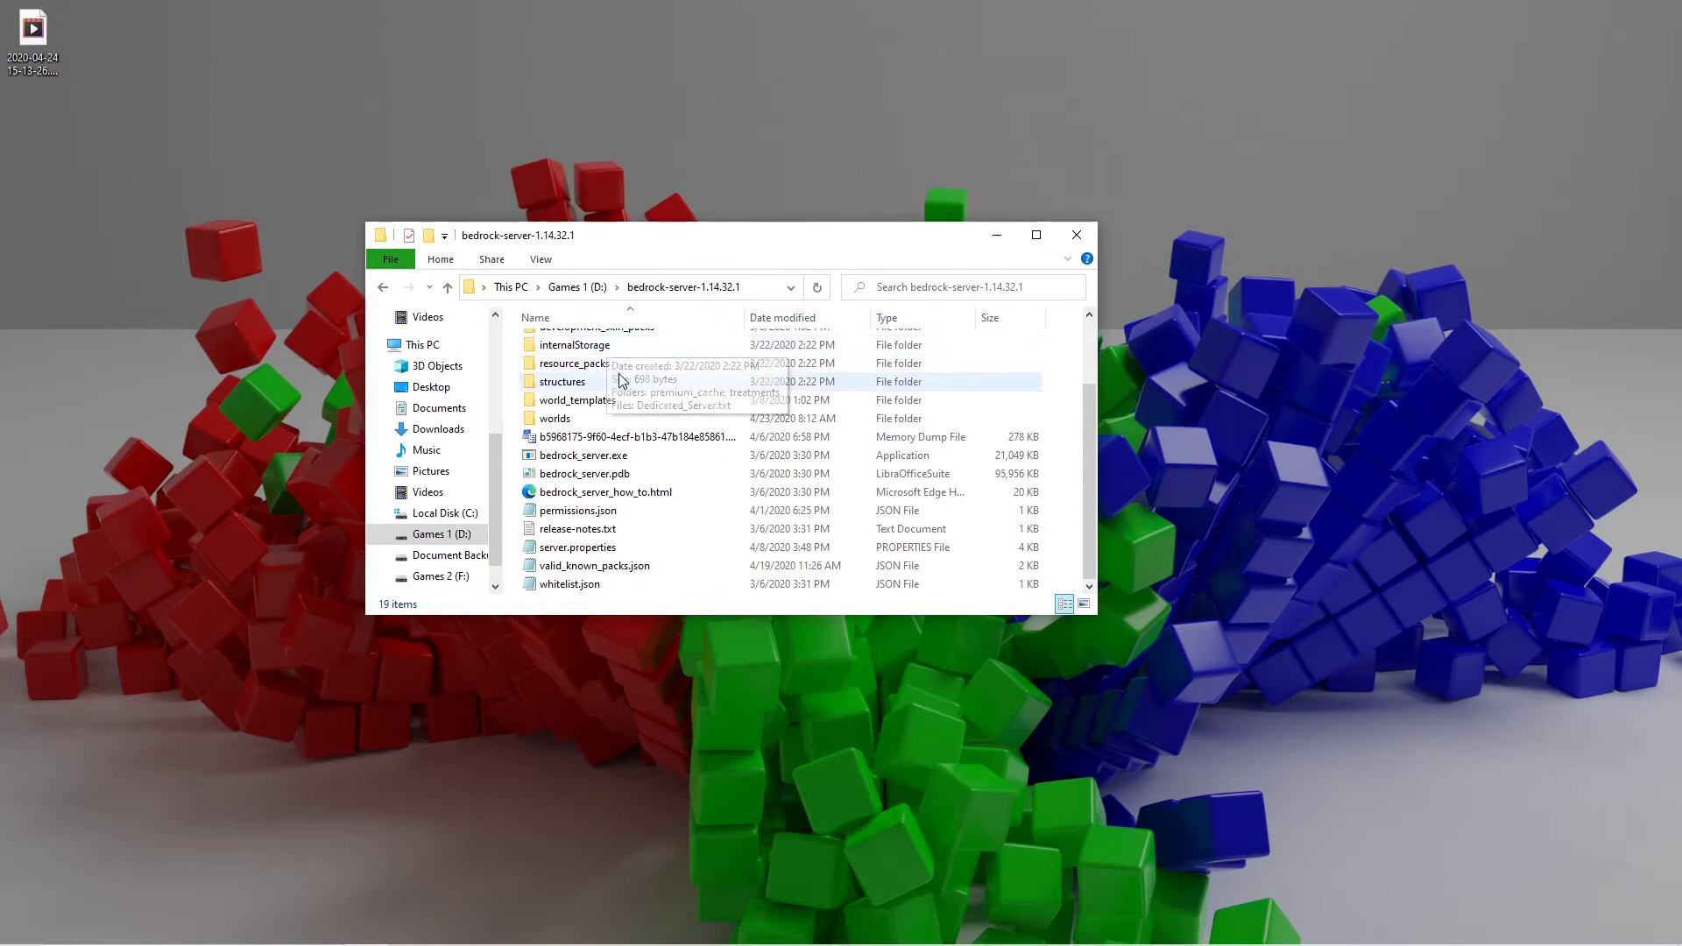
{"action": "mouse_move", "coordinate": [643, 393]}
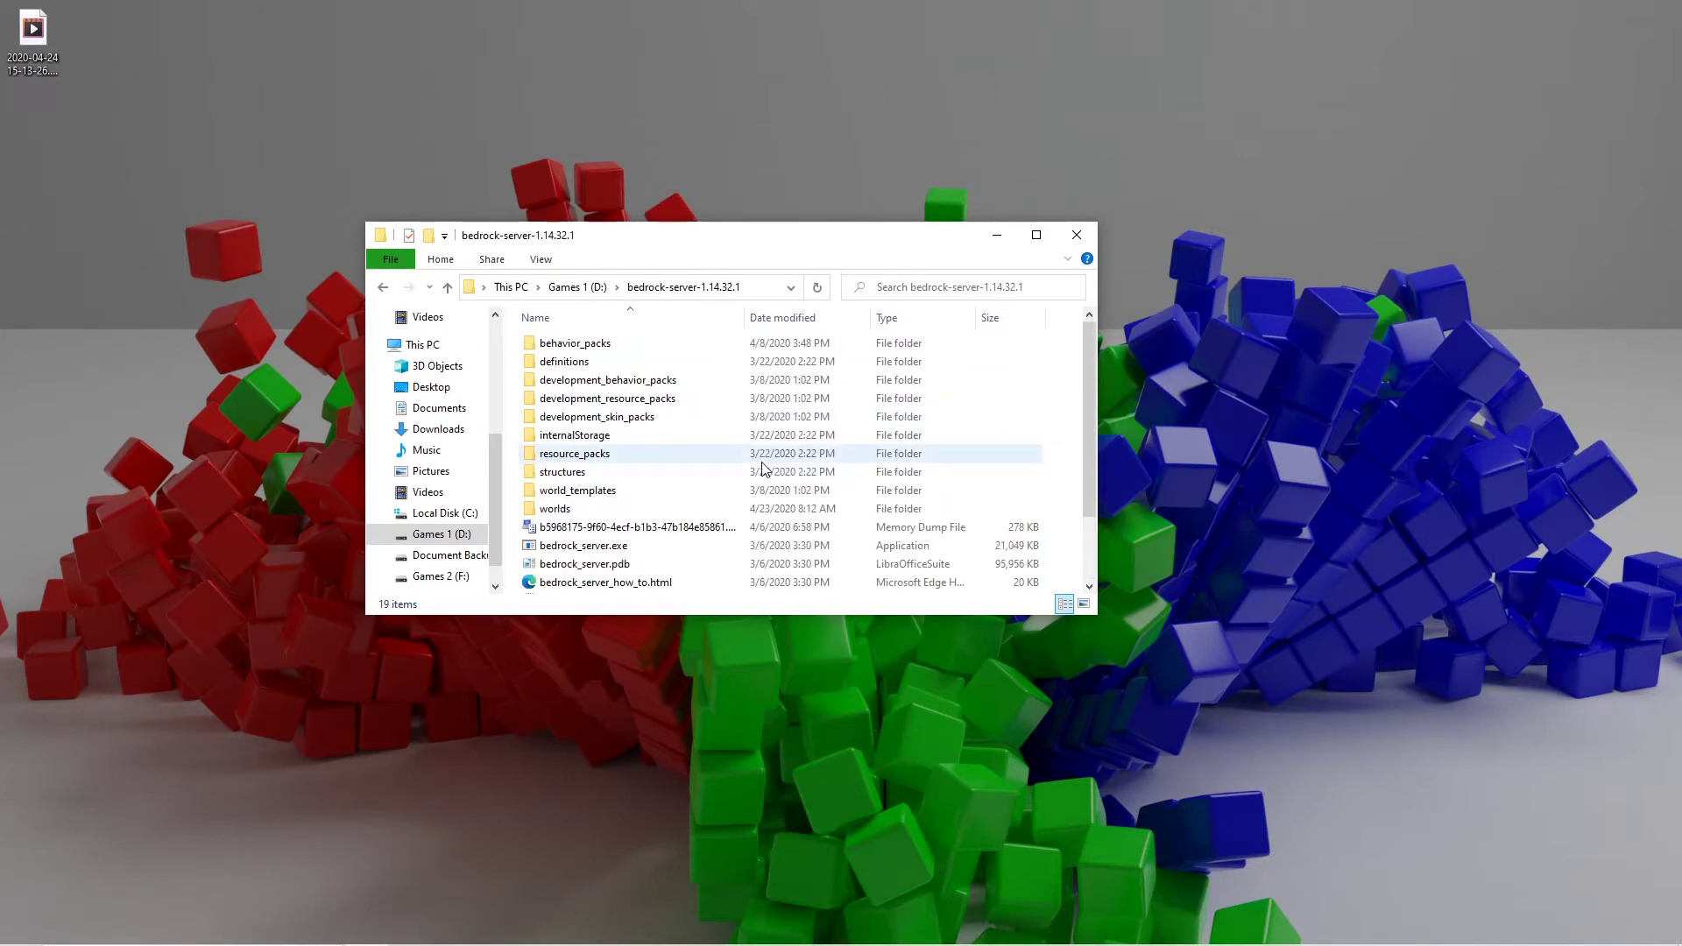
{"action": "mouse_move", "coordinate": [770, 454]}
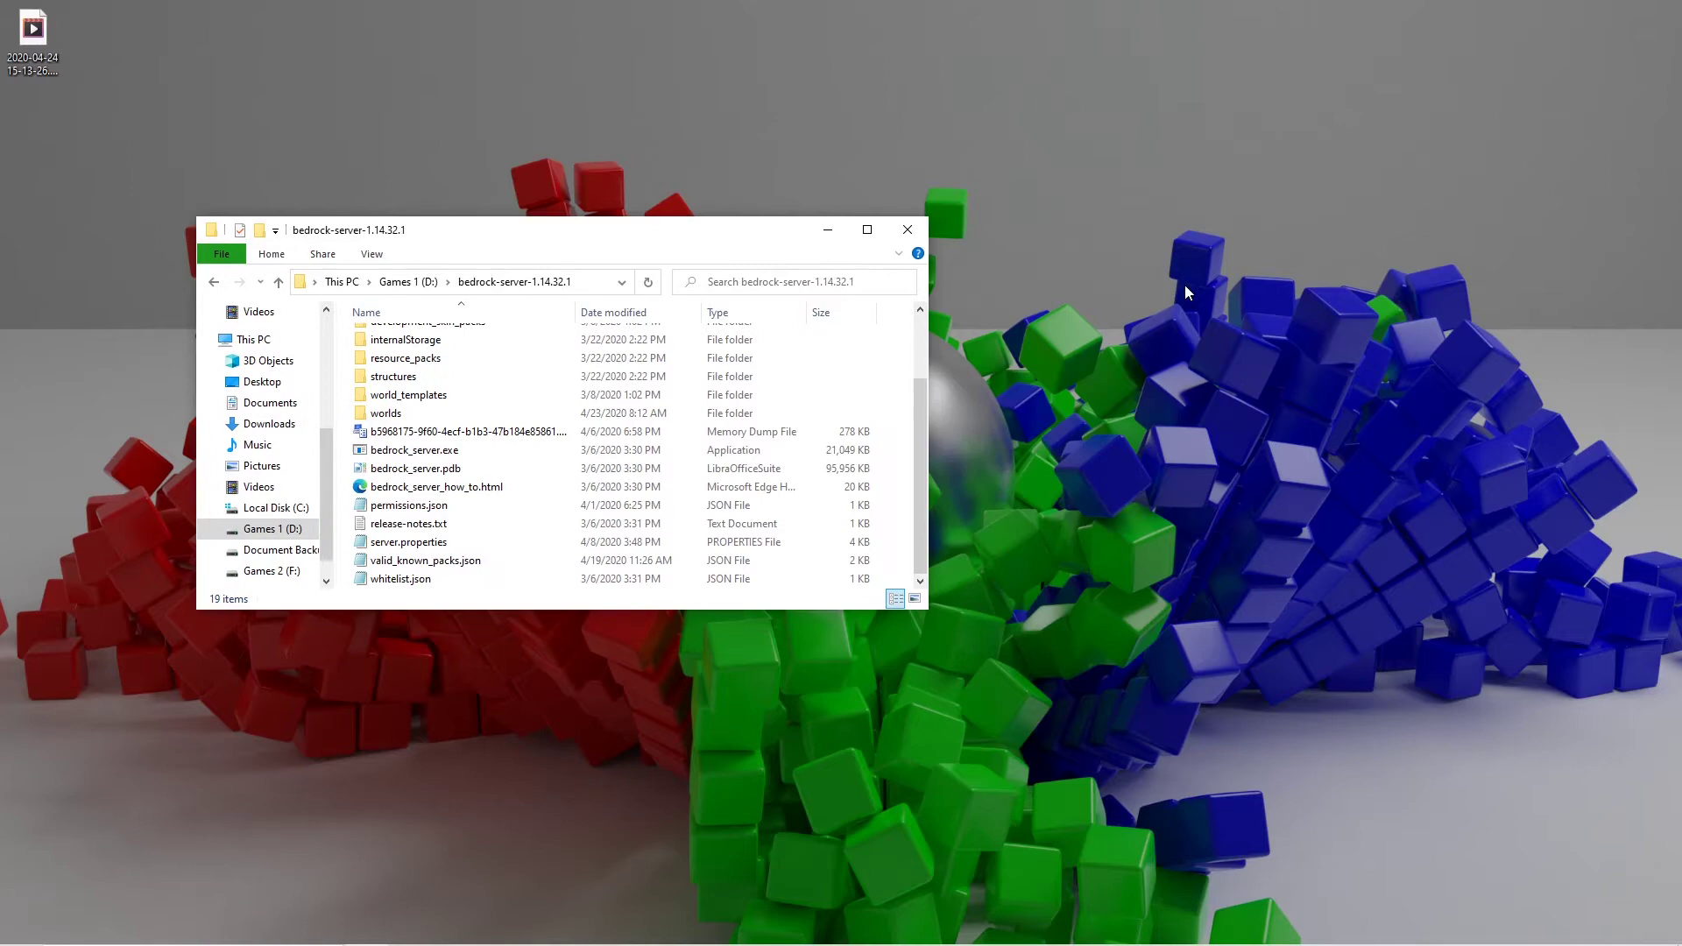
{"action": "mouse_move", "coordinate": [723, 245]}
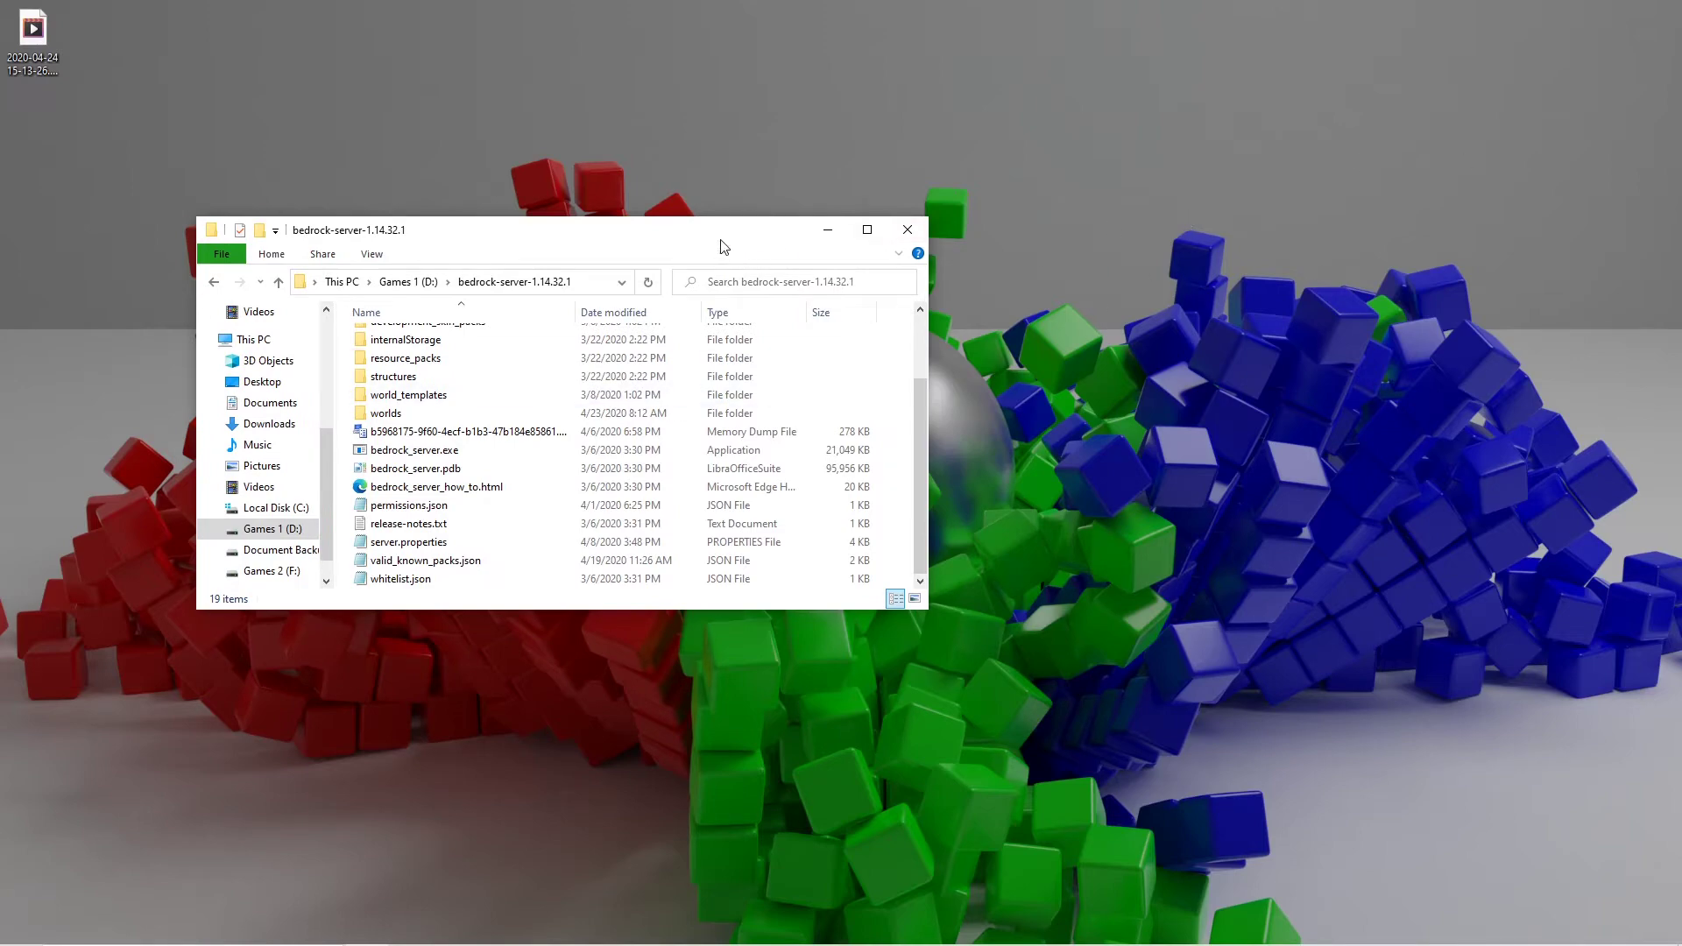
Step: Move the server window aside and create a 'Server Backup' folder on the desktop
{"action": "left_click_drag", "start_coordinate": [718, 229], "coordinate": [564, 172]}
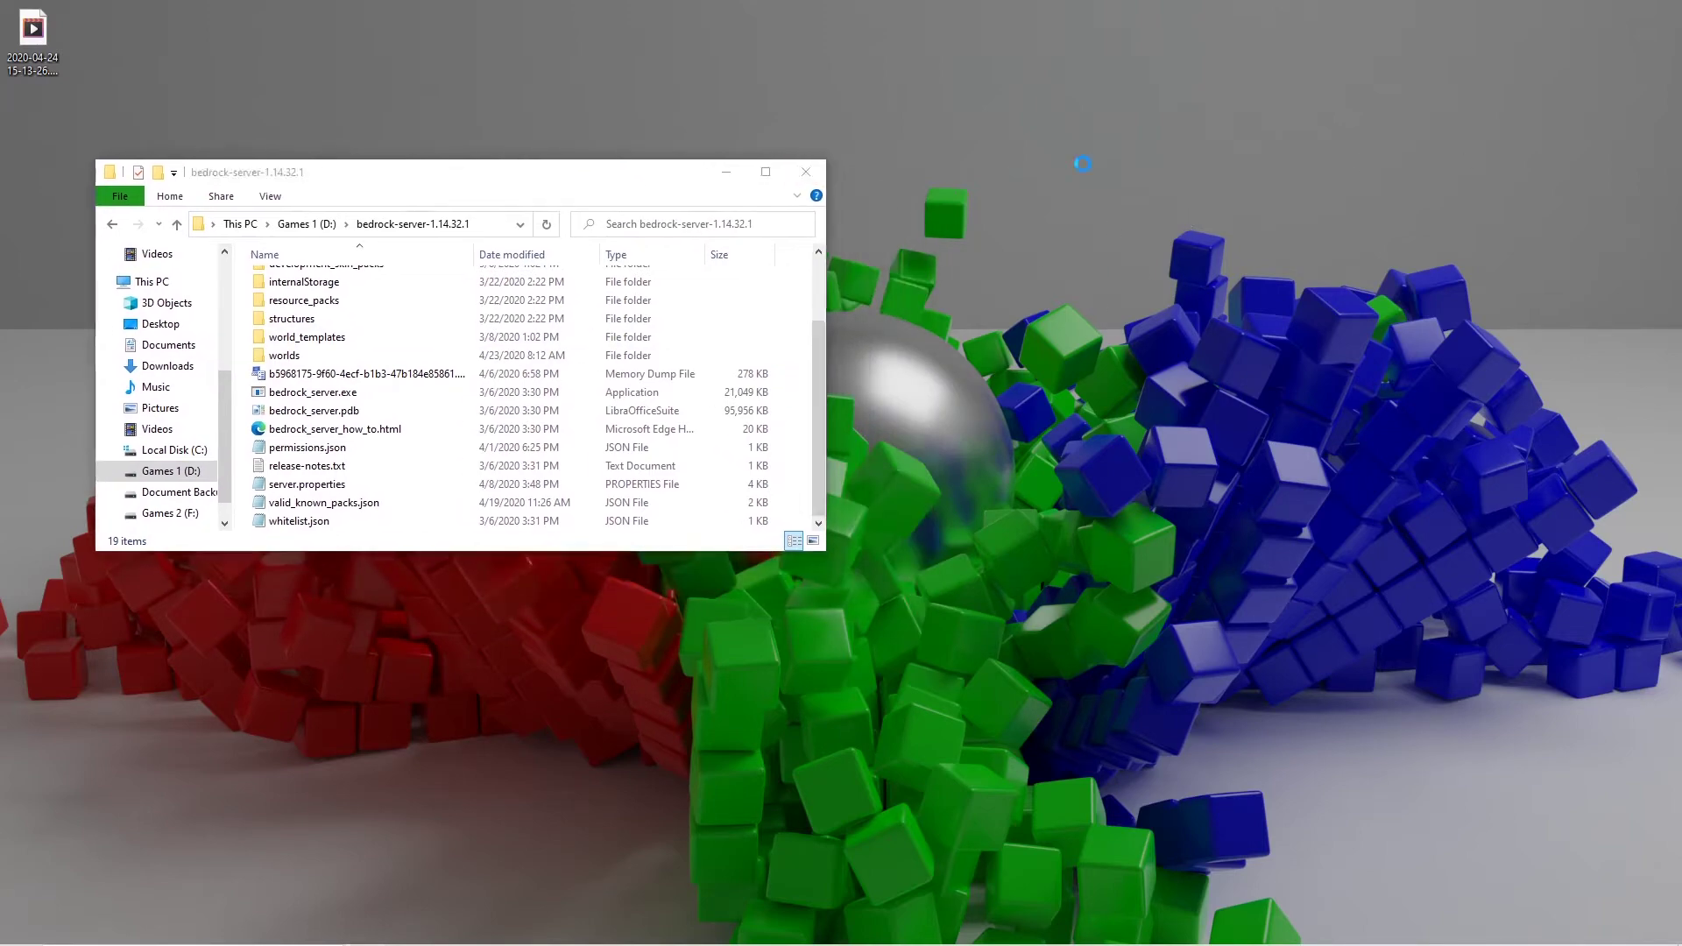
{"action": "right_click", "coordinate": [968, 208]}
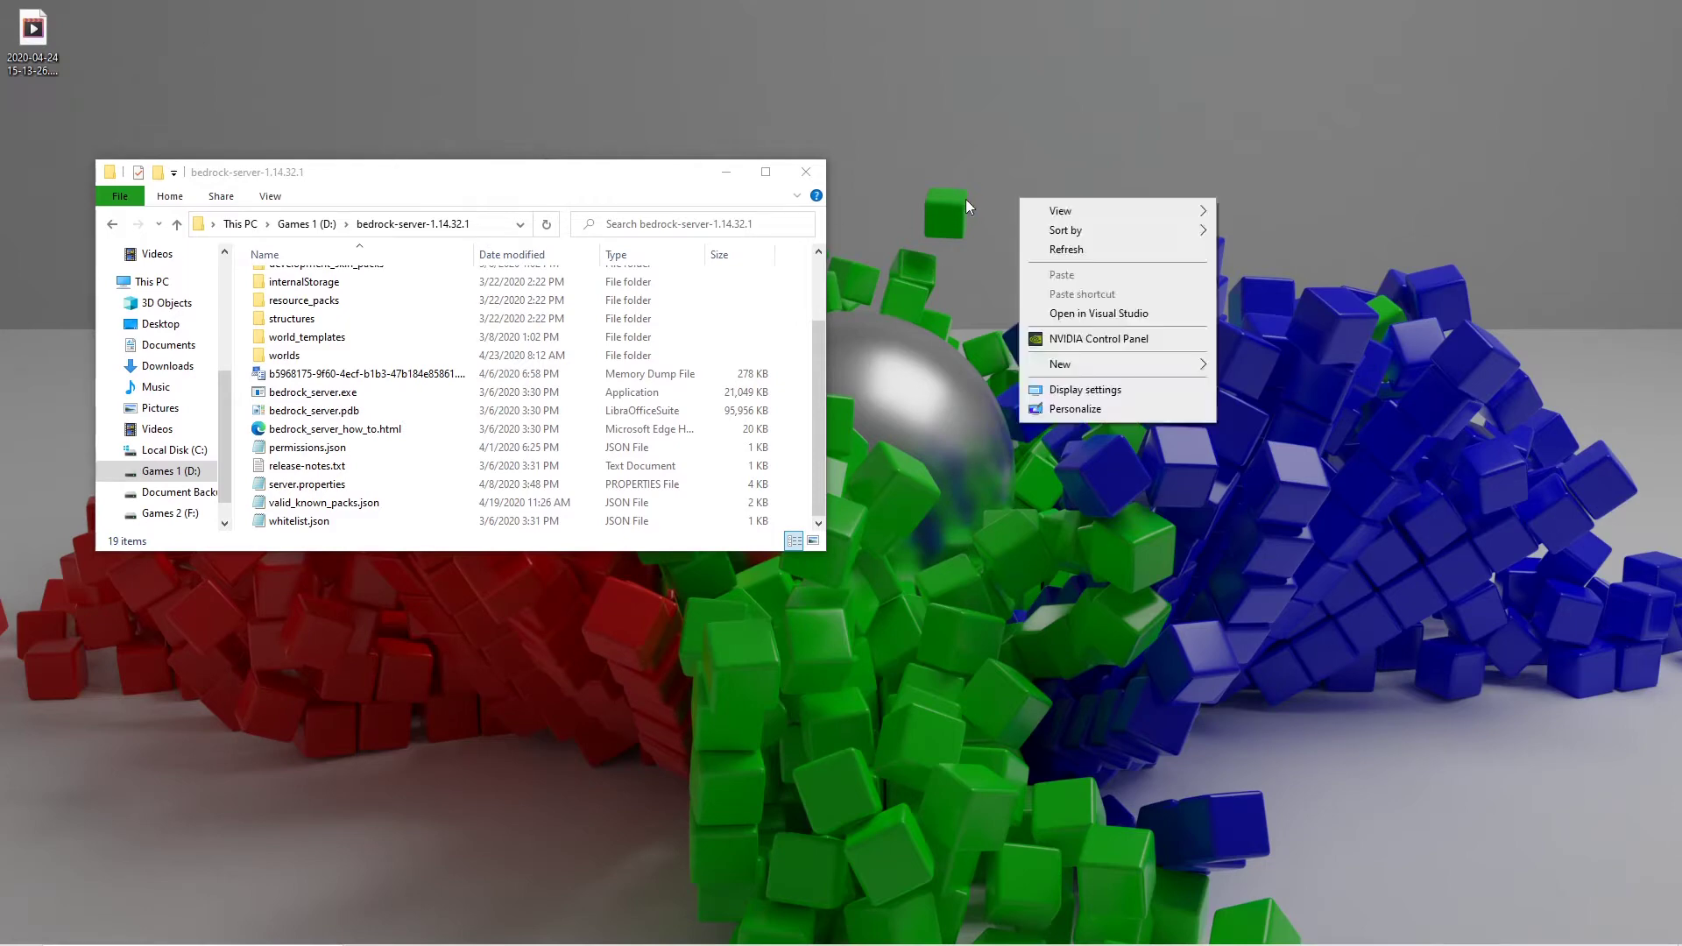
{"action": "left_click", "coordinate": [1060, 364]}
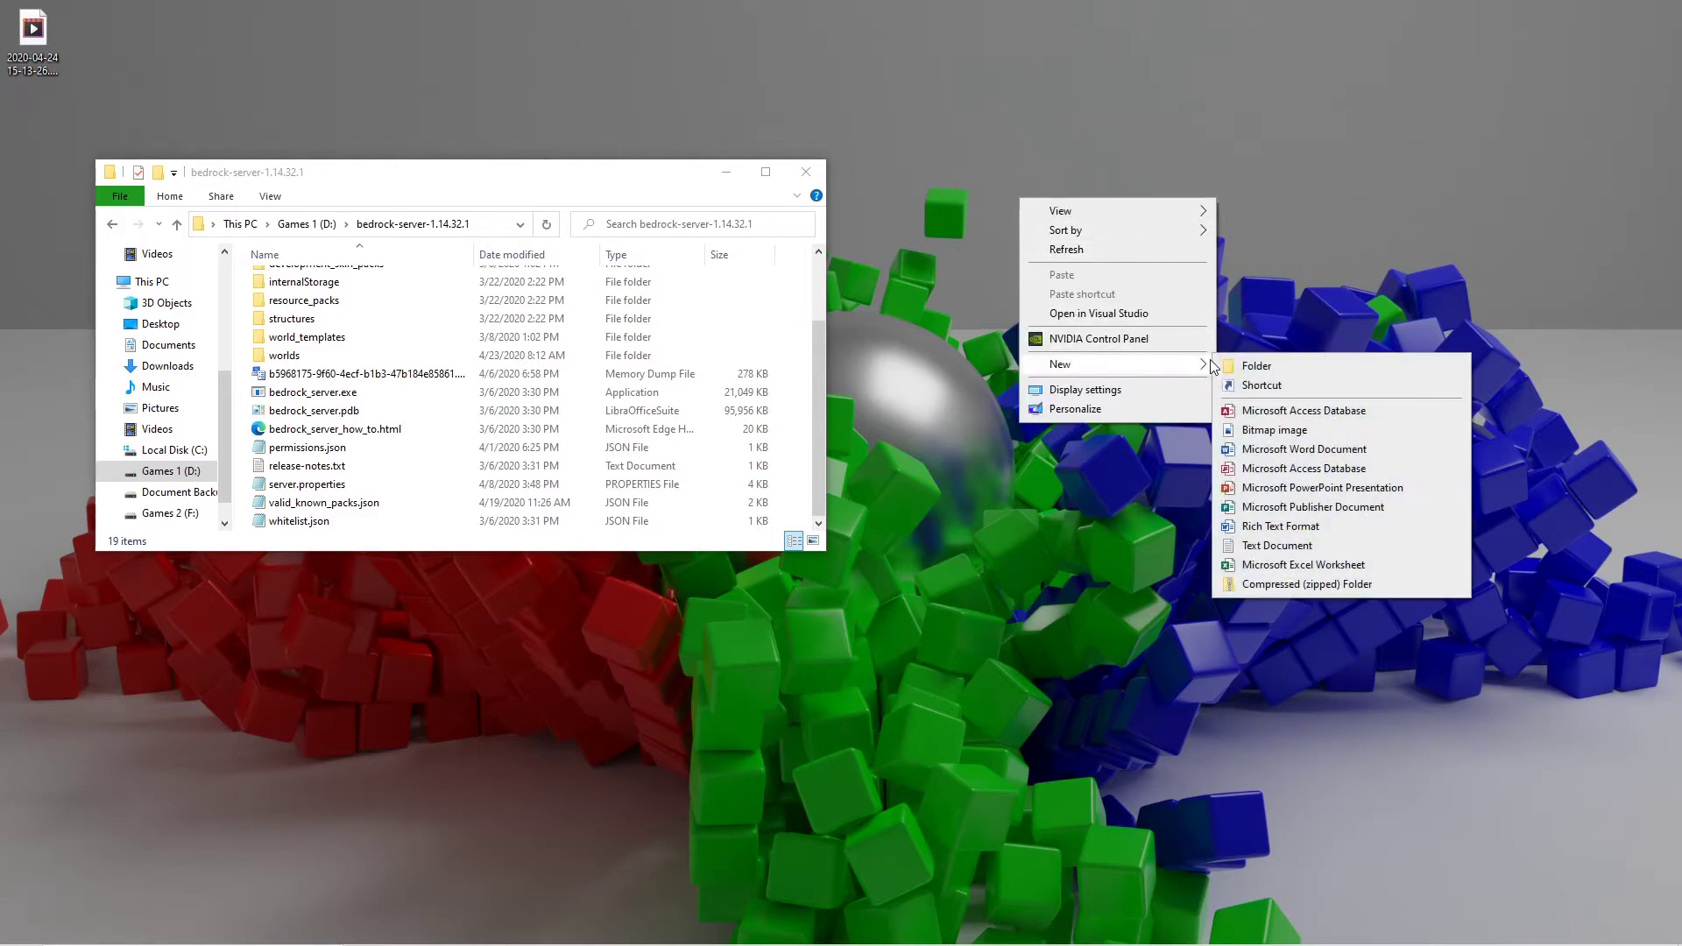
{"action": "left_click", "coordinate": [1257, 366]}
{"action": "type", "text": "Server Backup"}
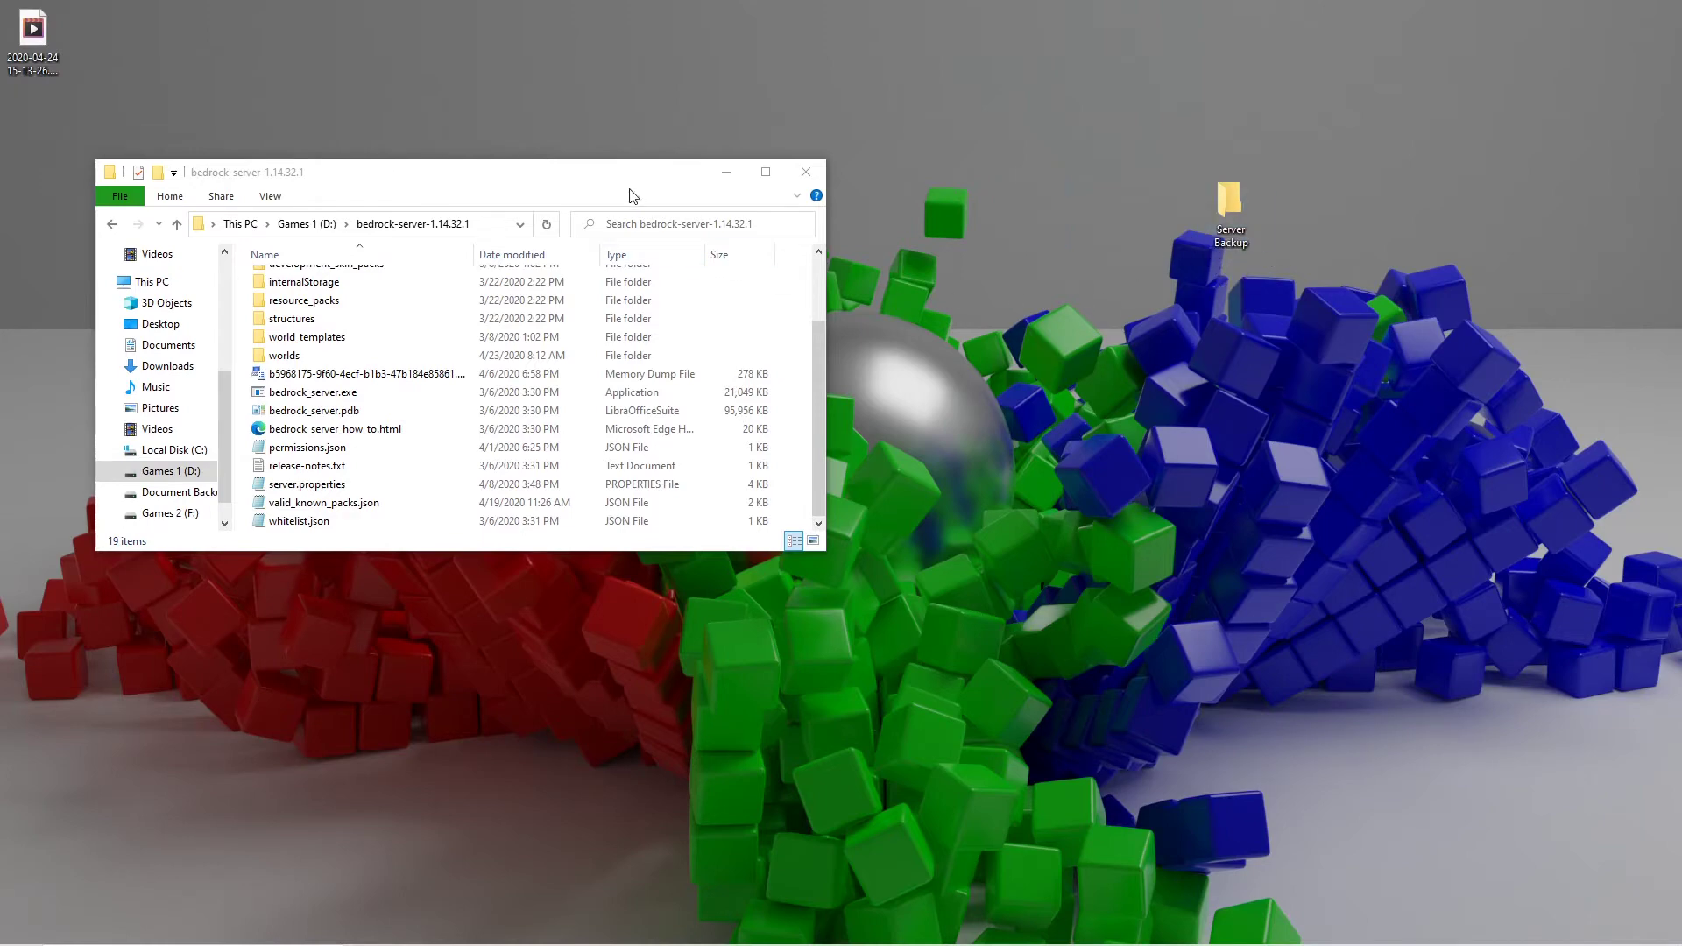
{"action": "right_click", "coordinate": [1229, 201]}
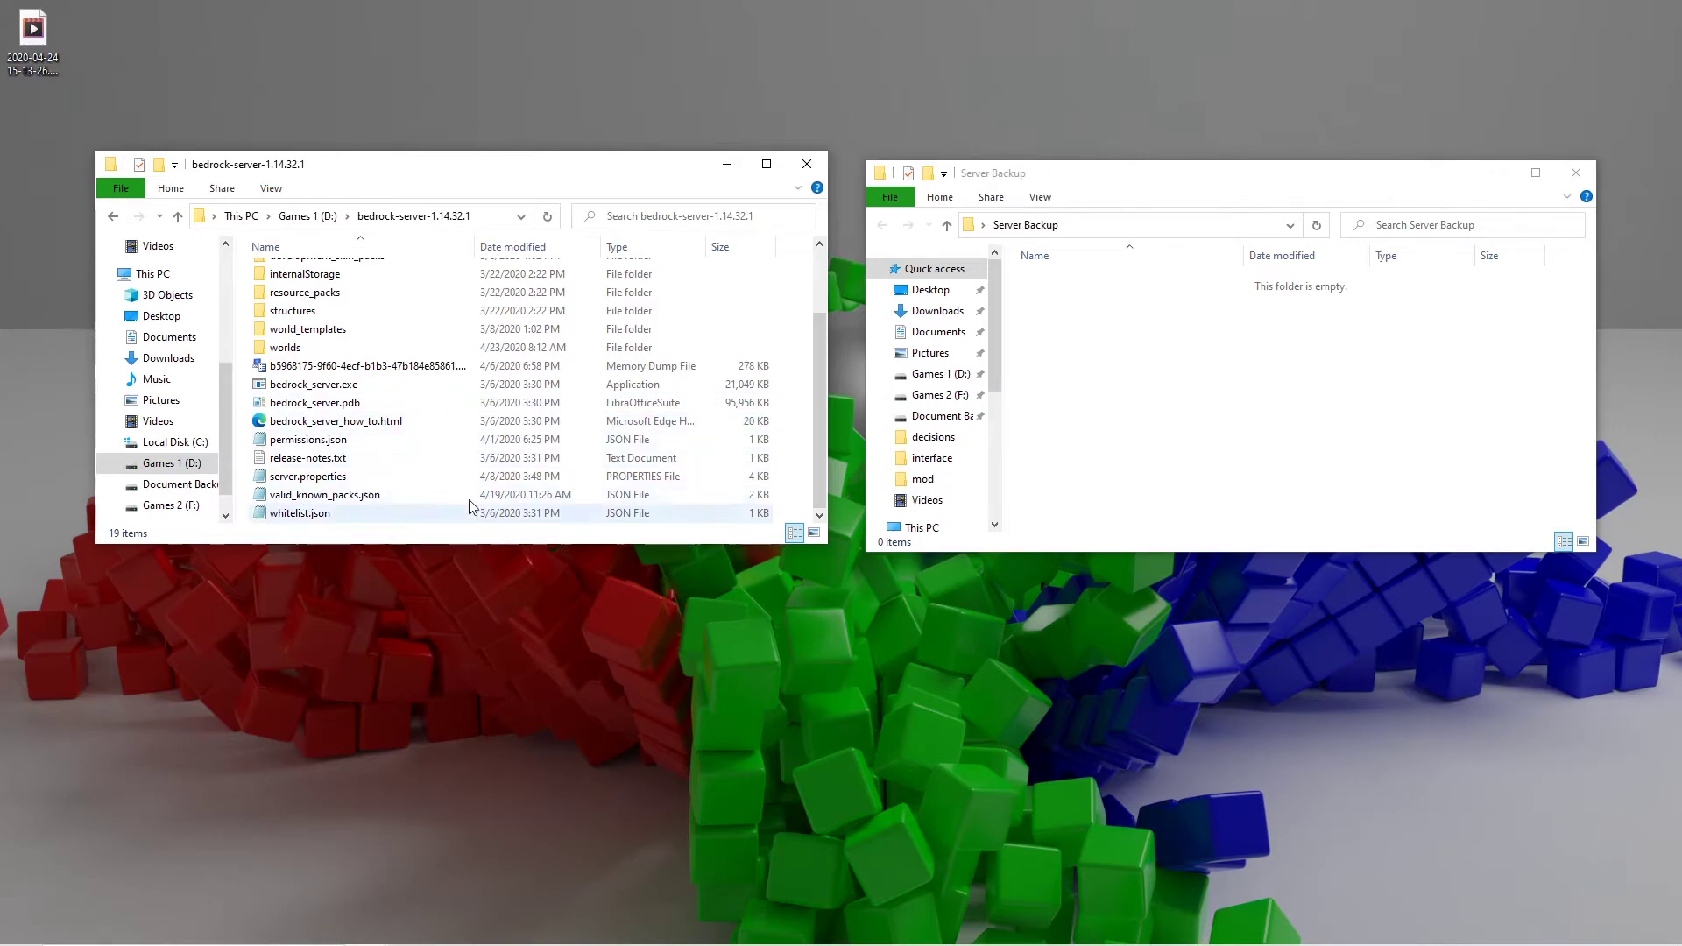
{"action": "mouse_move", "coordinate": [322, 446]}
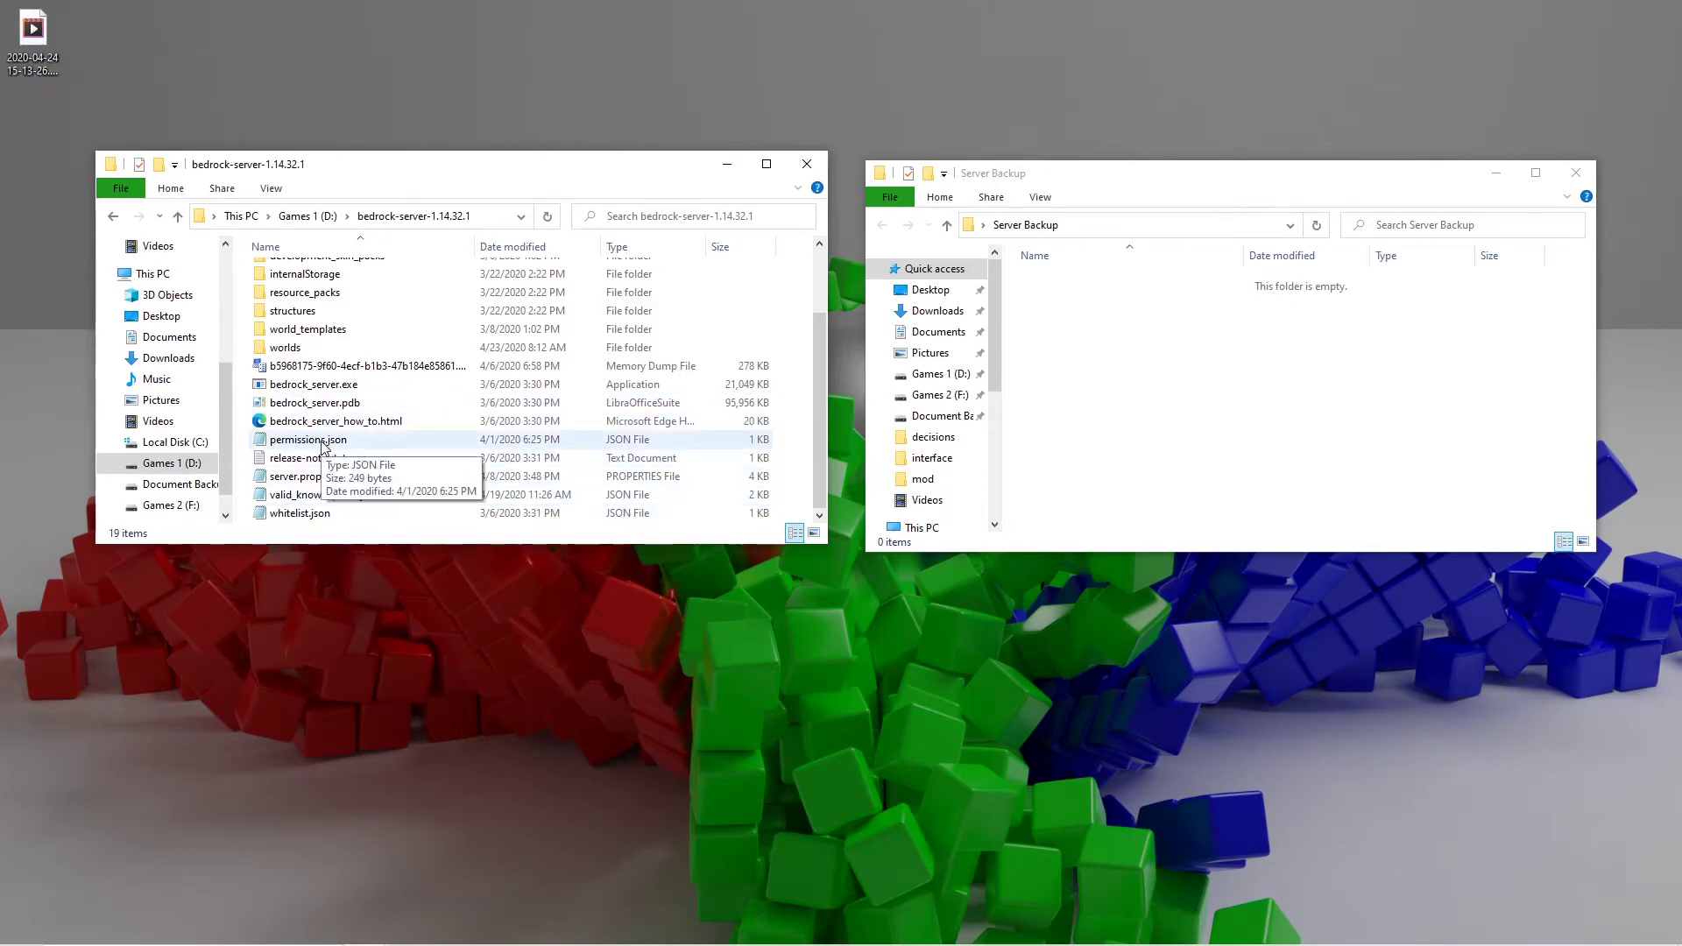
Step: Drag permissions.json, server.properties and whitelist.json into Server Backup, then open worlds
{"action": "left_click", "coordinate": [323, 495]}
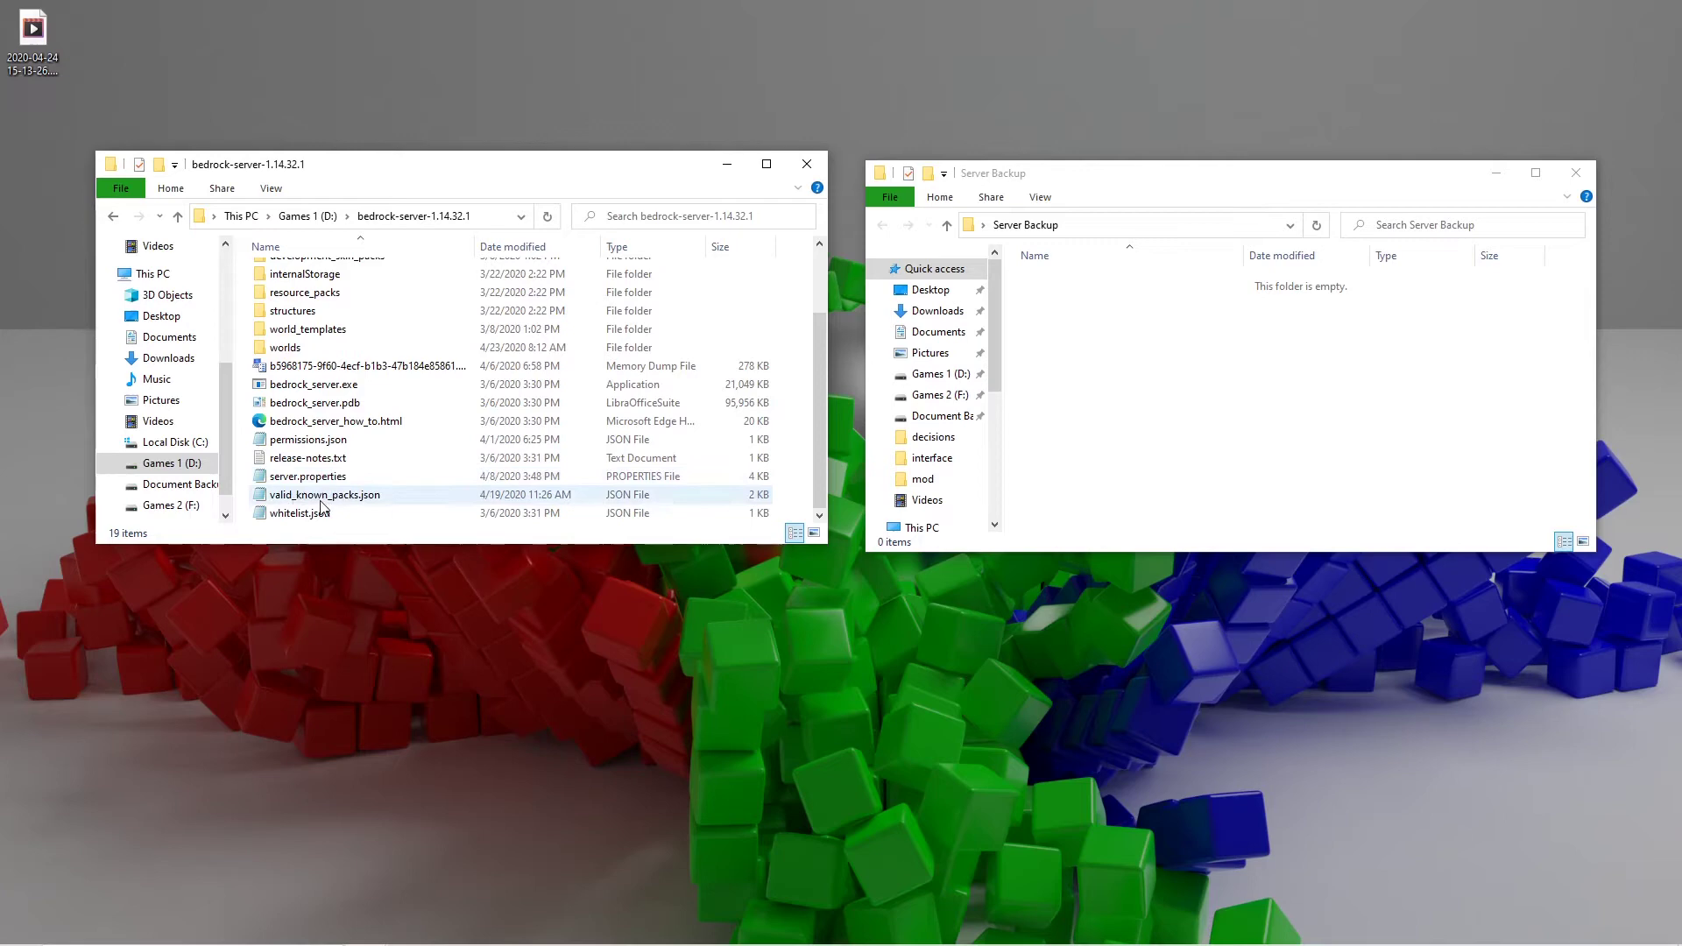
{"action": "left_click", "coordinate": [295, 514]}
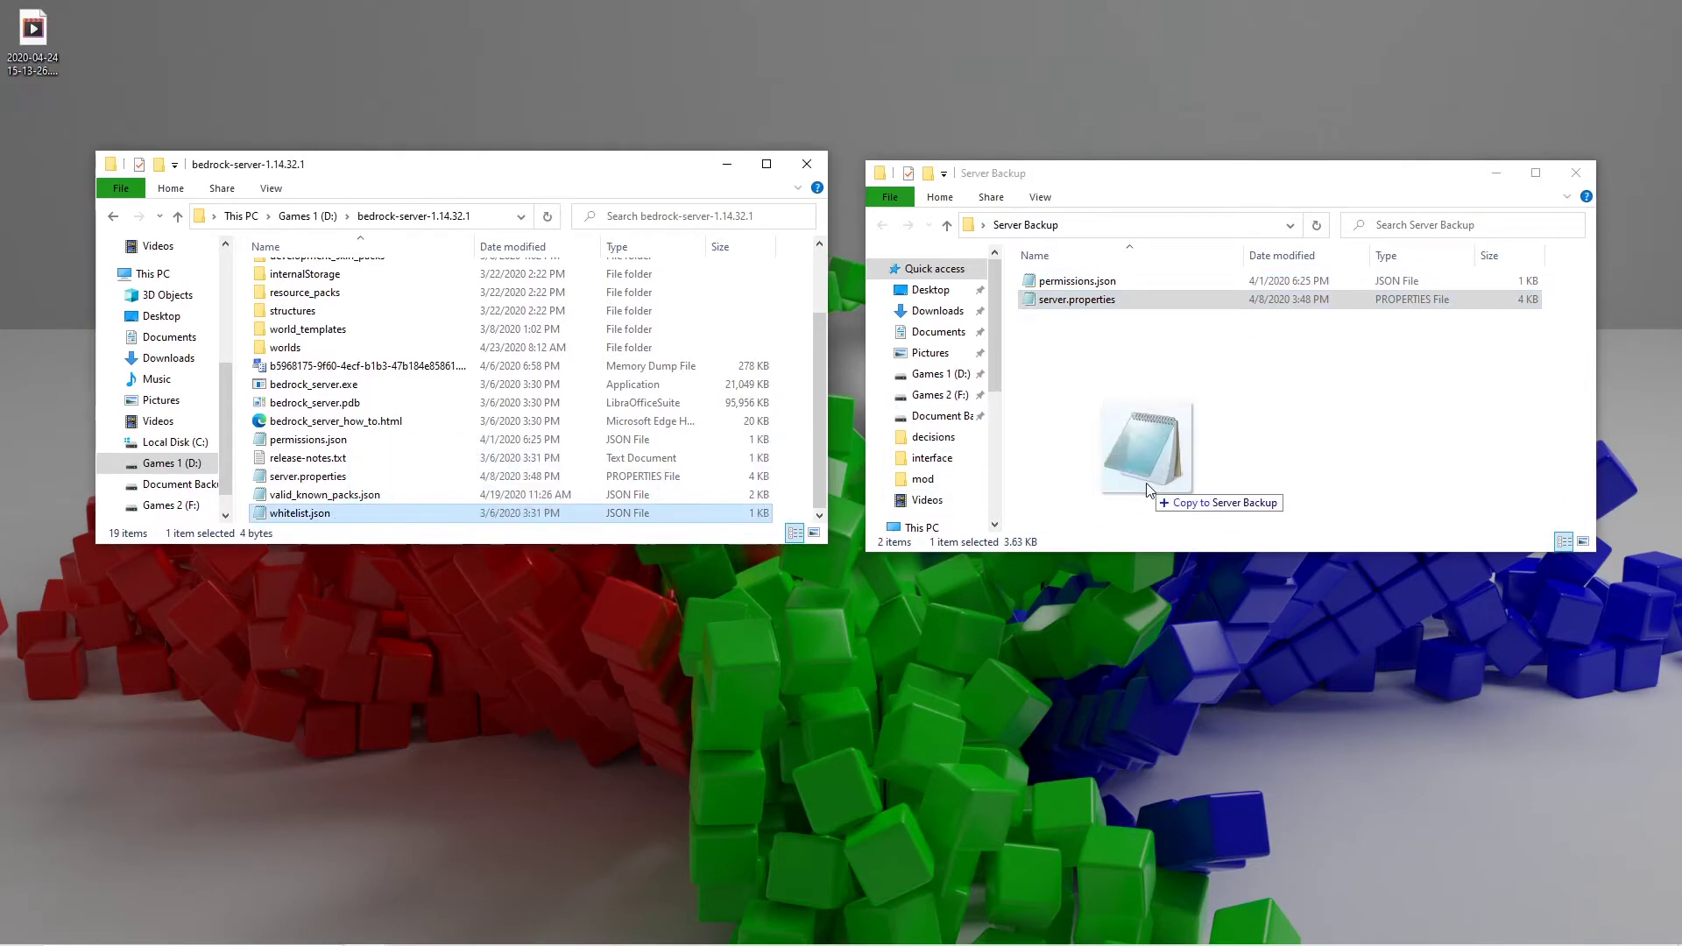
{"action": "left_click_drag", "start_coordinate": [298, 513], "coordinate": [1148, 440]}
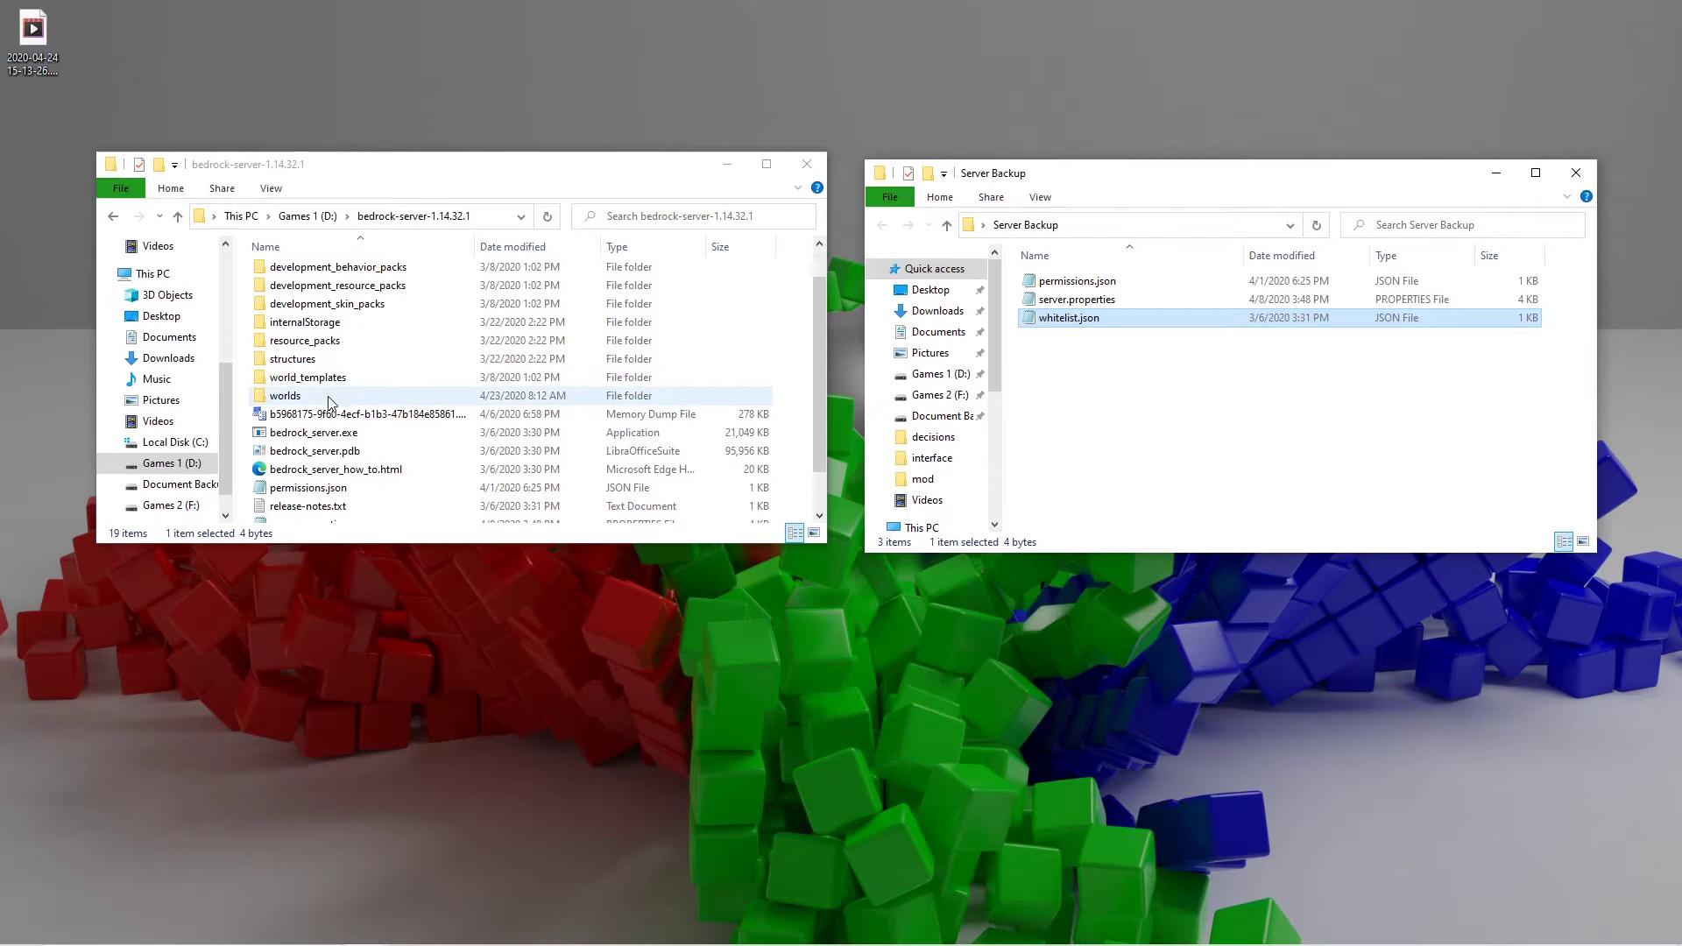
{"action": "double_click", "coordinate": [284, 395]}
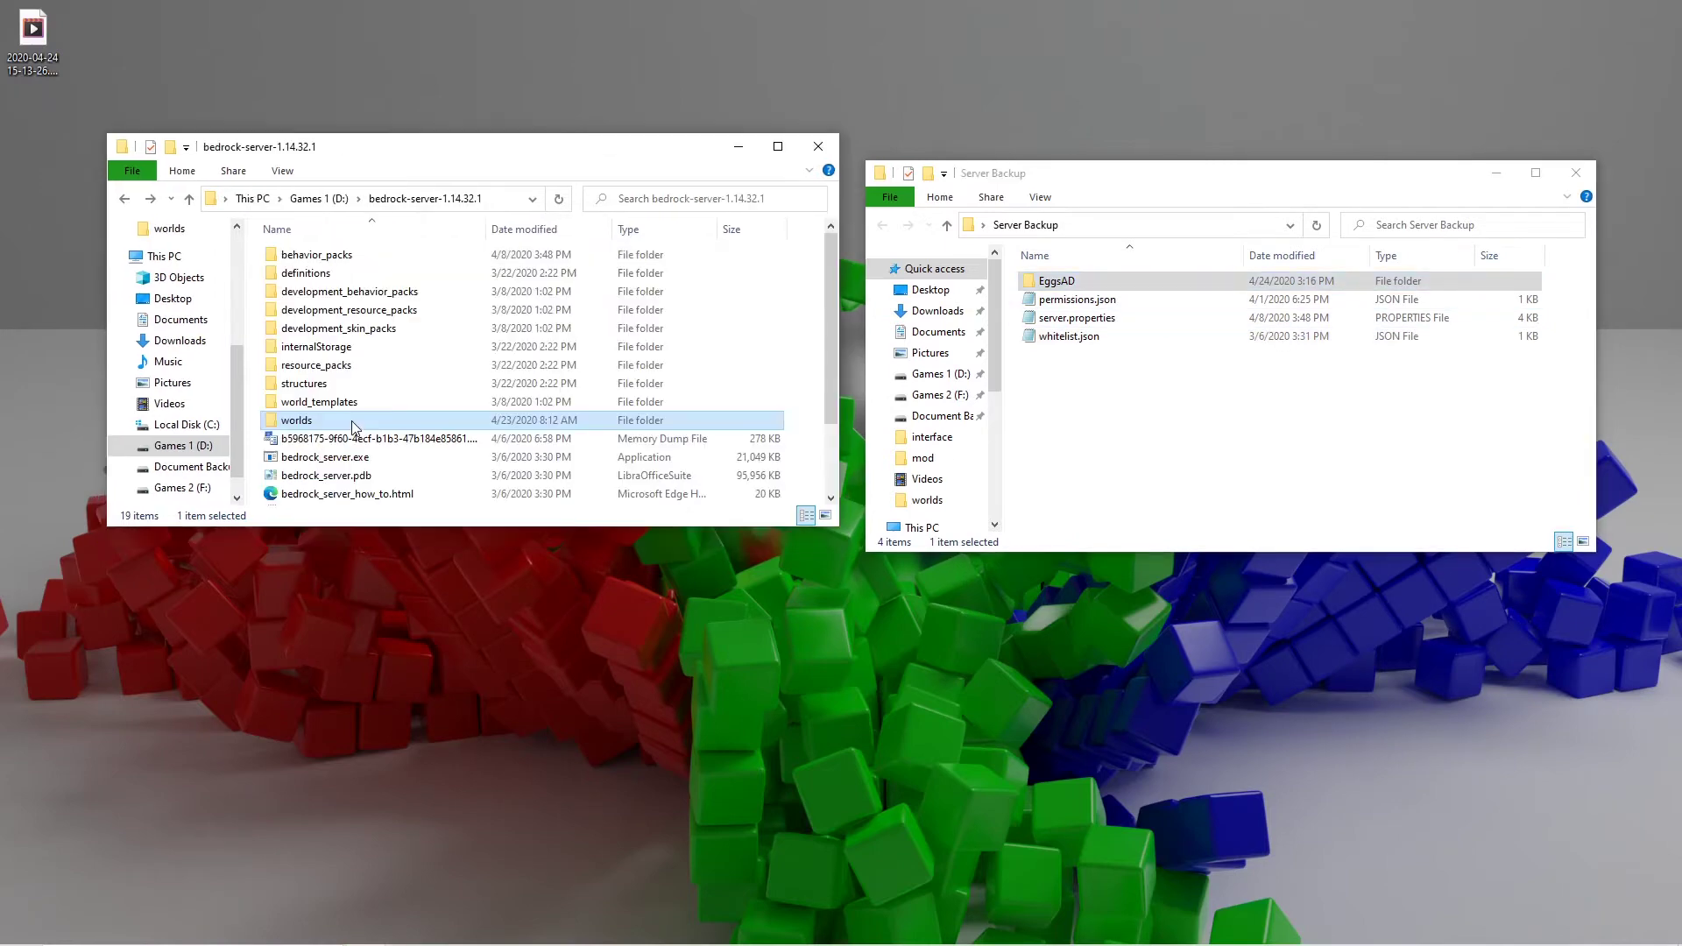
Step: Inspect the worlds folder, return to bedrock-server, and drag worlds into Server Backup
{"action": "double_click", "coordinate": [295, 419]}
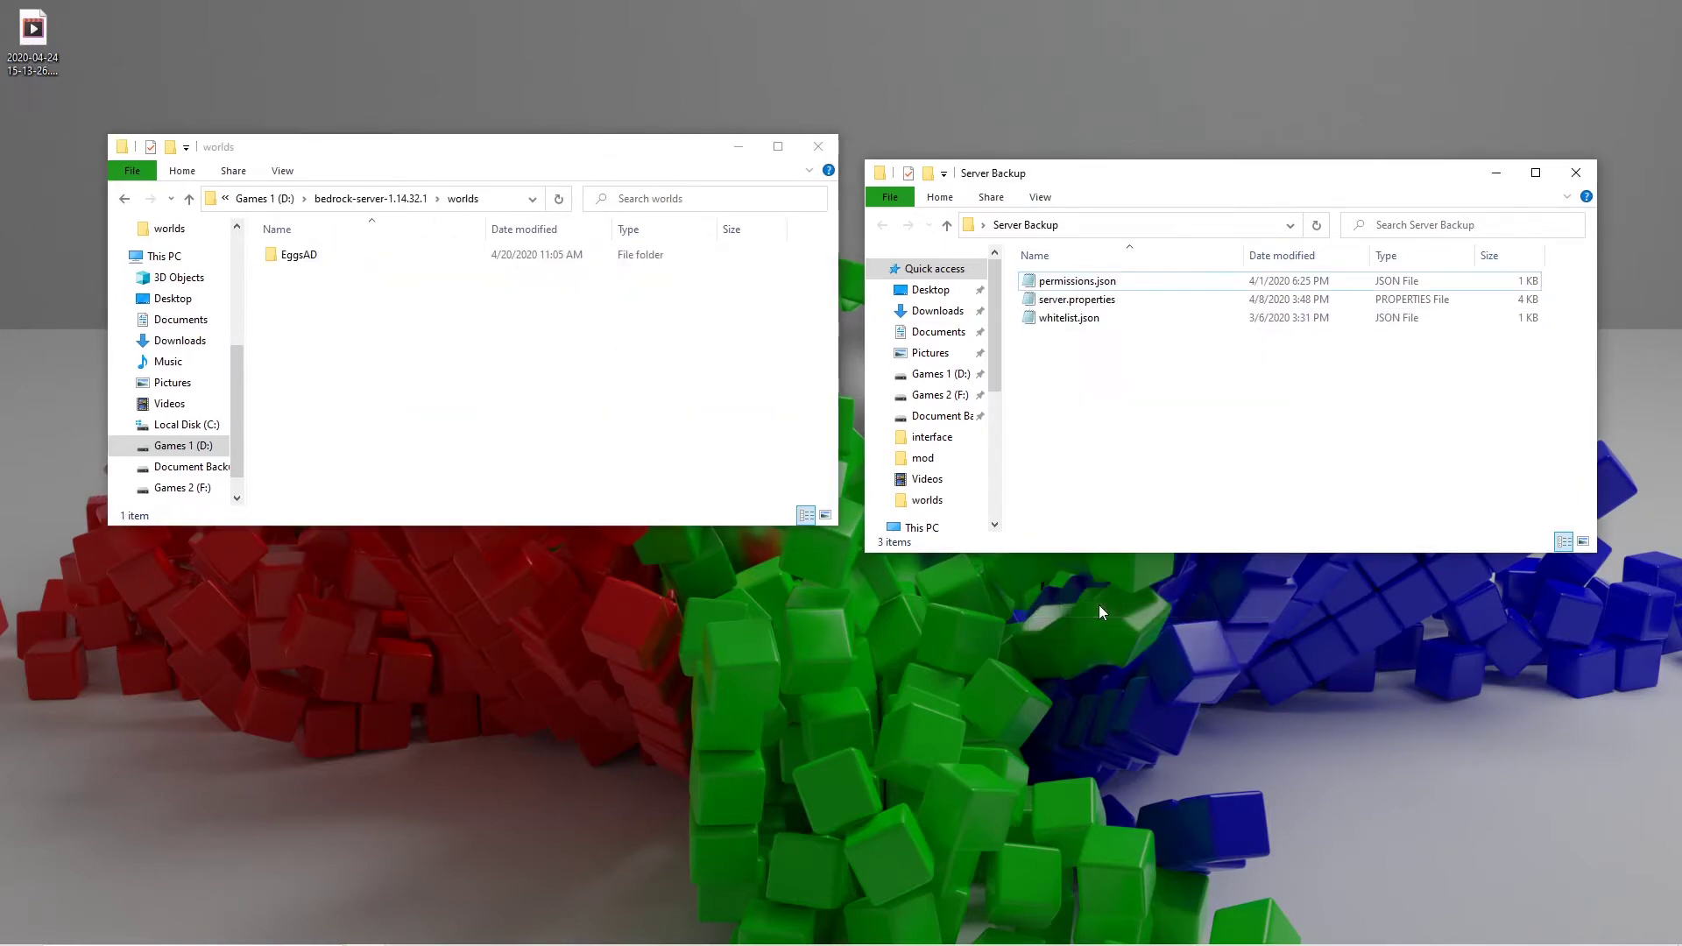
{"action": "left_click", "coordinate": [126, 198]}
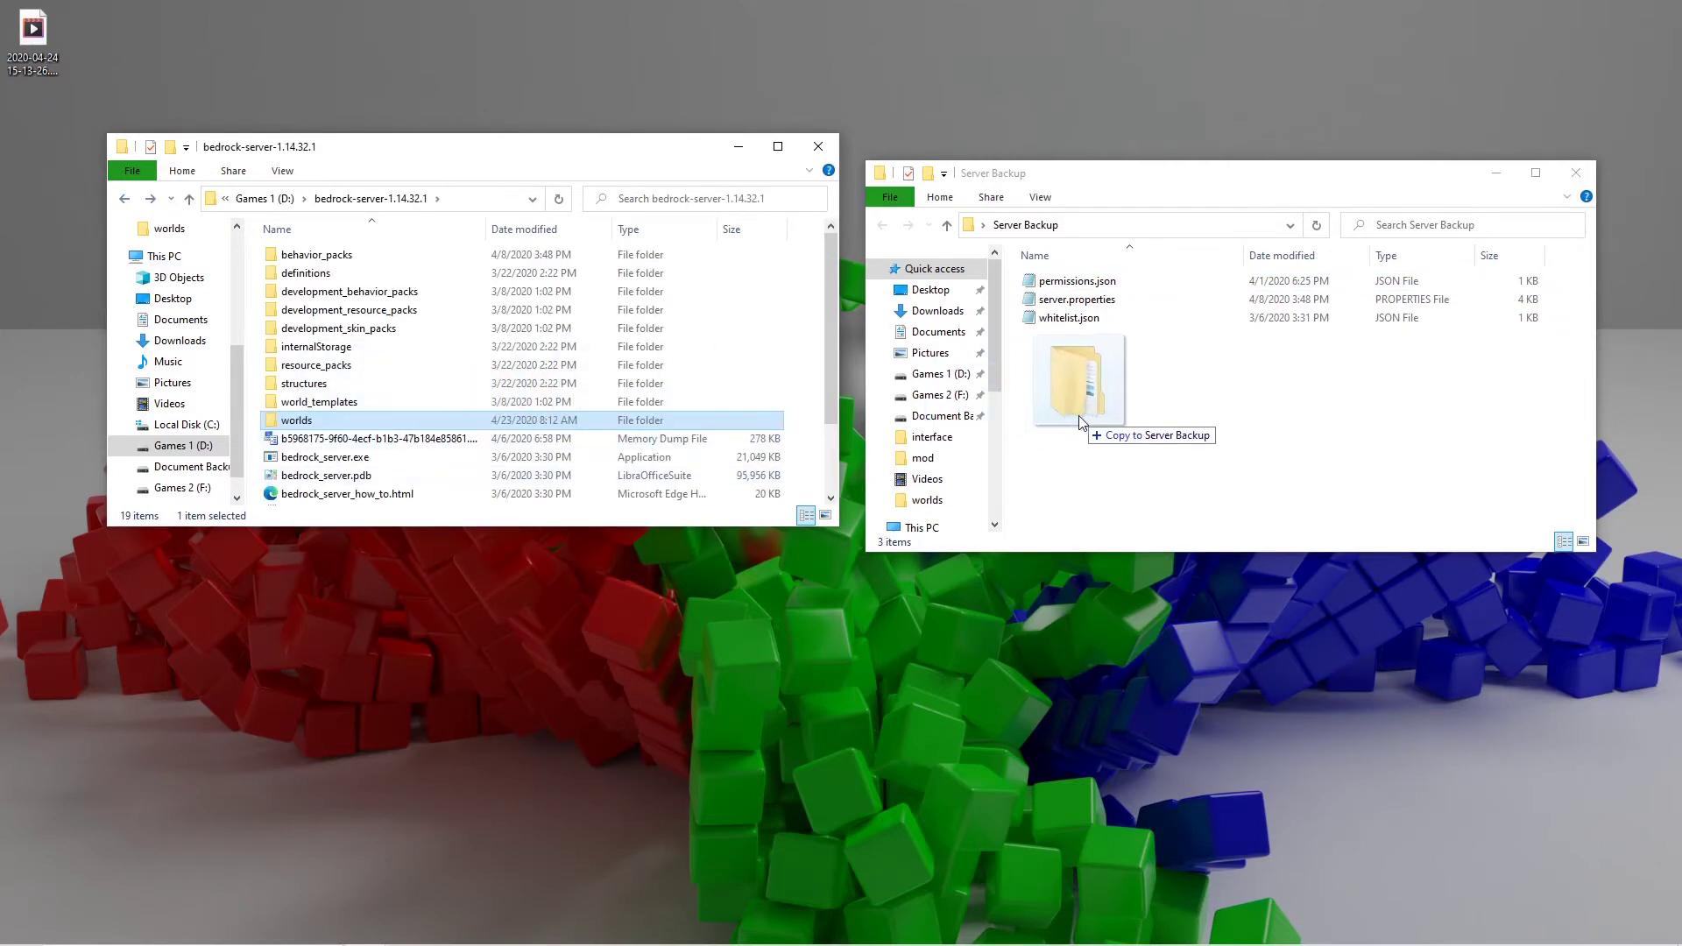
{"action": "left_click_drag", "start_coordinate": [295, 420], "coordinate": [1079, 381]}
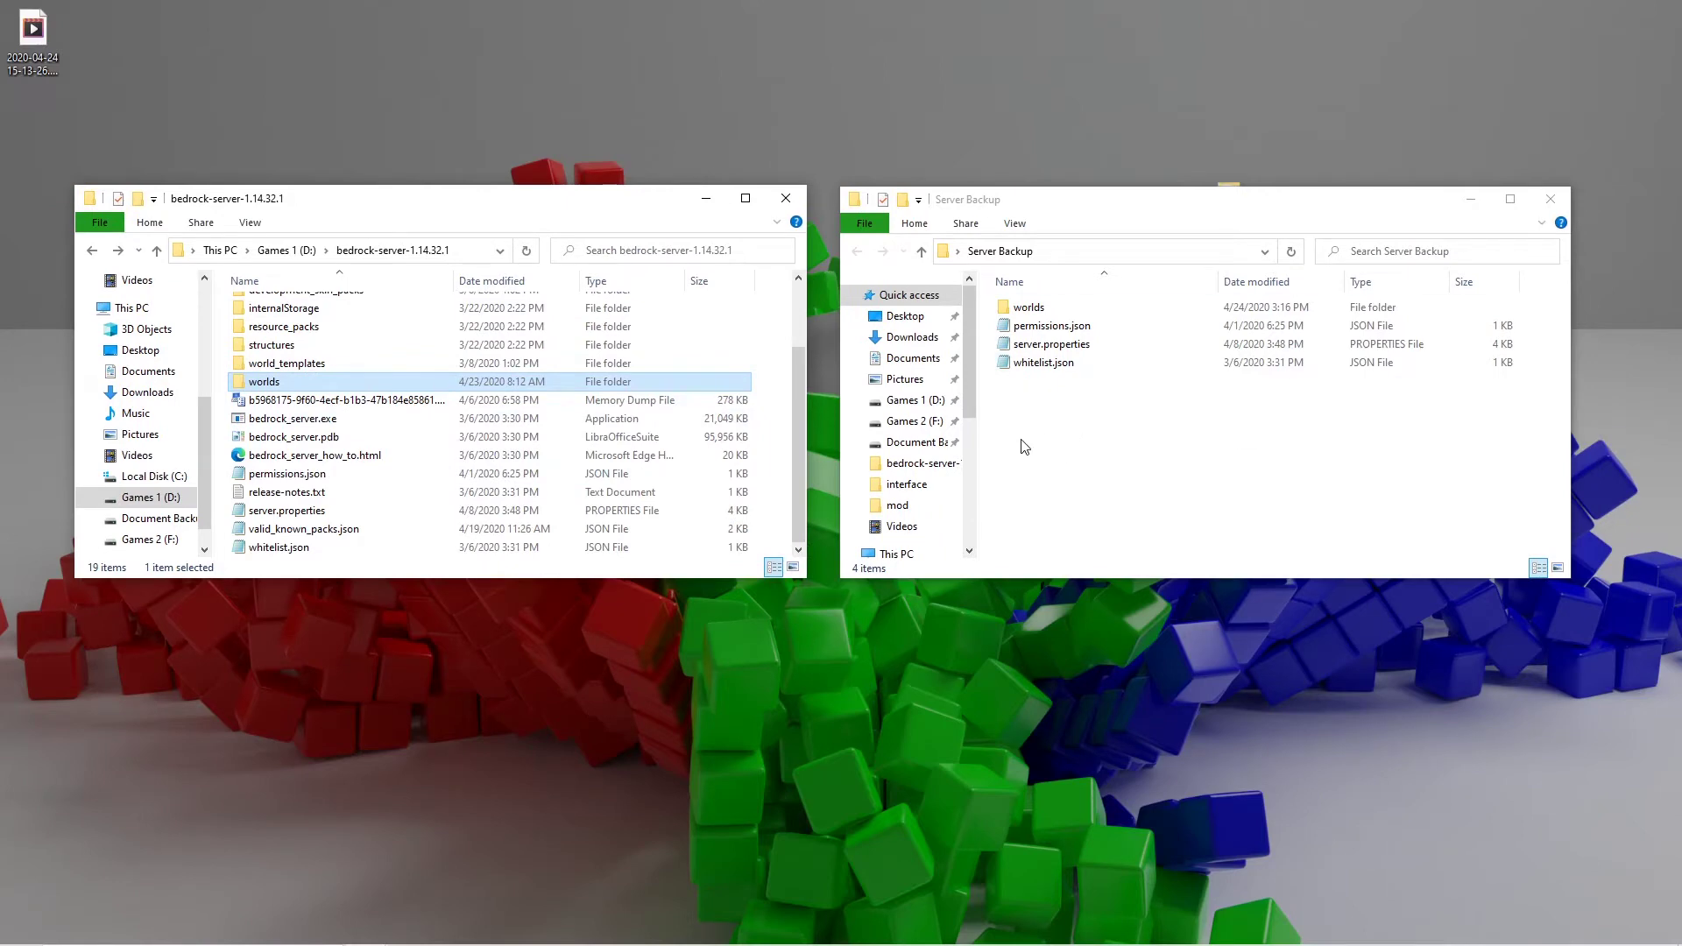
{"action": "mouse_move", "coordinate": [401, 495]}
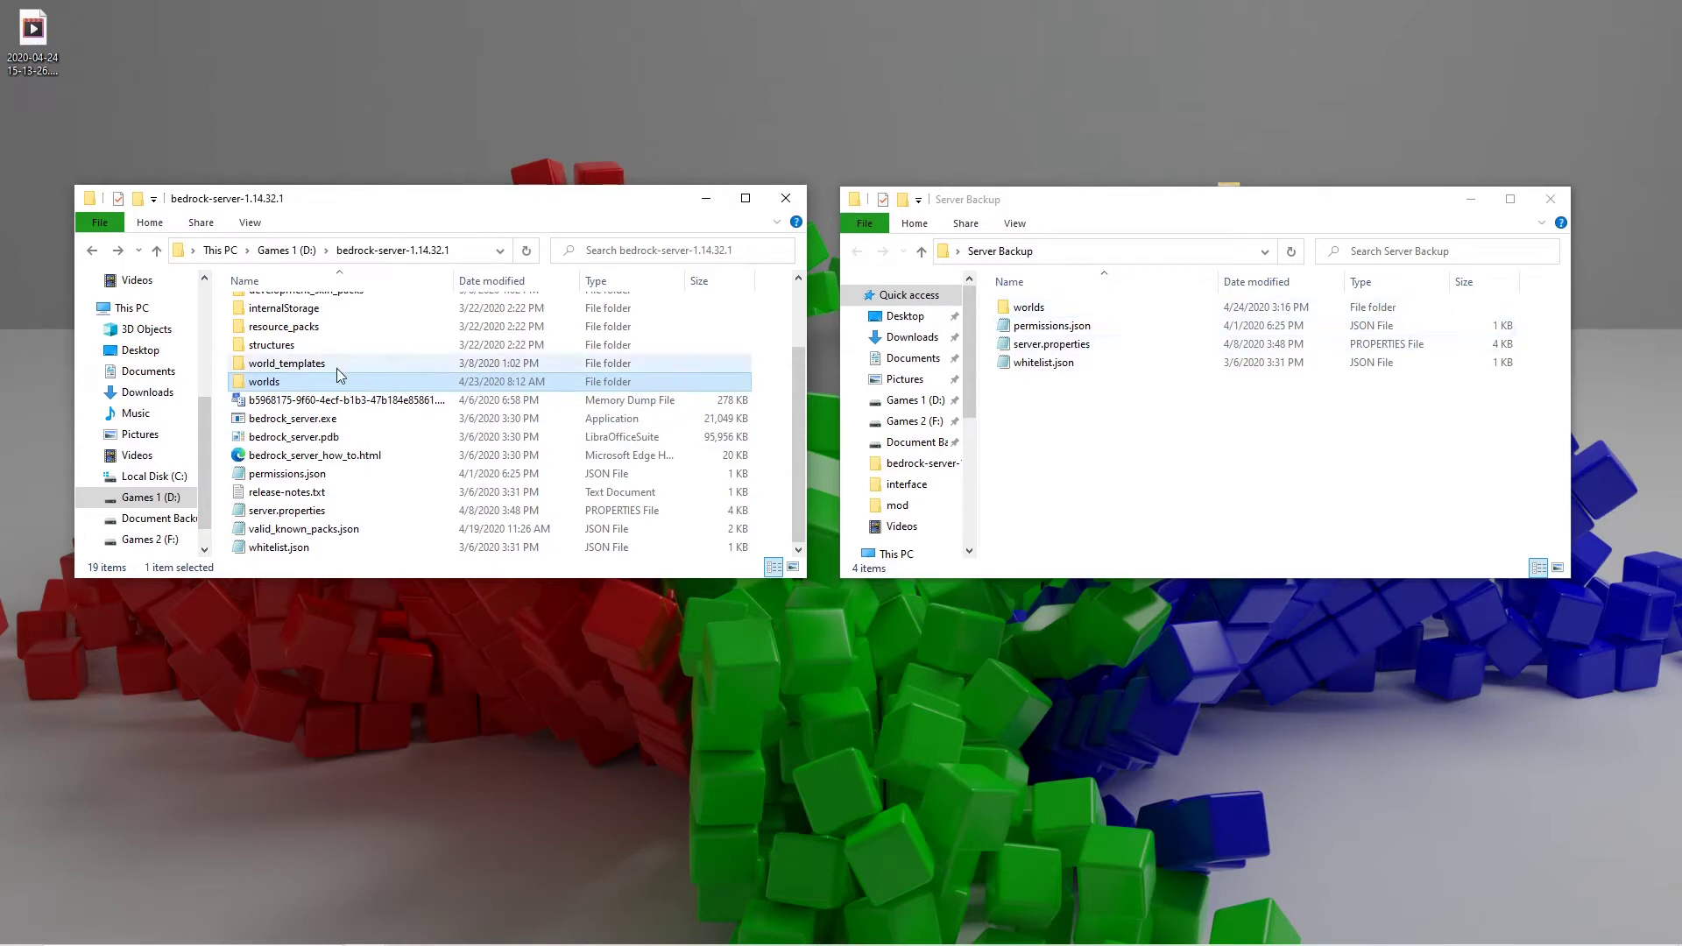
Step: Copy the worlds folder and paste it into Server Backup, replacing existing files
{"action": "right_click", "coordinate": [263, 381]}
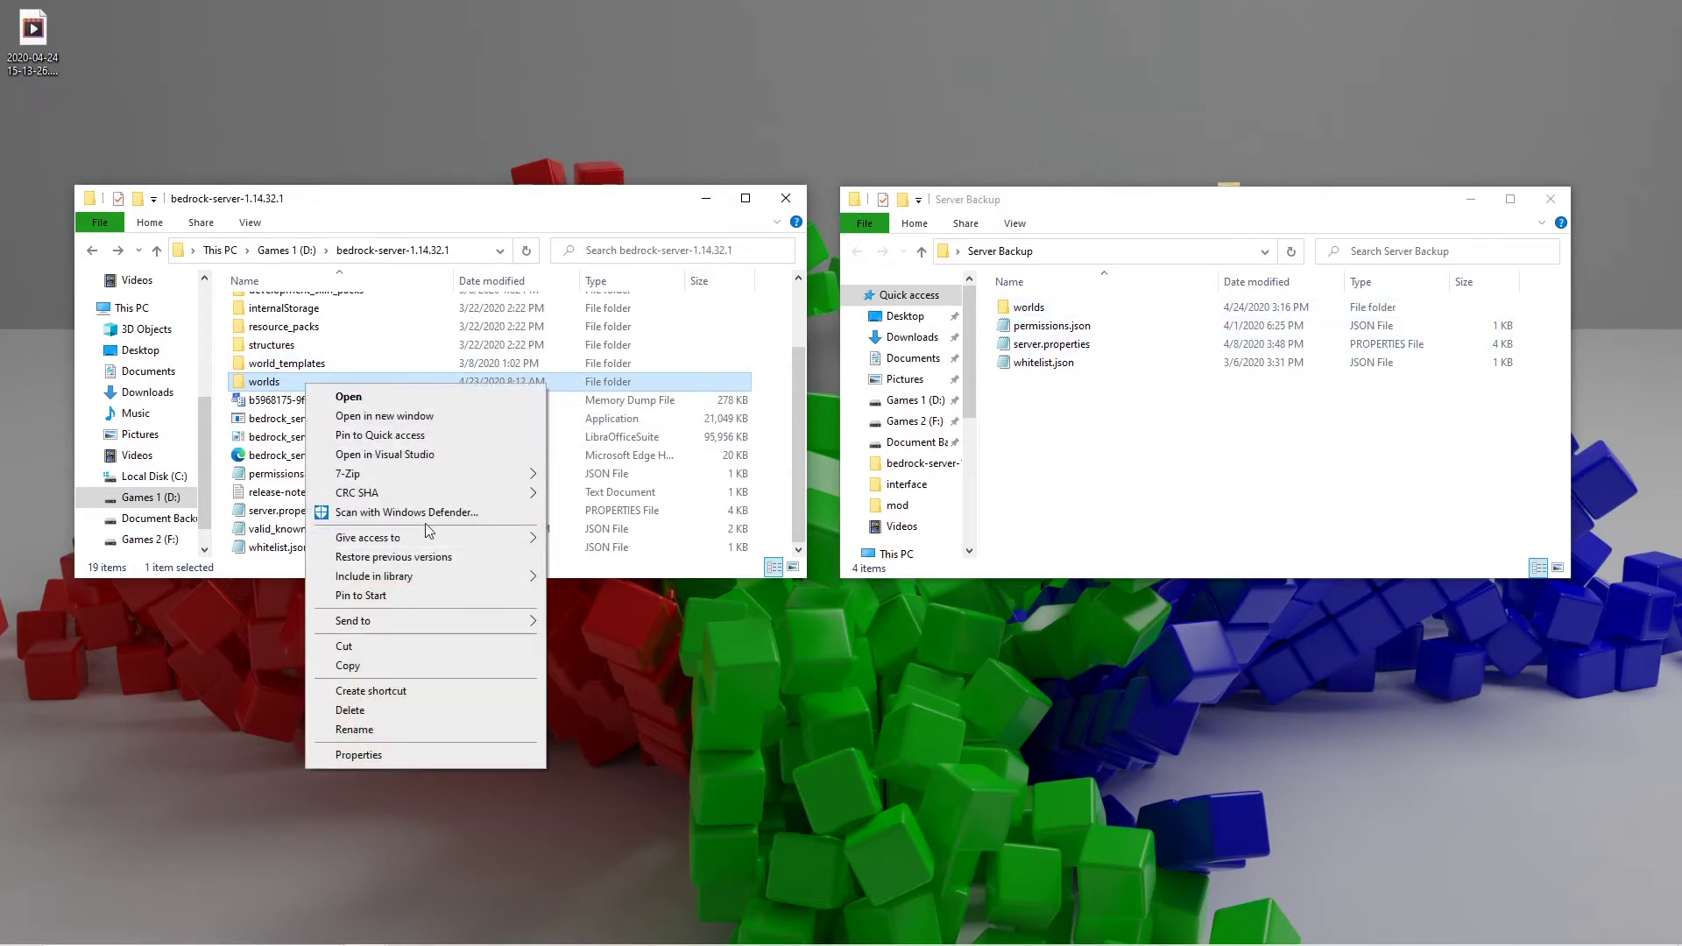
{"action": "left_click", "coordinate": [372, 680]}
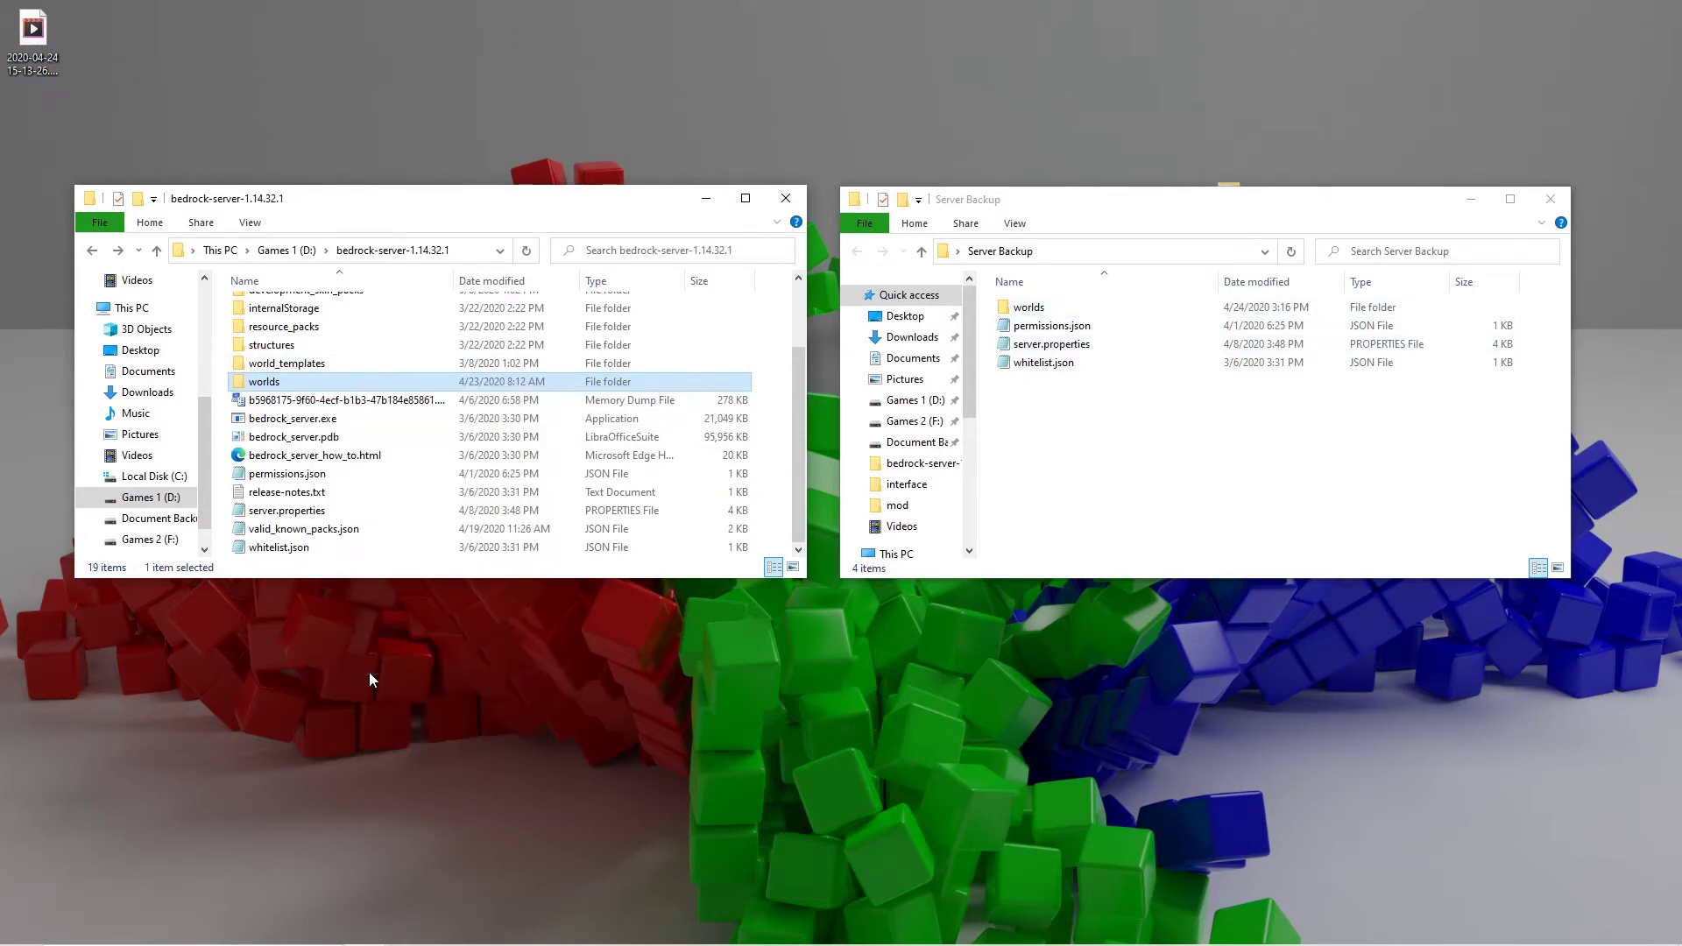
{"action": "right_click", "coordinate": [1148, 452]}
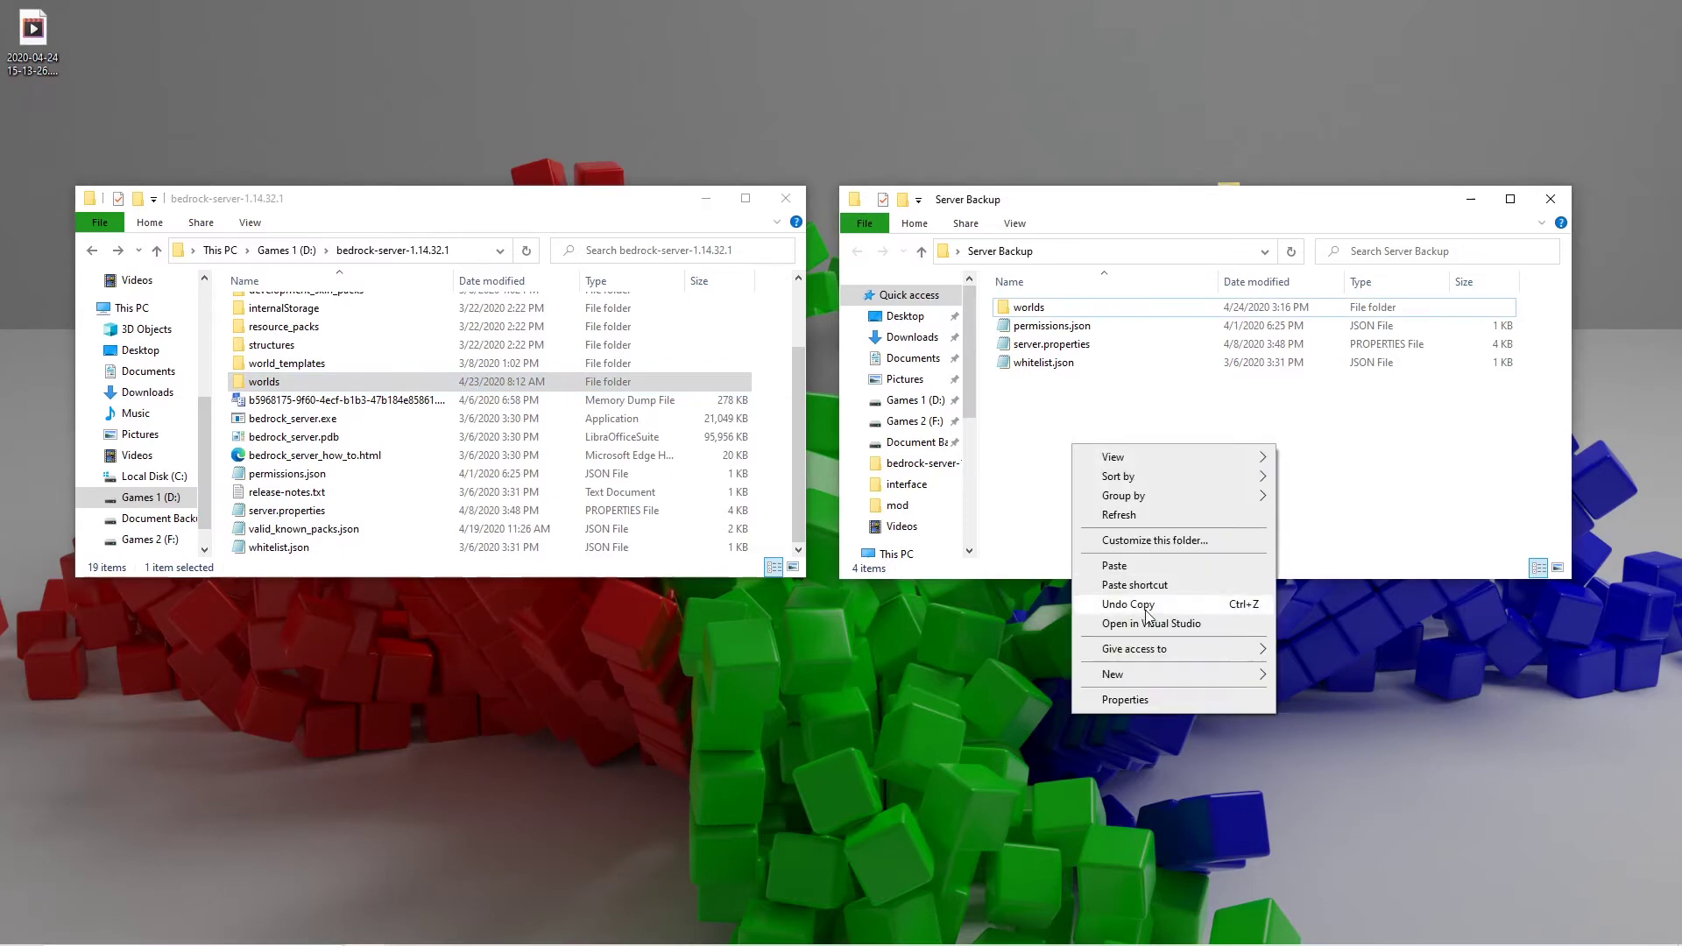
{"action": "left_click", "coordinate": [1112, 564]}
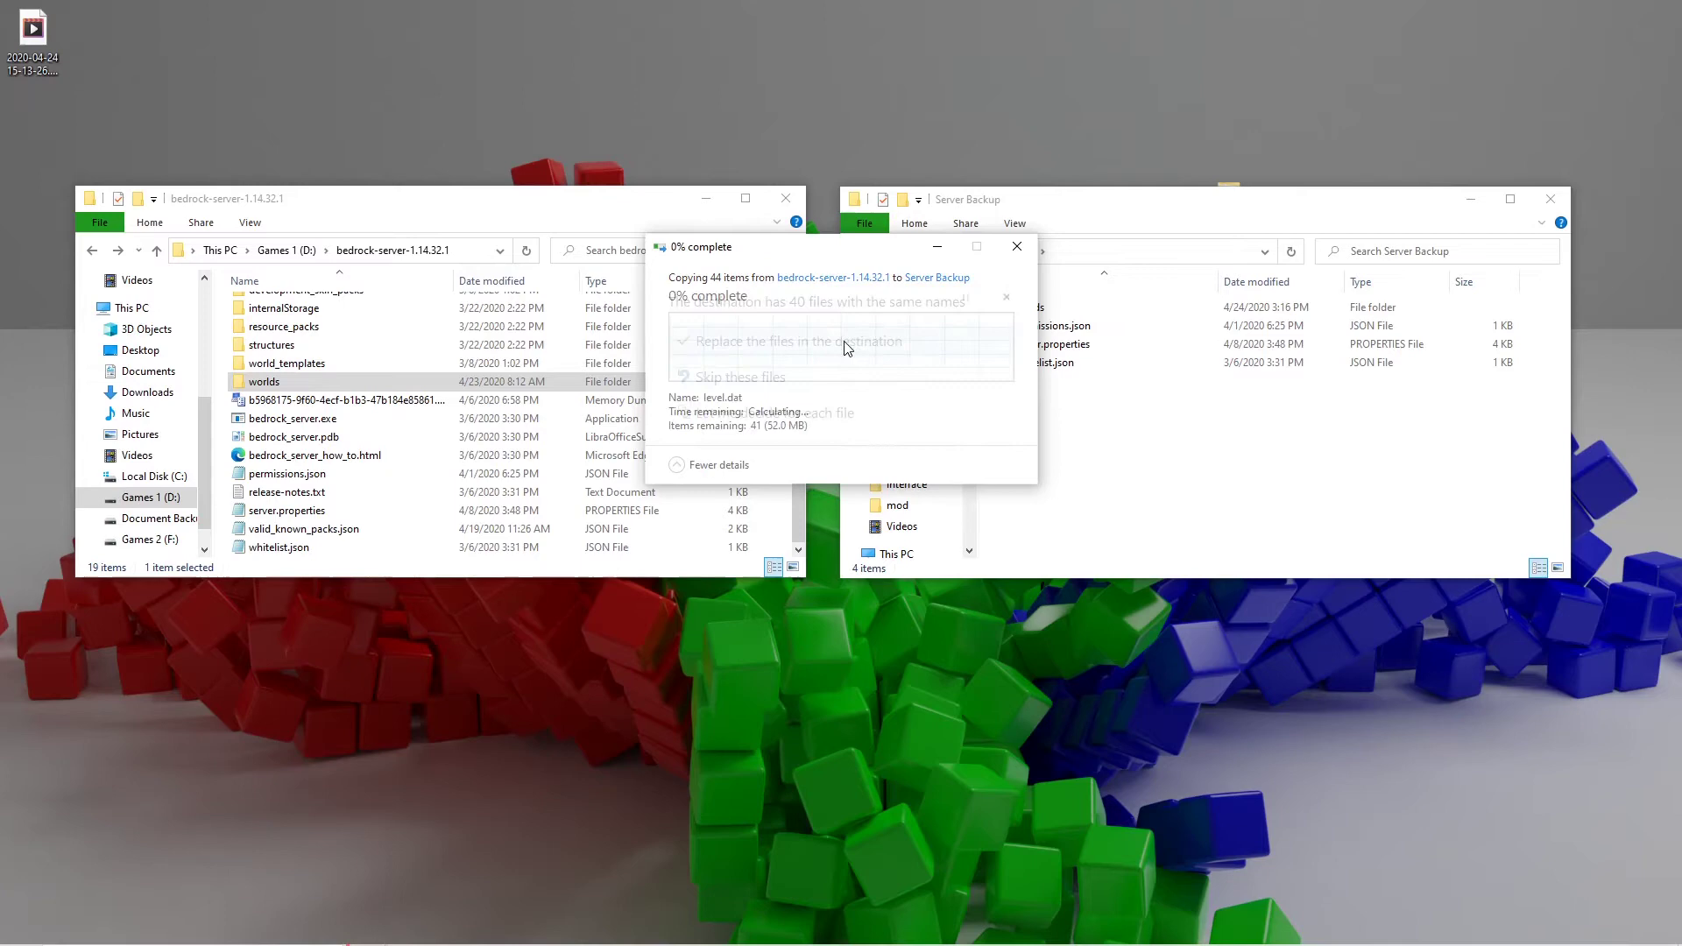
{"action": "left_click", "coordinate": [801, 341]}
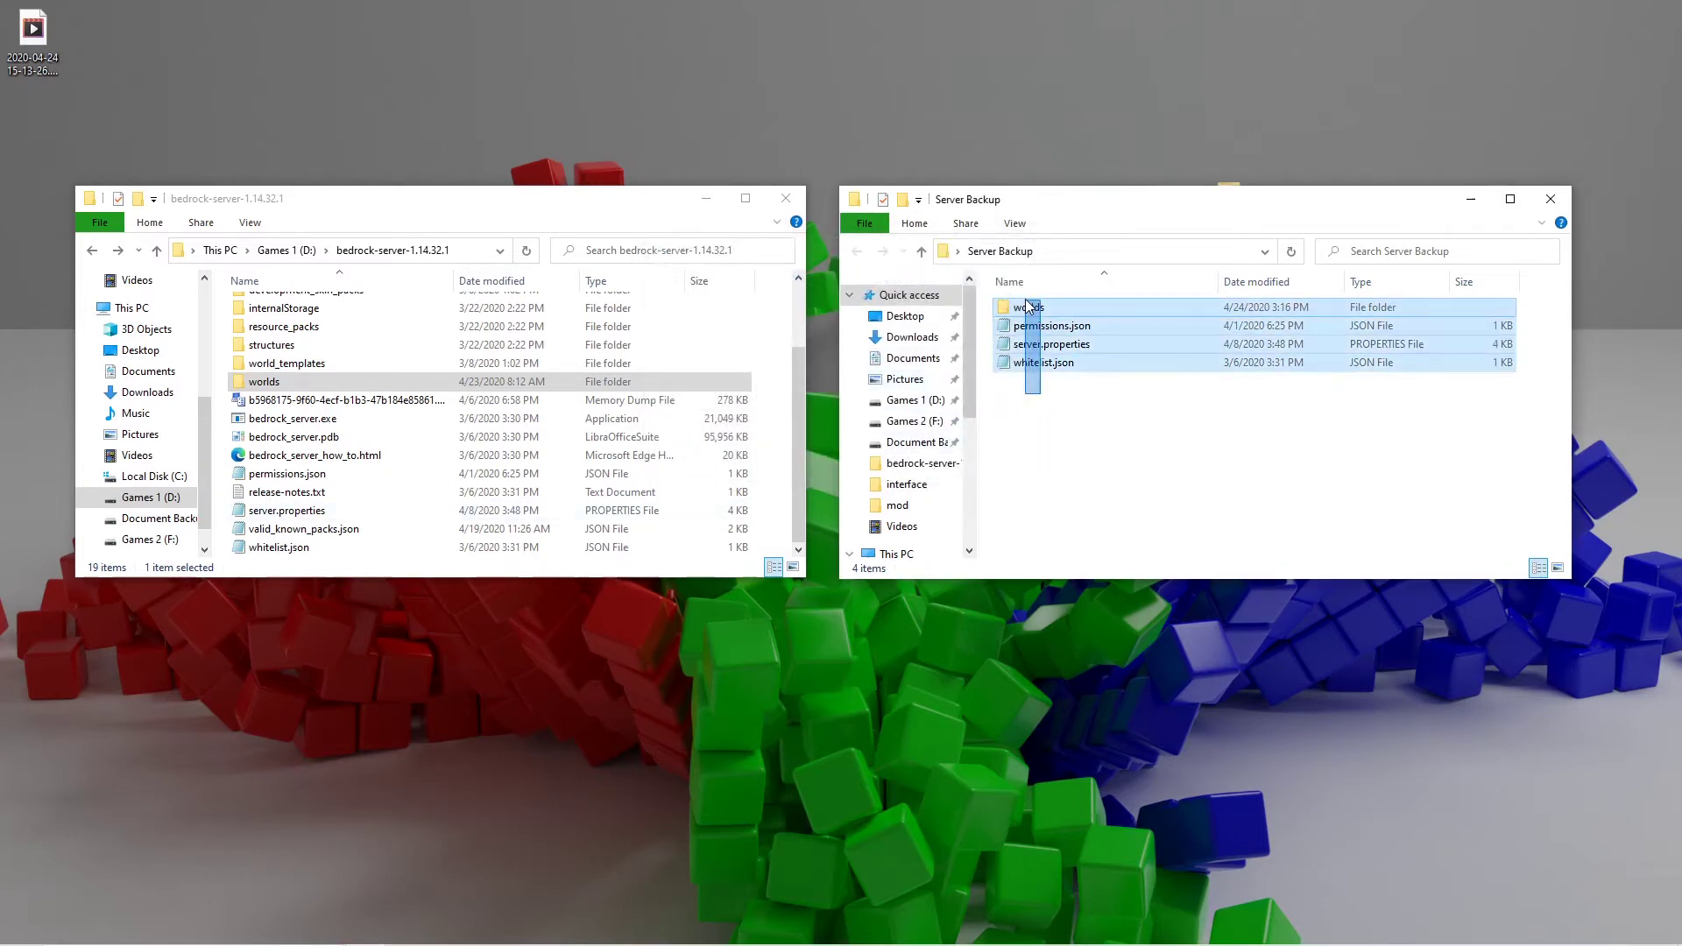
Step: Delete the selected Server Backup items, then undo the deletion
{"action": "right_click", "coordinate": [1052, 326]}
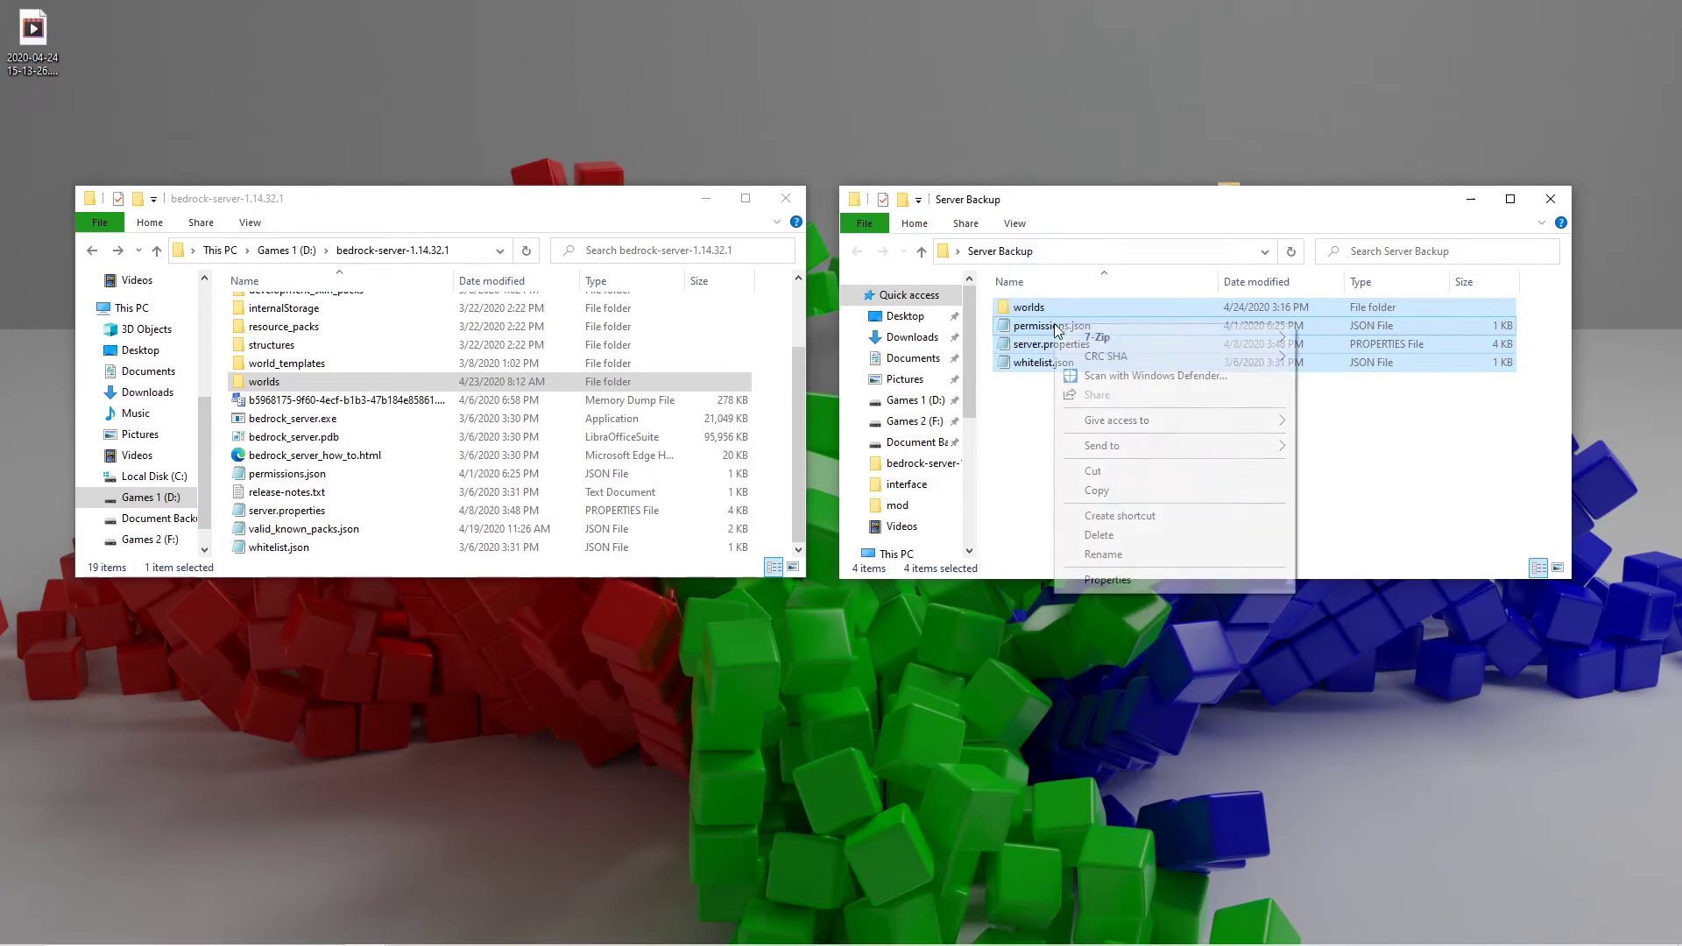
{"action": "left_click", "coordinate": [1090, 373]}
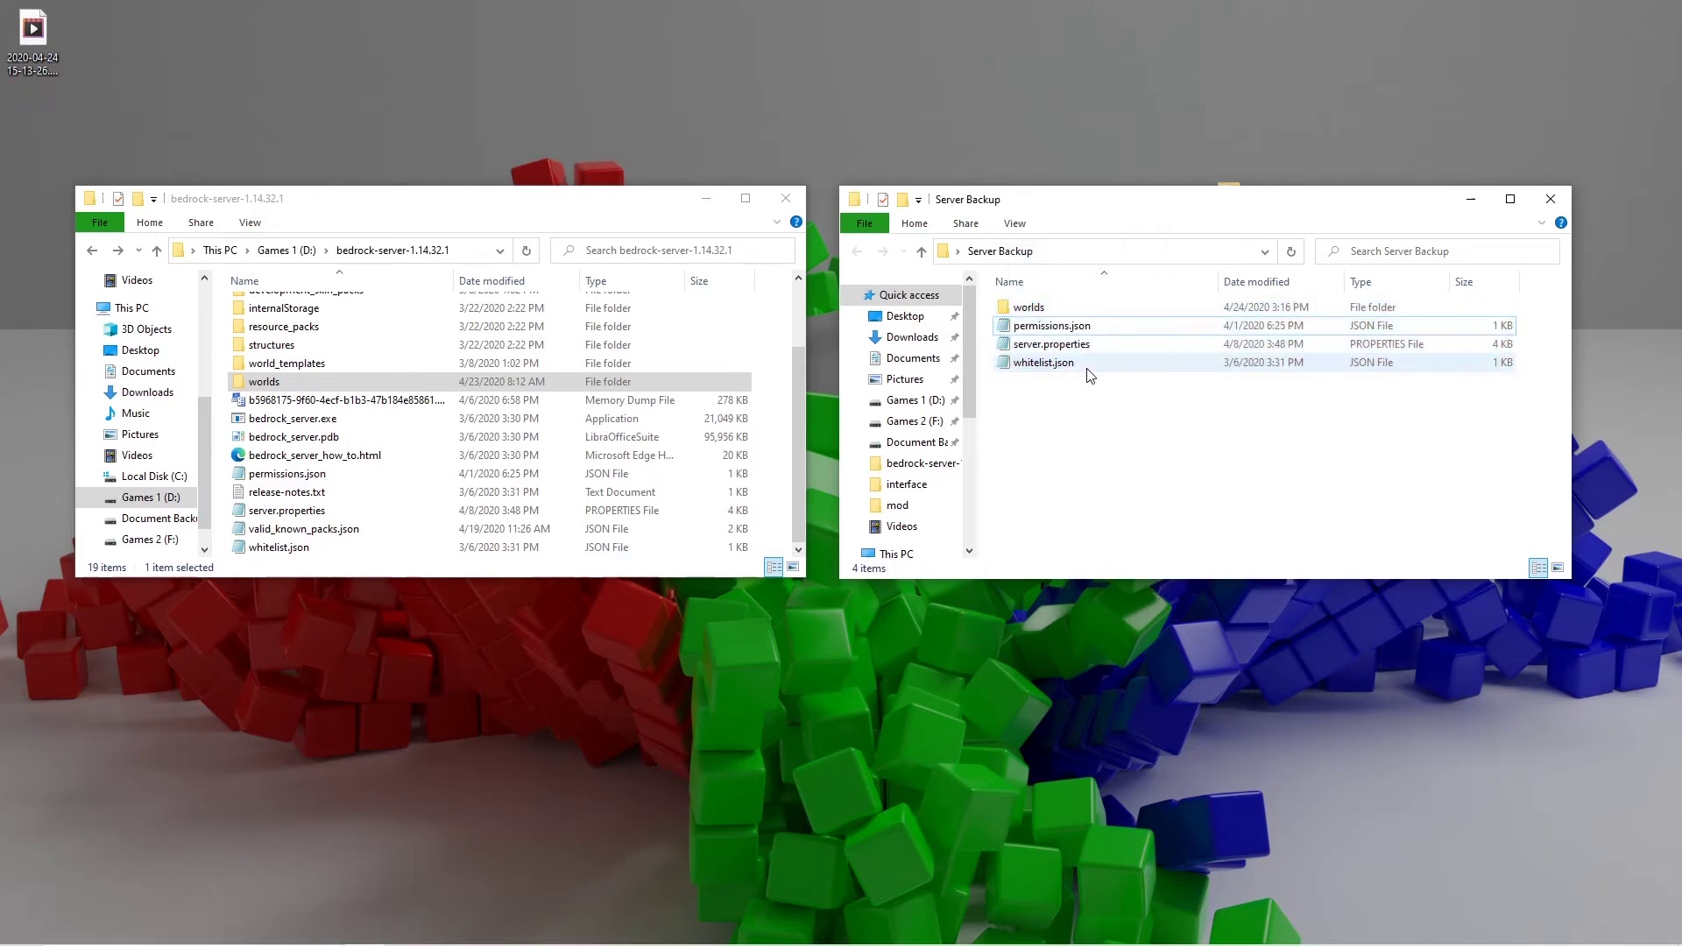
{"action": "right_click", "coordinate": [1043, 362]}
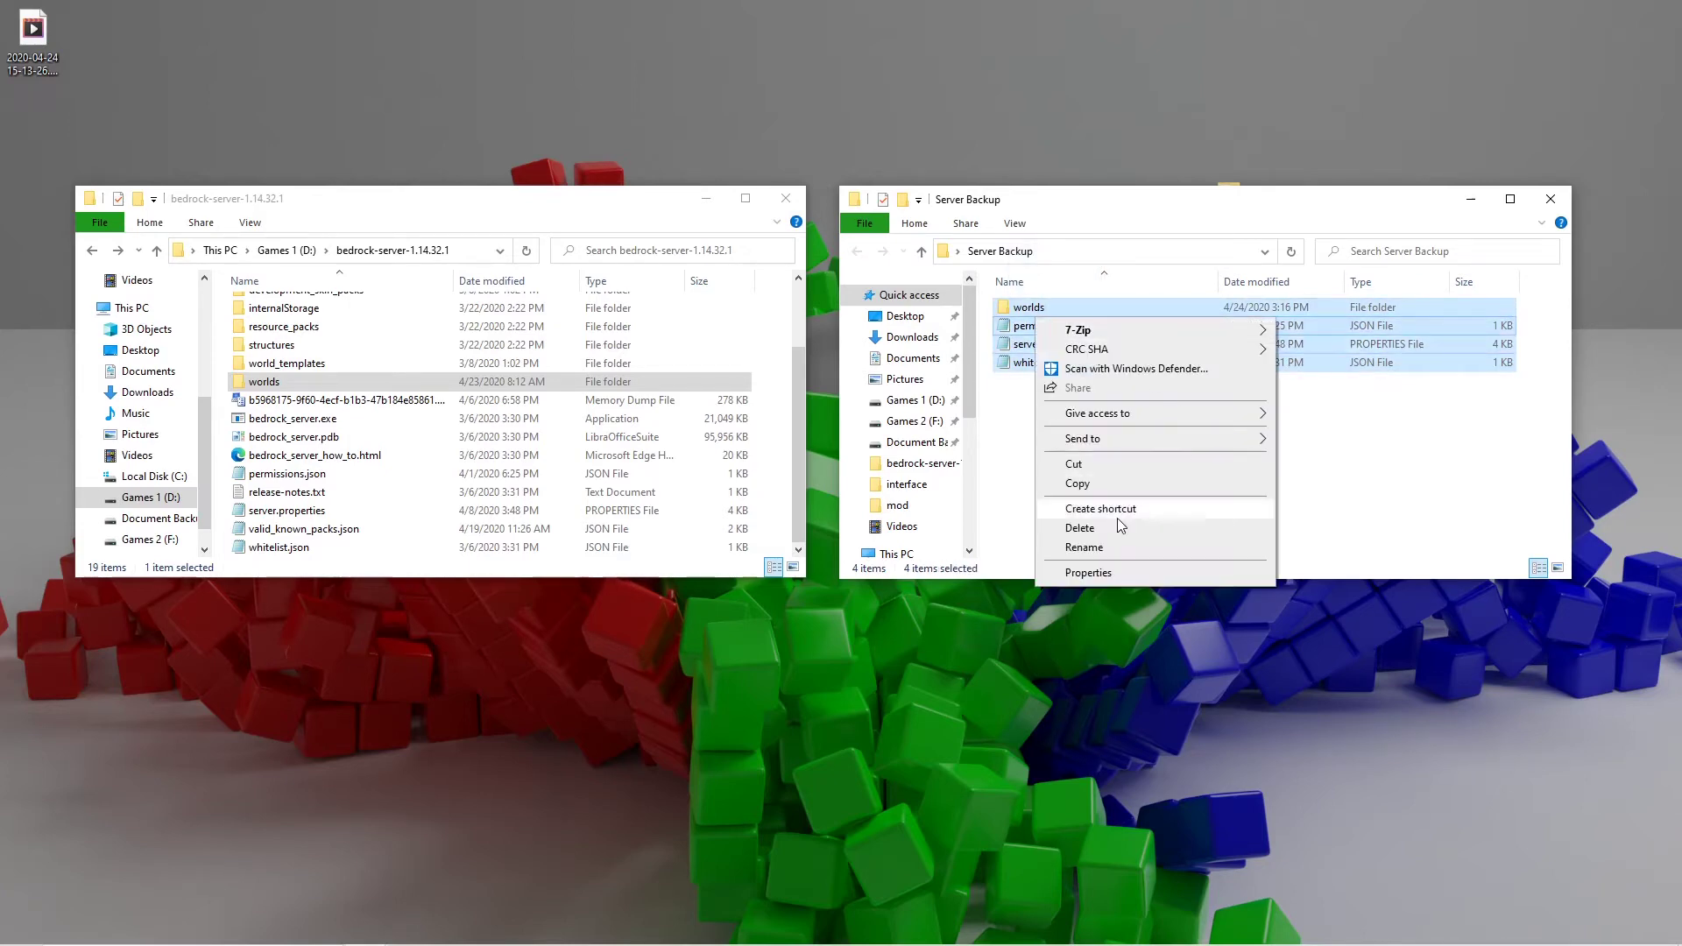
{"action": "left_click", "coordinate": [1081, 528]}
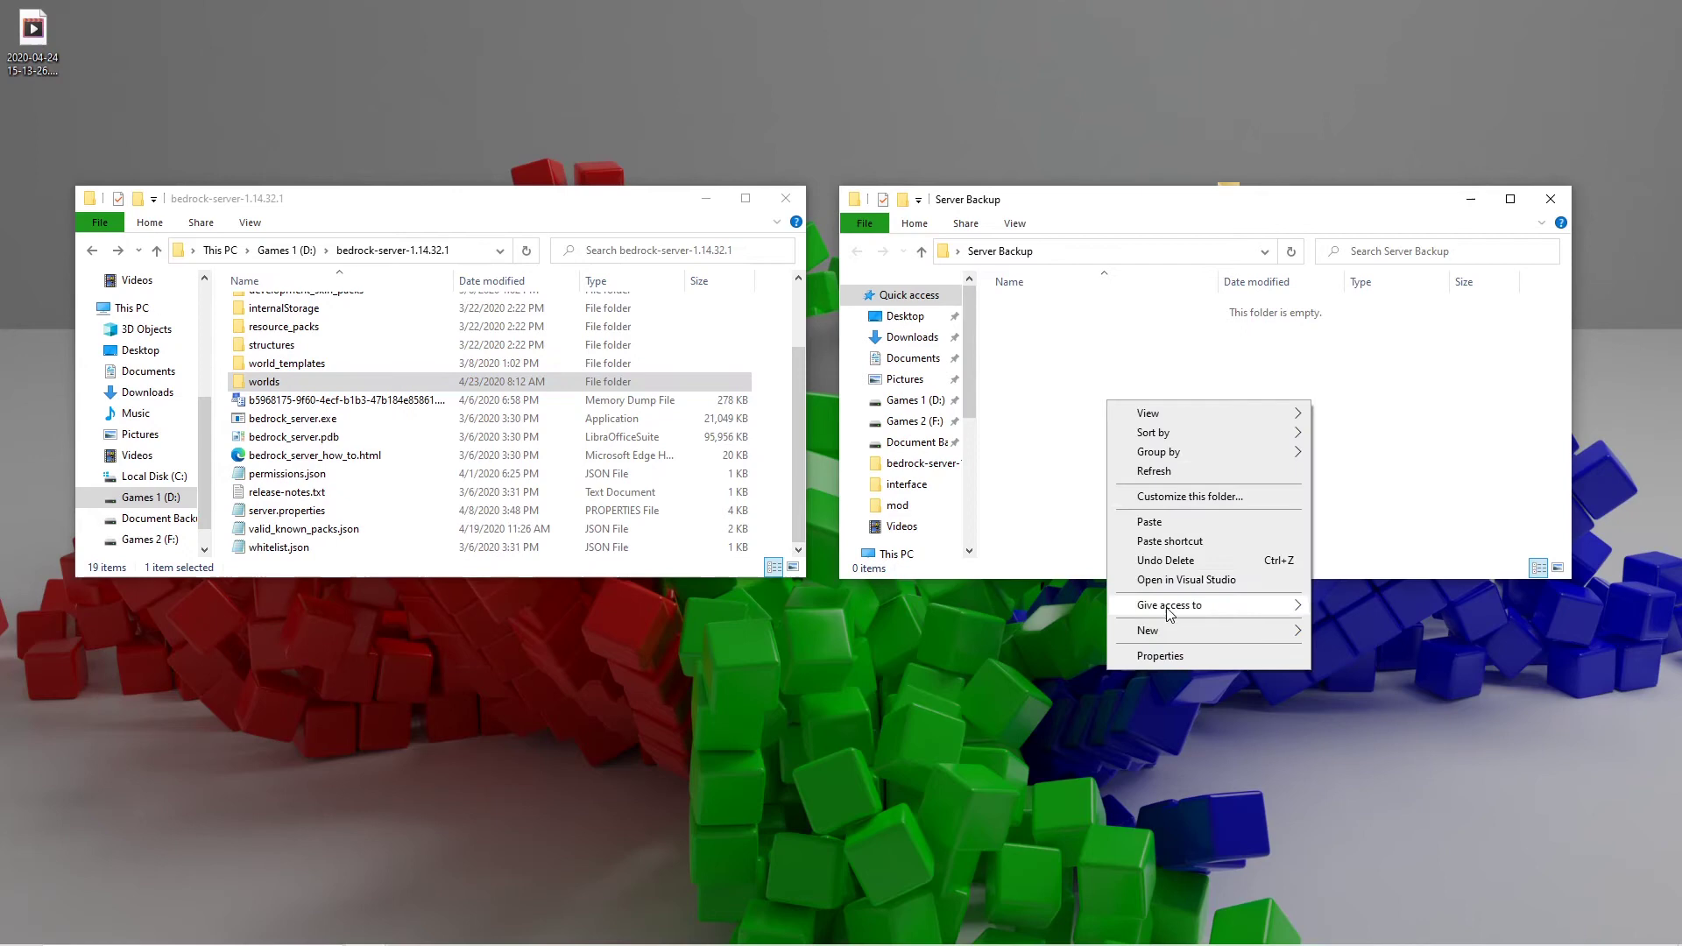
{"action": "left_click", "coordinate": [1157, 533]}
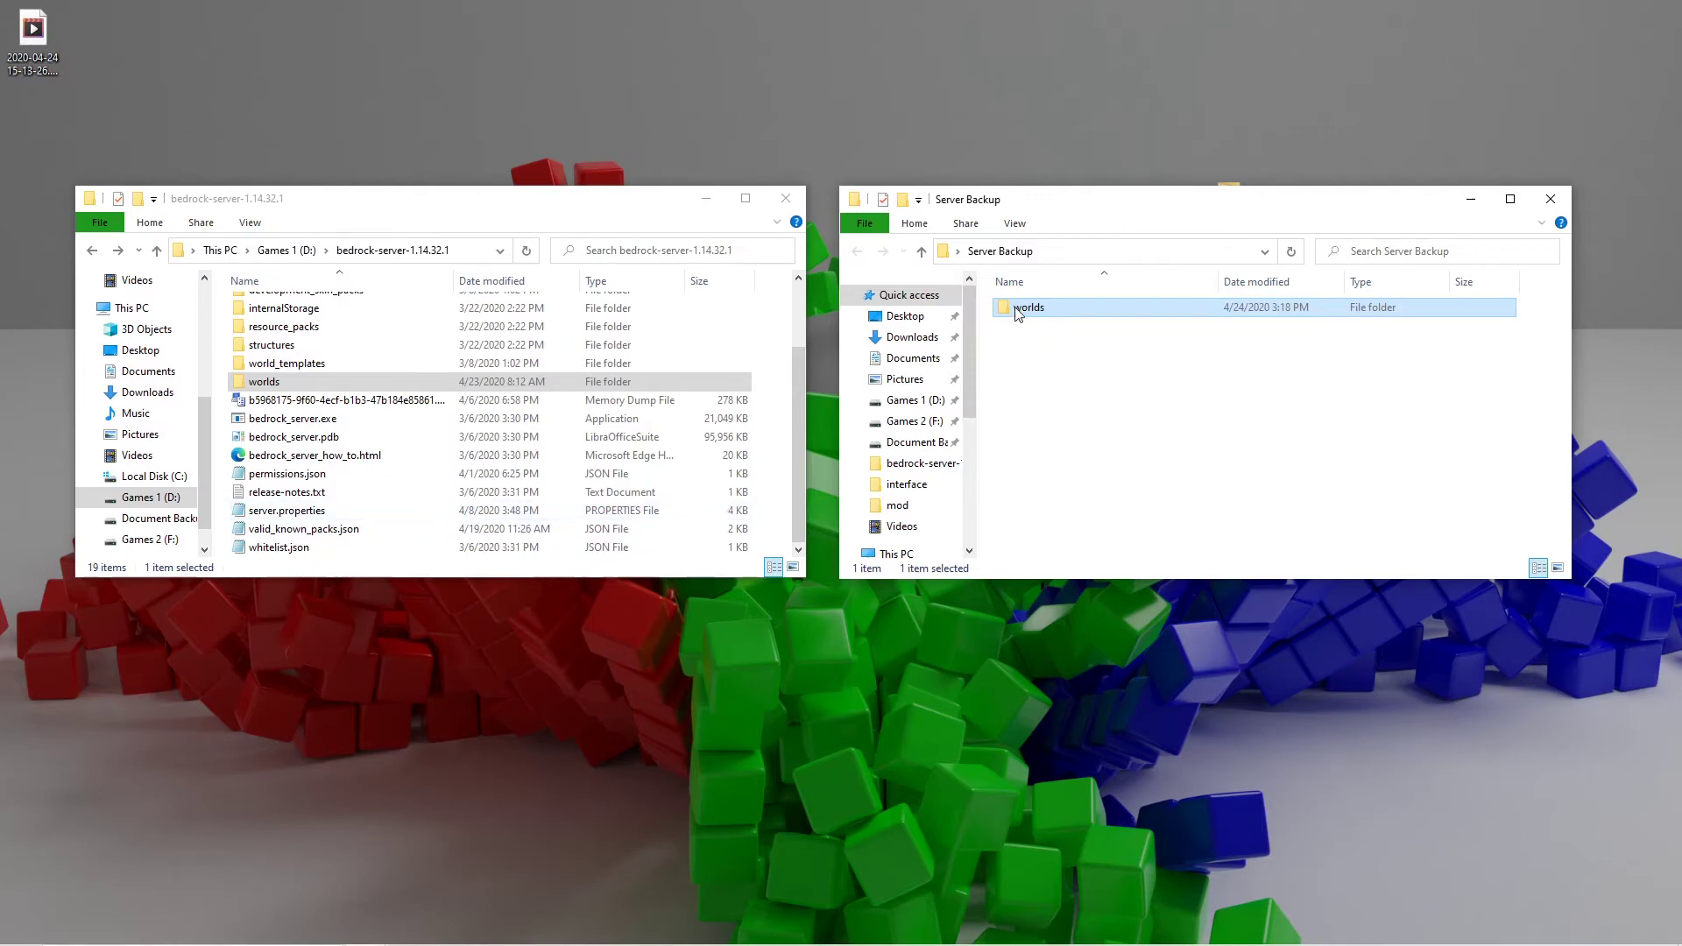
{"action": "double_click", "coordinate": [1028, 307]}
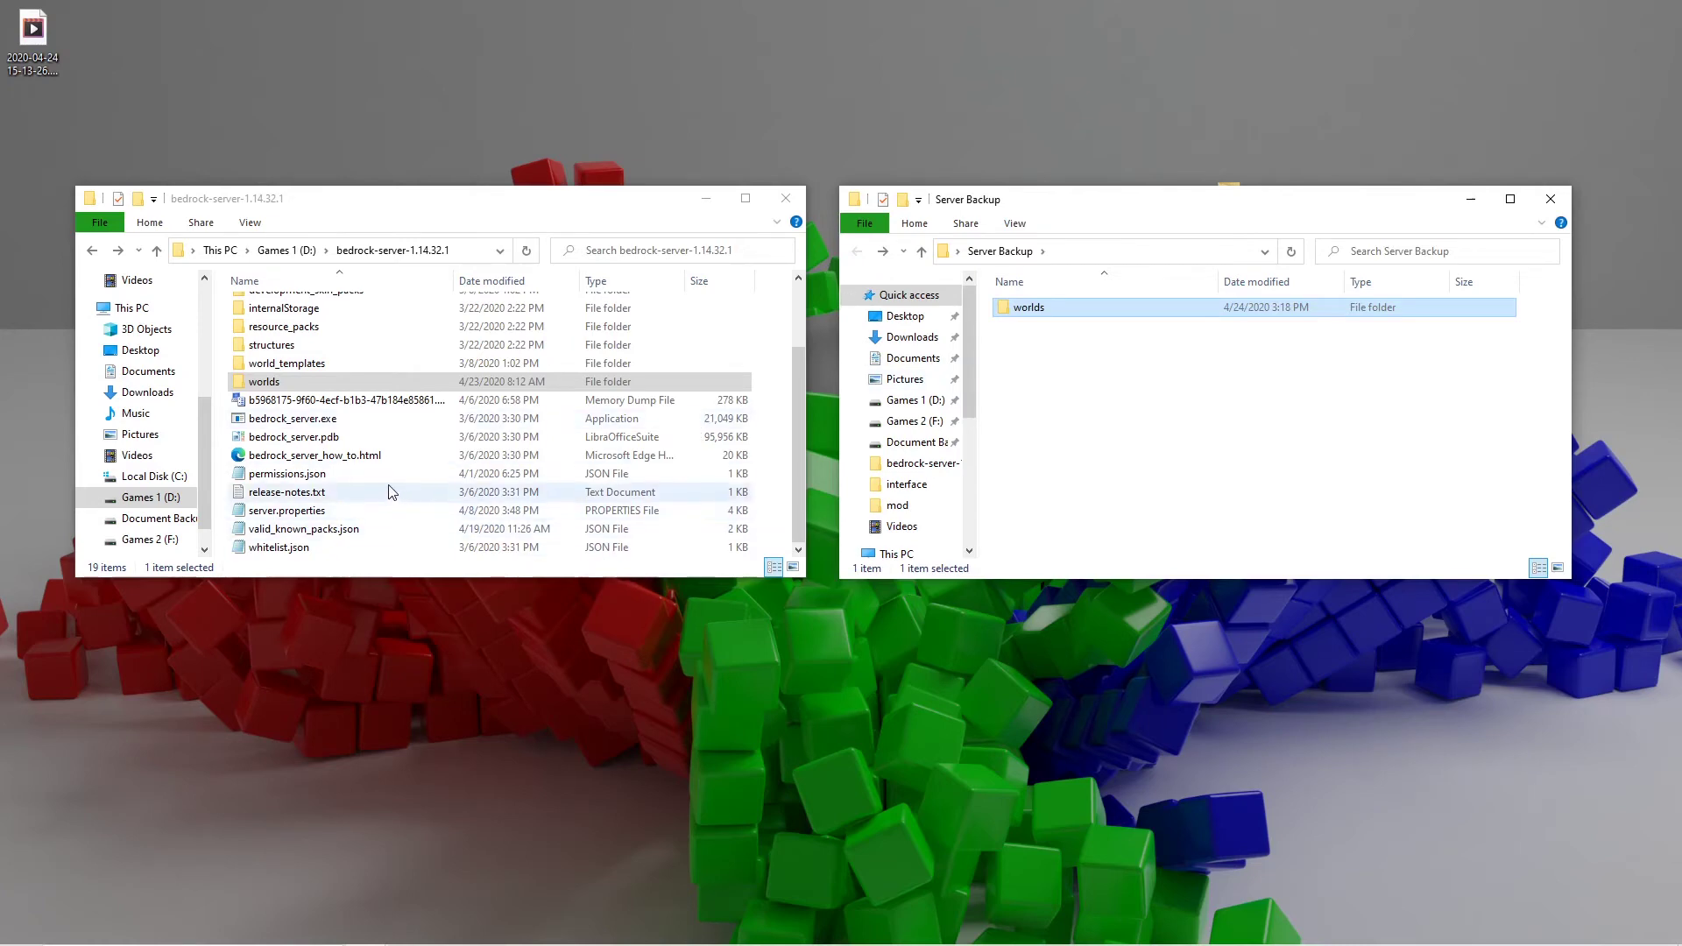
Step: Copy permissions.json from bedrock-server-1.14.32.1 and paste it into Server Backup
{"action": "right_click", "coordinate": [281, 474]}
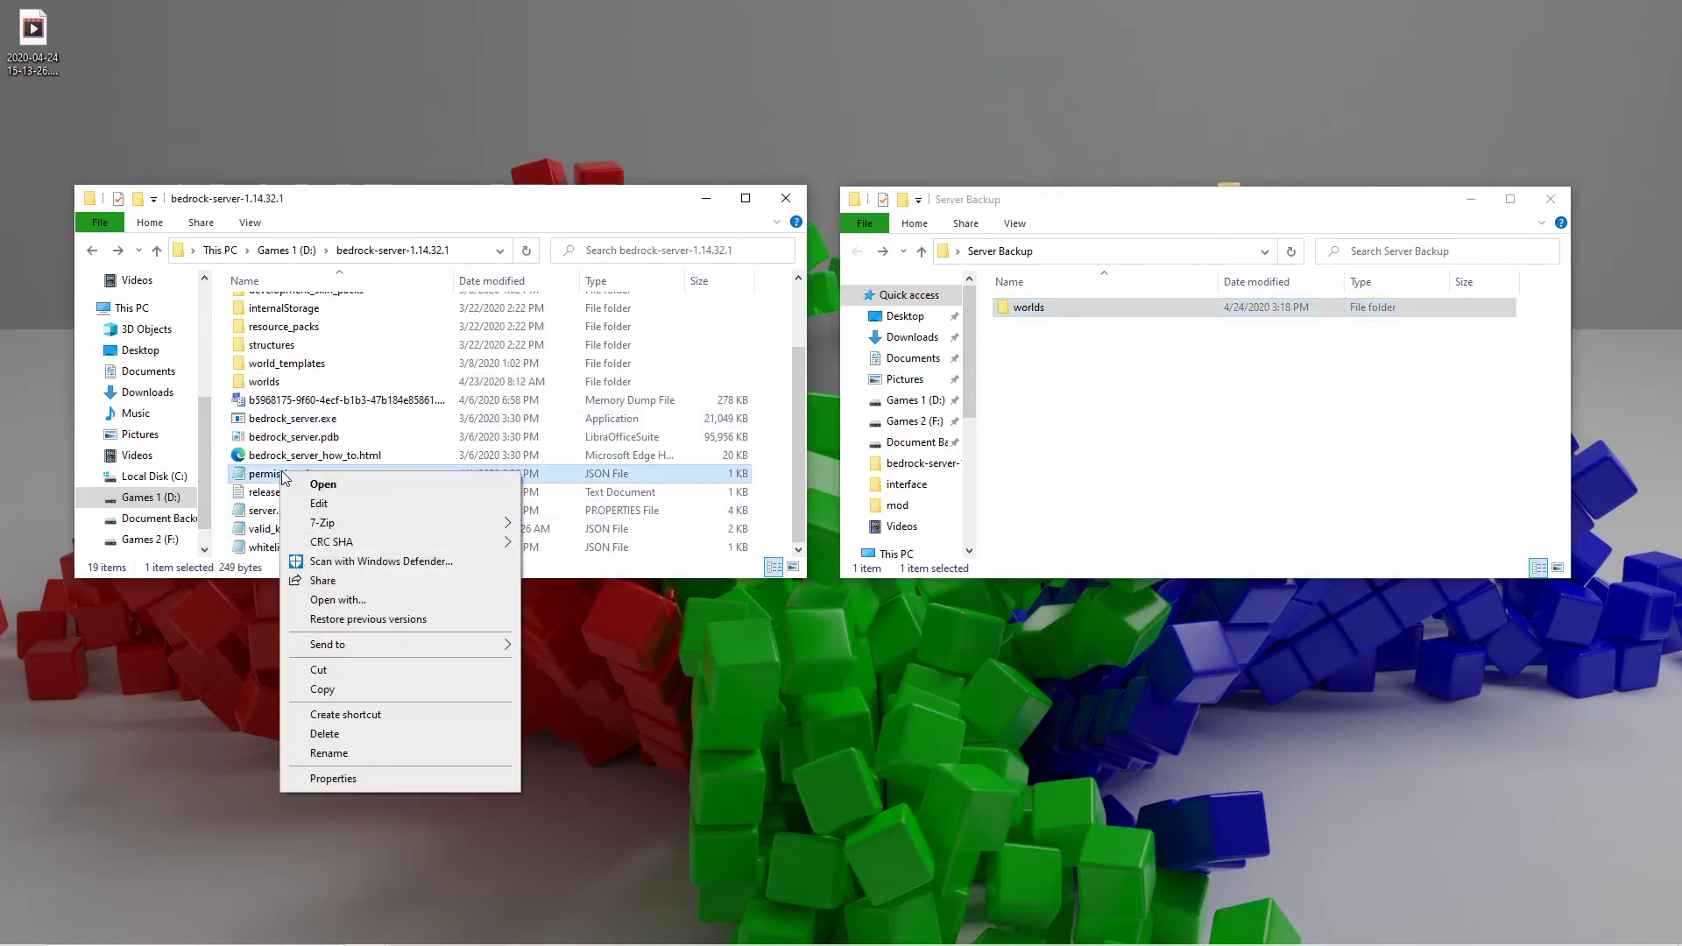
{"action": "left_click", "coordinate": [629, 643]}
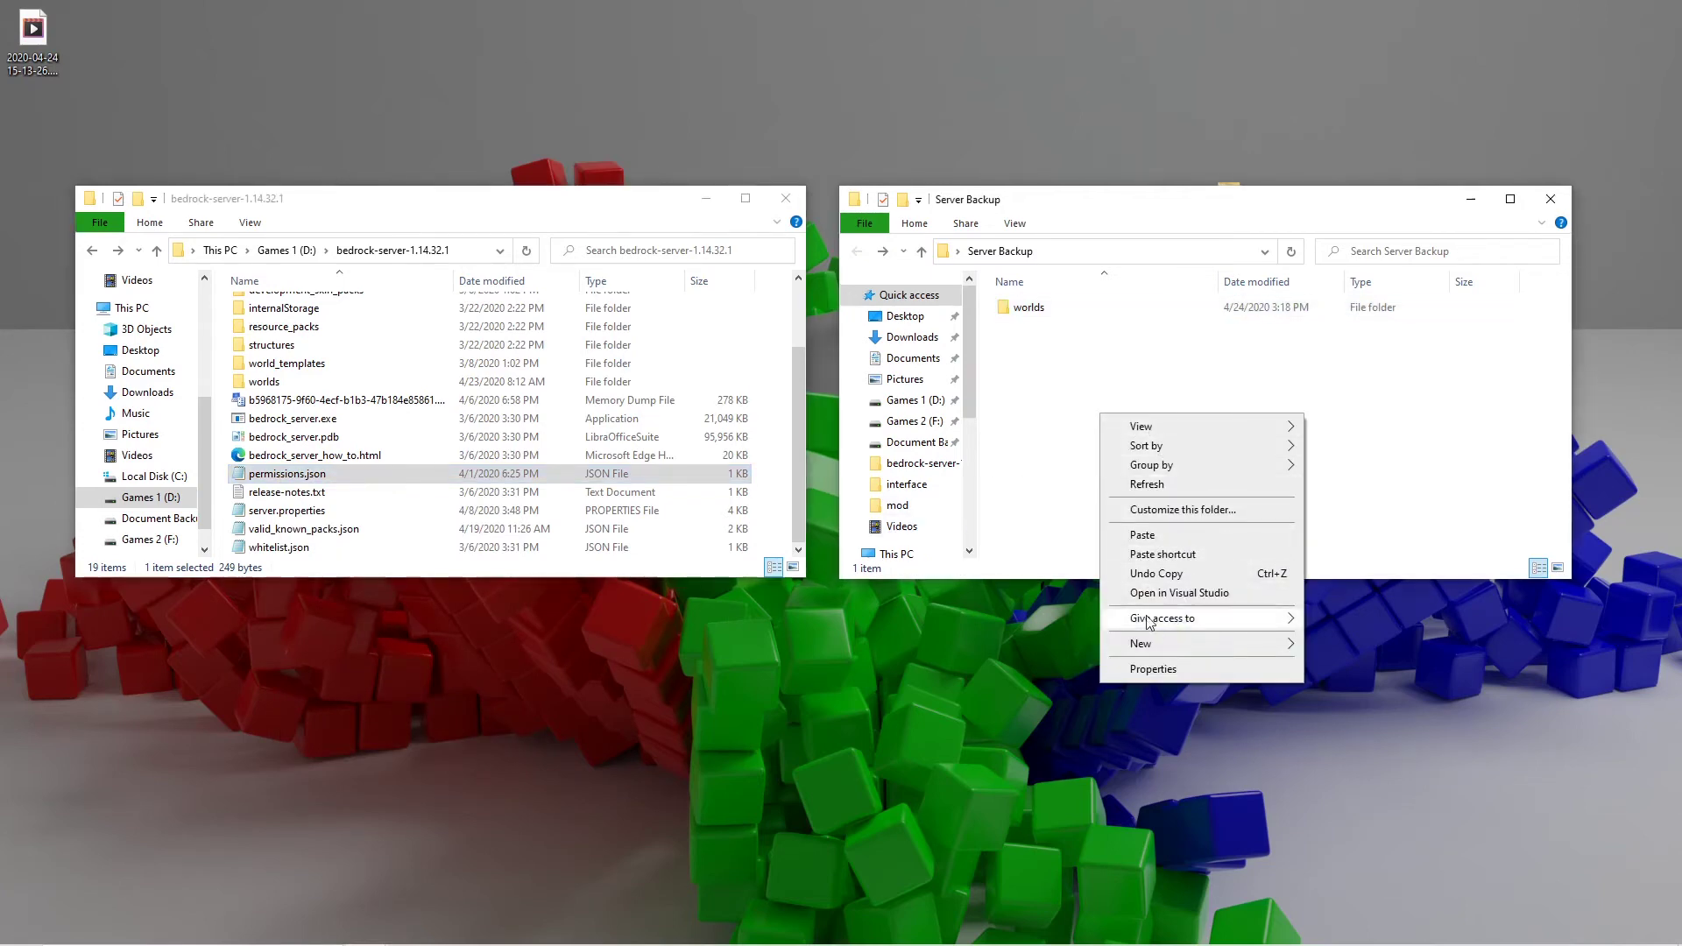
{"action": "mouse_move", "coordinate": [1158, 535]}
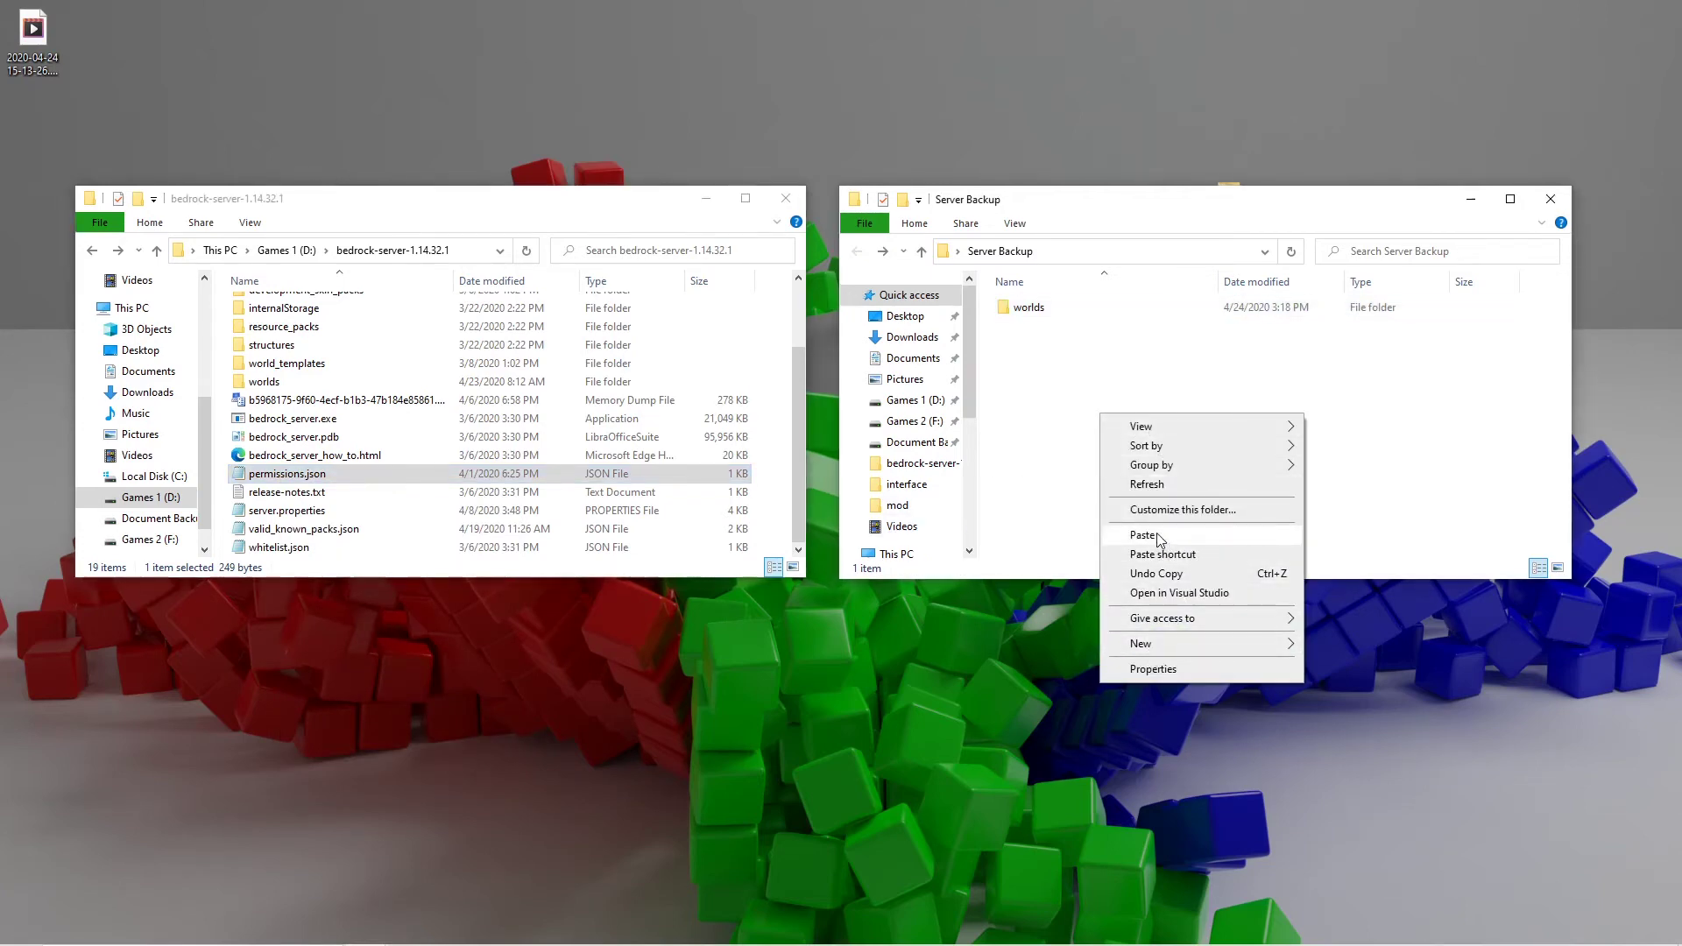
{"action": "left_click", "coordinate": [1144, 535]}
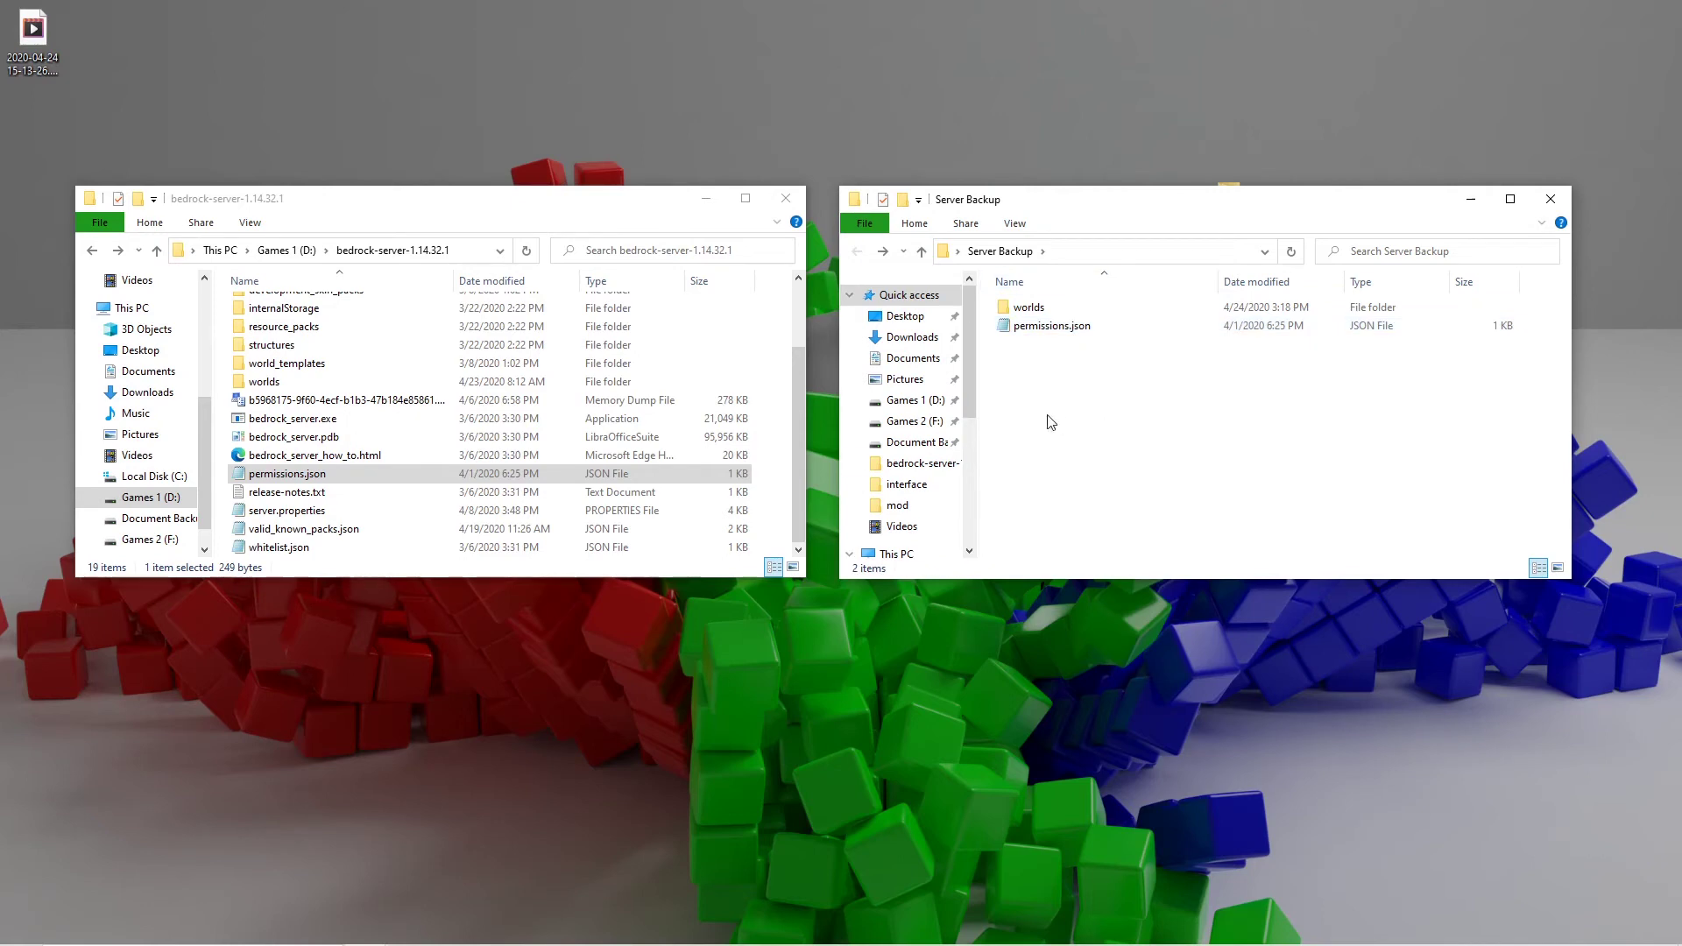
{"action": "left_click", "coordinate": [1050, 326]}
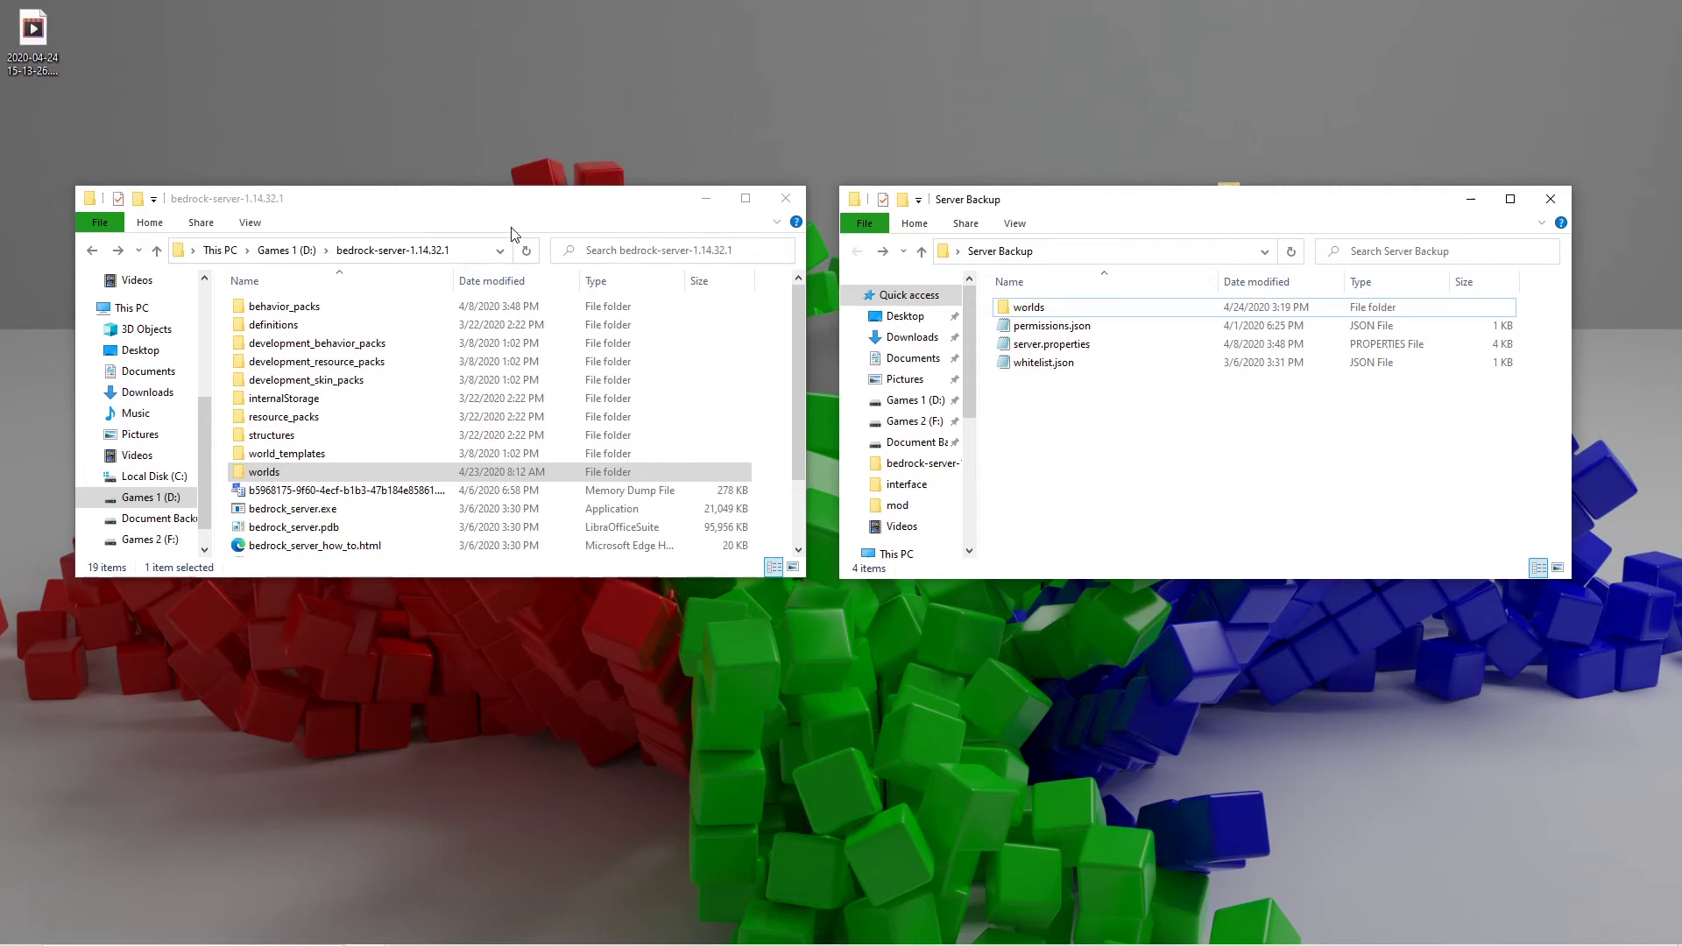
{"action": "mouse_move", "coordinate": [485, 232]}
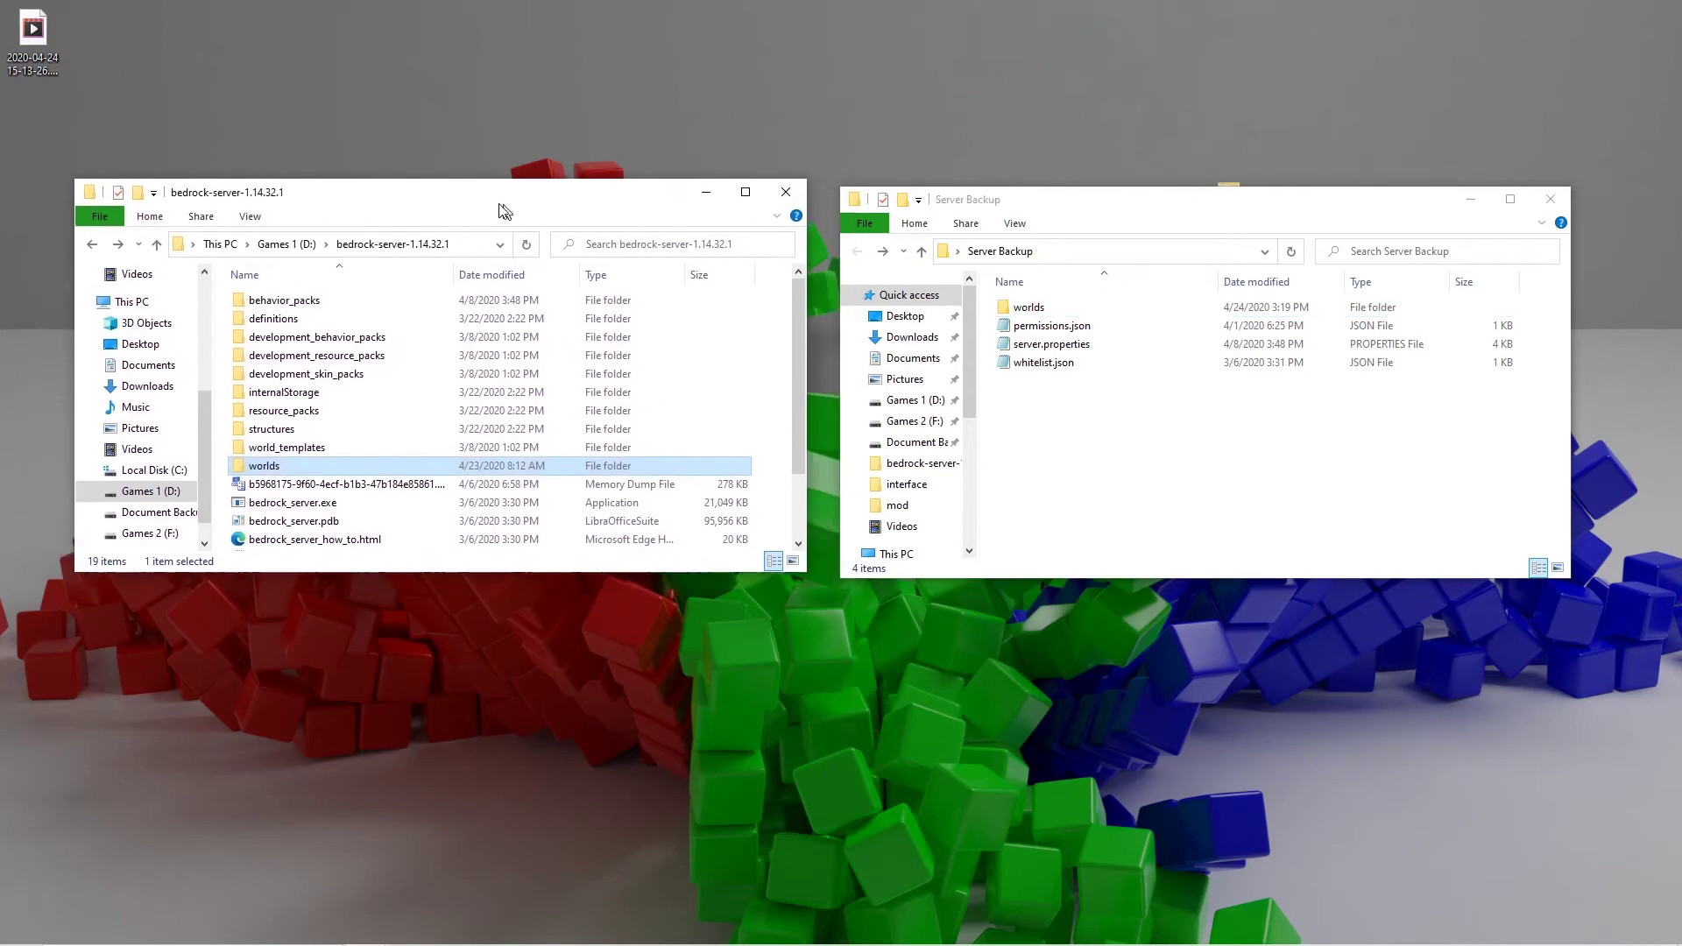
Step: Copy all Server Backup items into bedrock-server-1.14.32.1, replacing the same-named files
{"action": "left_click_drag", "start_coordinate": [505, 204], "coordinate": [497, 194]}
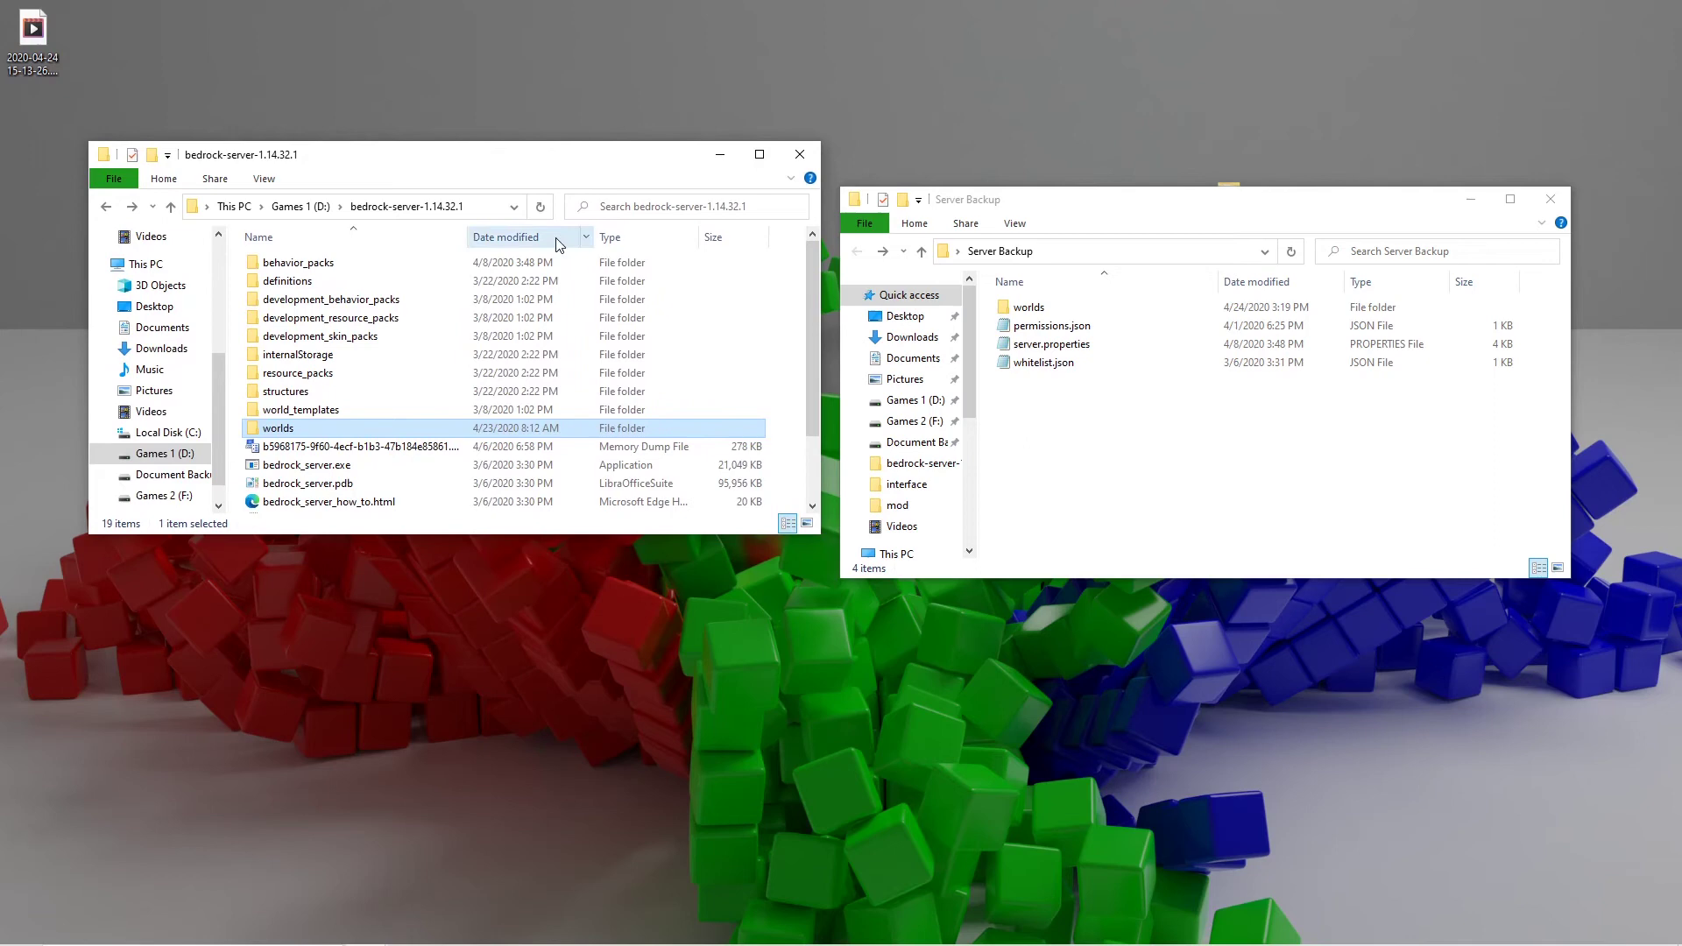
{"action": "mouse_move", "coordinate": [547, 309]}
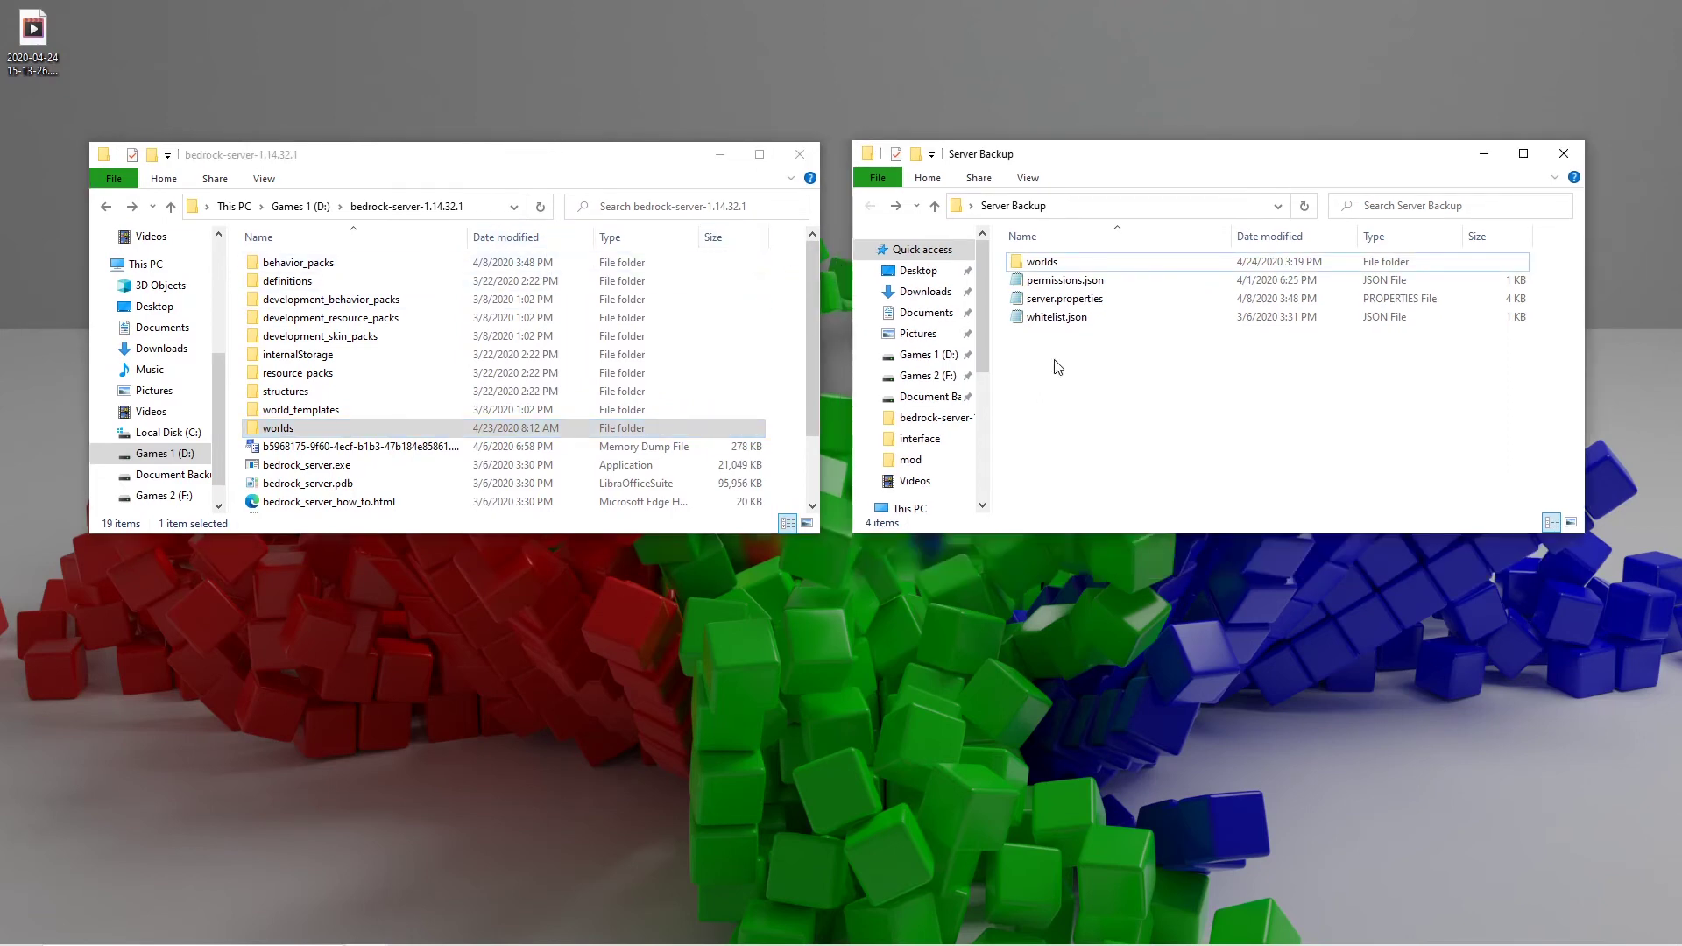
{"action": "key", "text": "ctrl+a"}
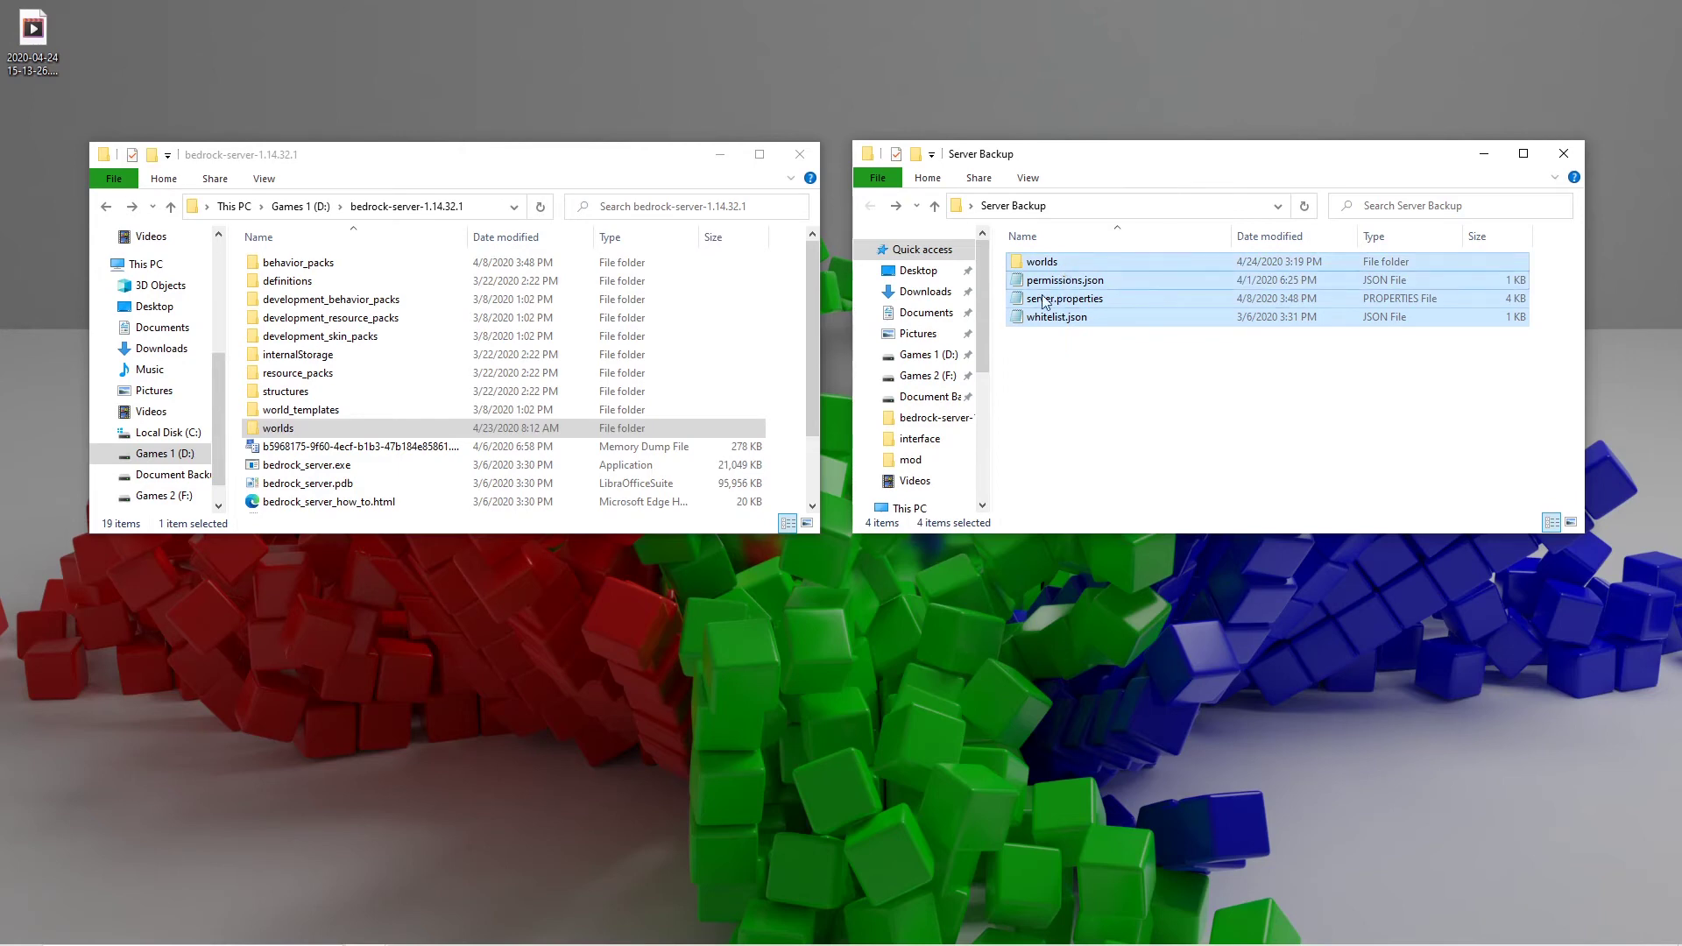
{"action": "mouse_move", "coordinate": [1059, 287]}
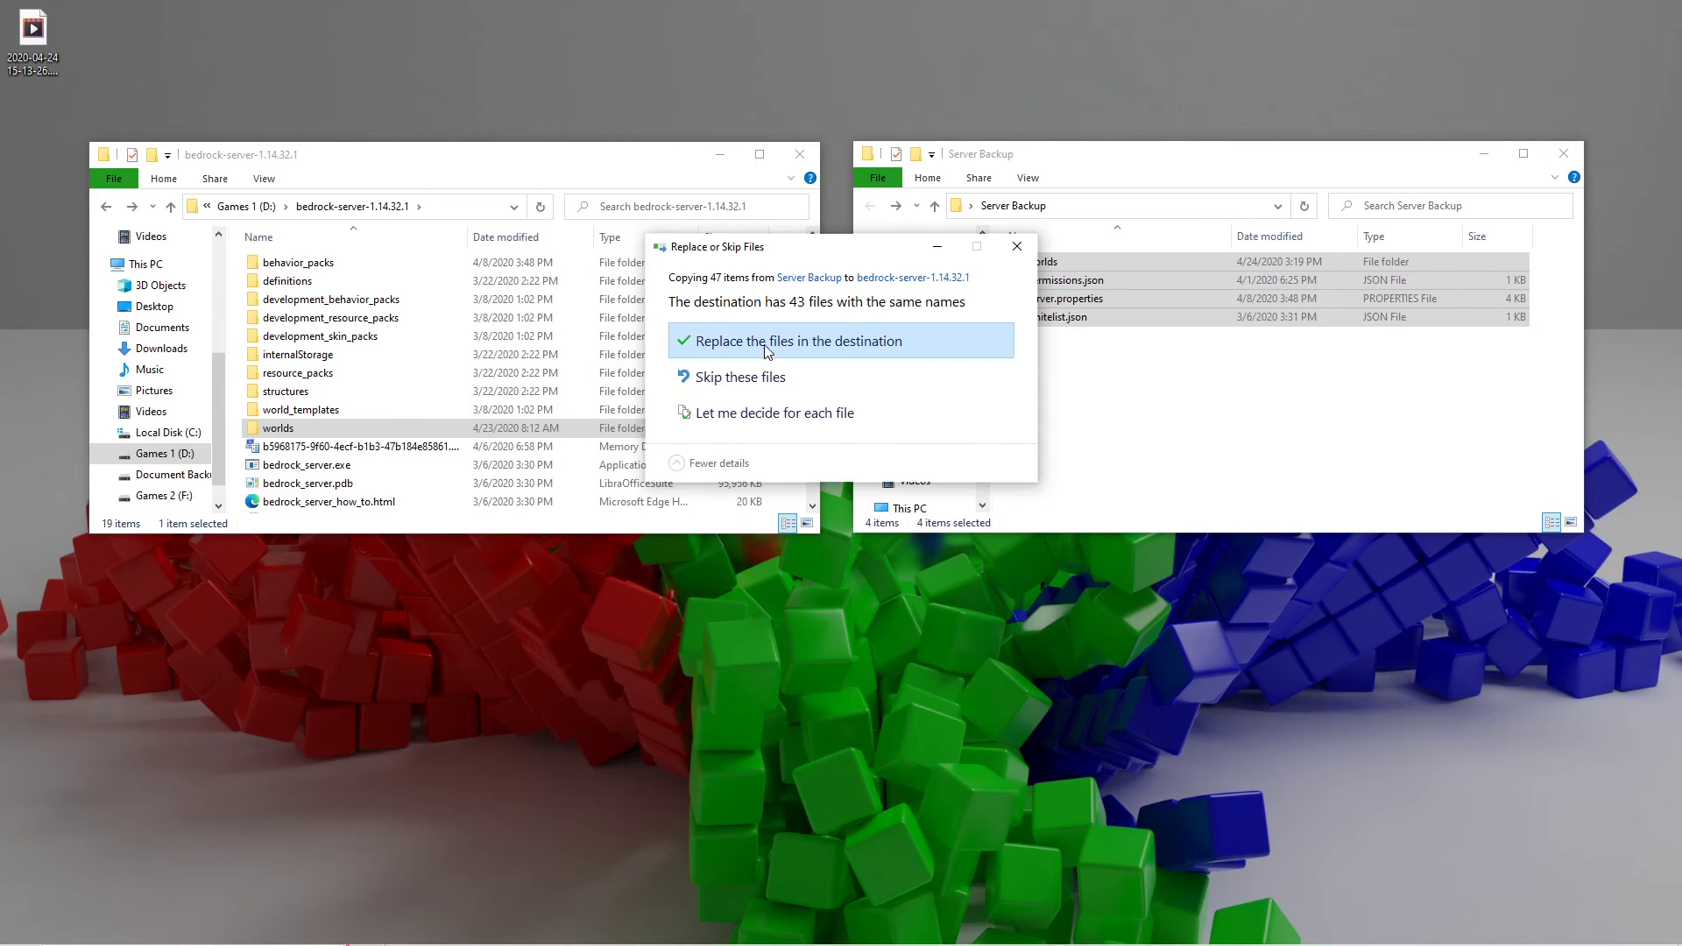
{"action": "mouse_move", "coordinate": [765, 347]}
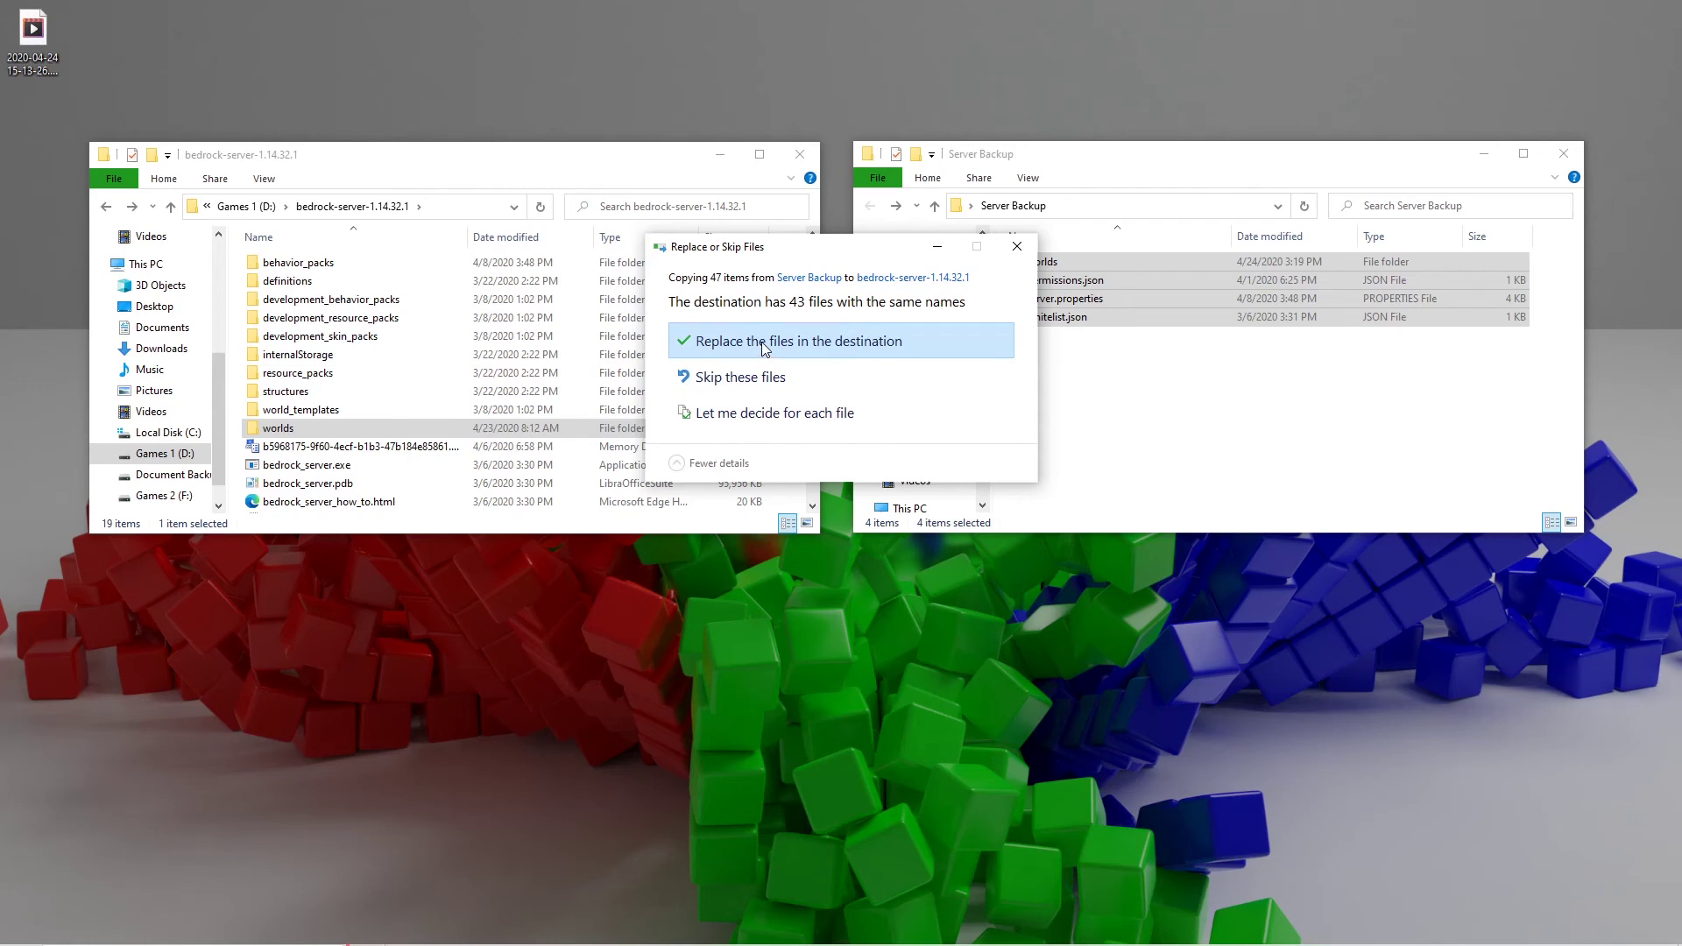
{"action": "left_click", "coordinate": [801, 341]}
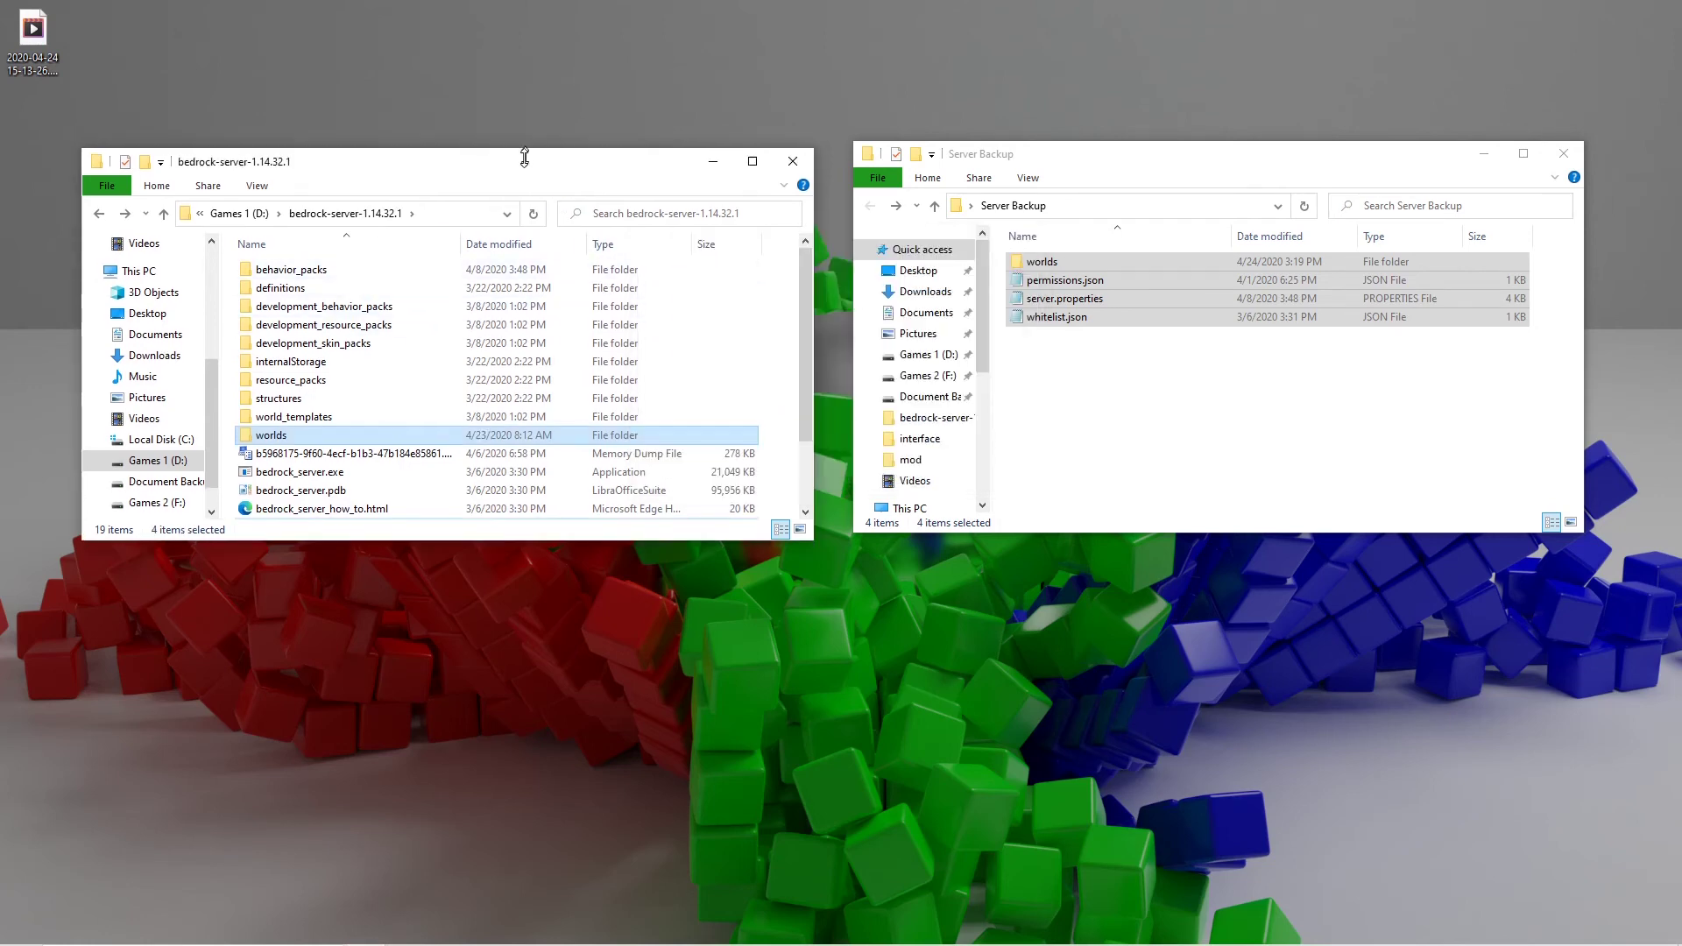
{"action": "left_click_drag", "start_coordinate": [524, 162], "coordinate": [507, 195]}
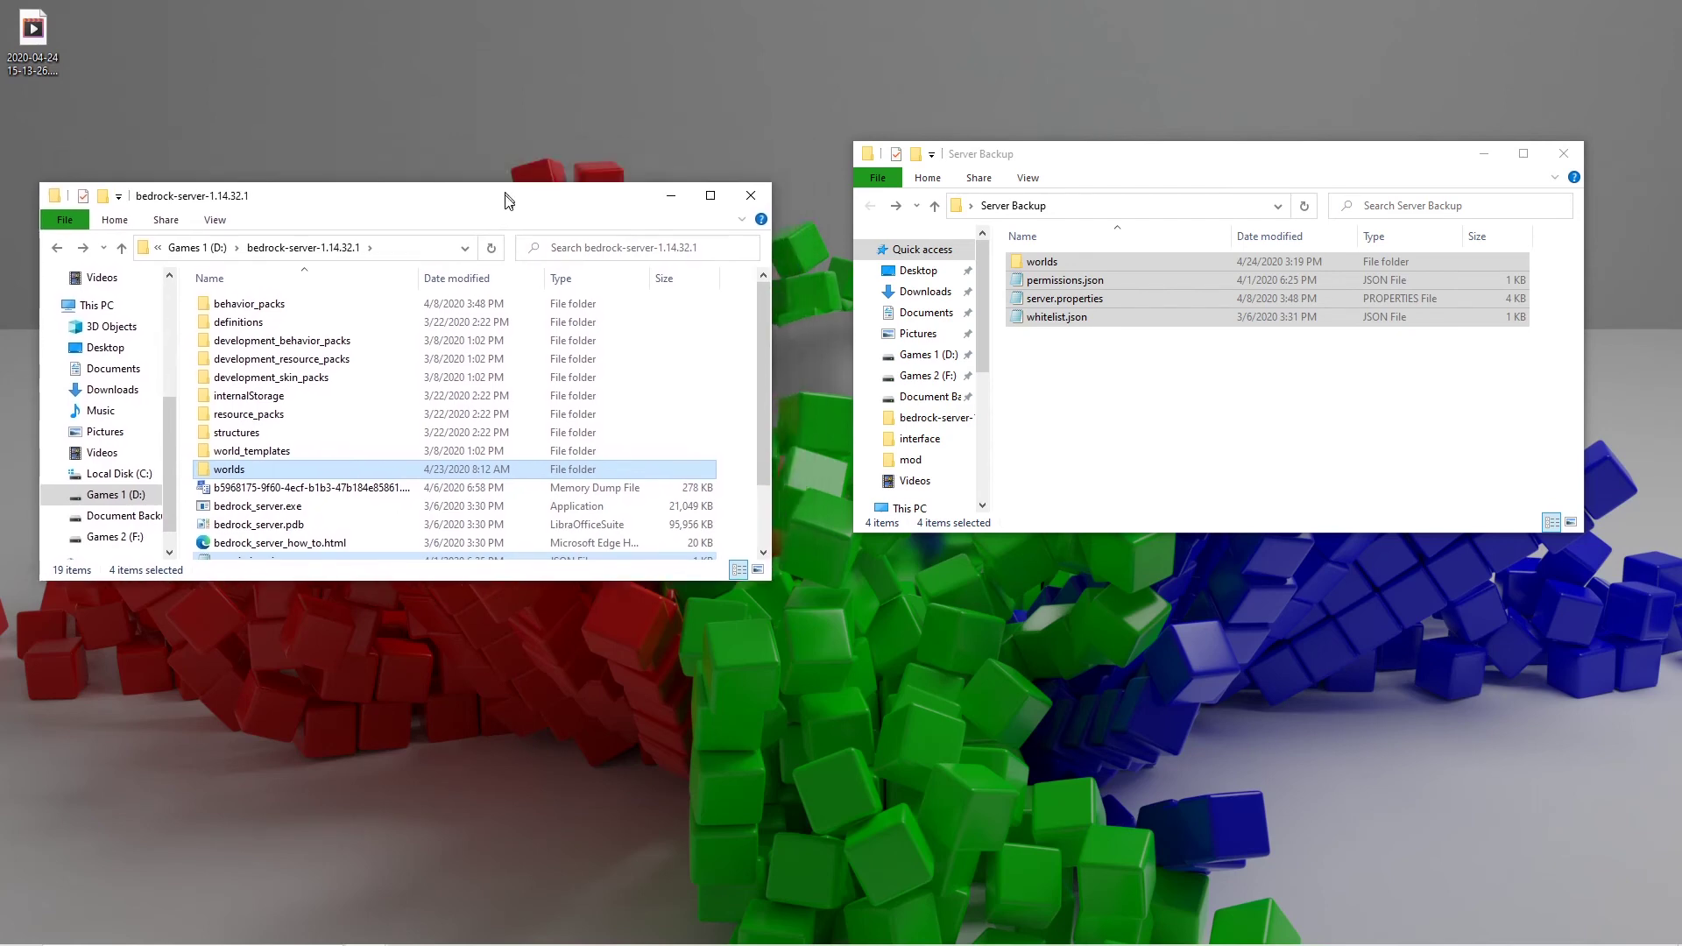
{"action": "left_click_drag", "start_coordinate": [506, 200], "coordinate": [565, 167]}
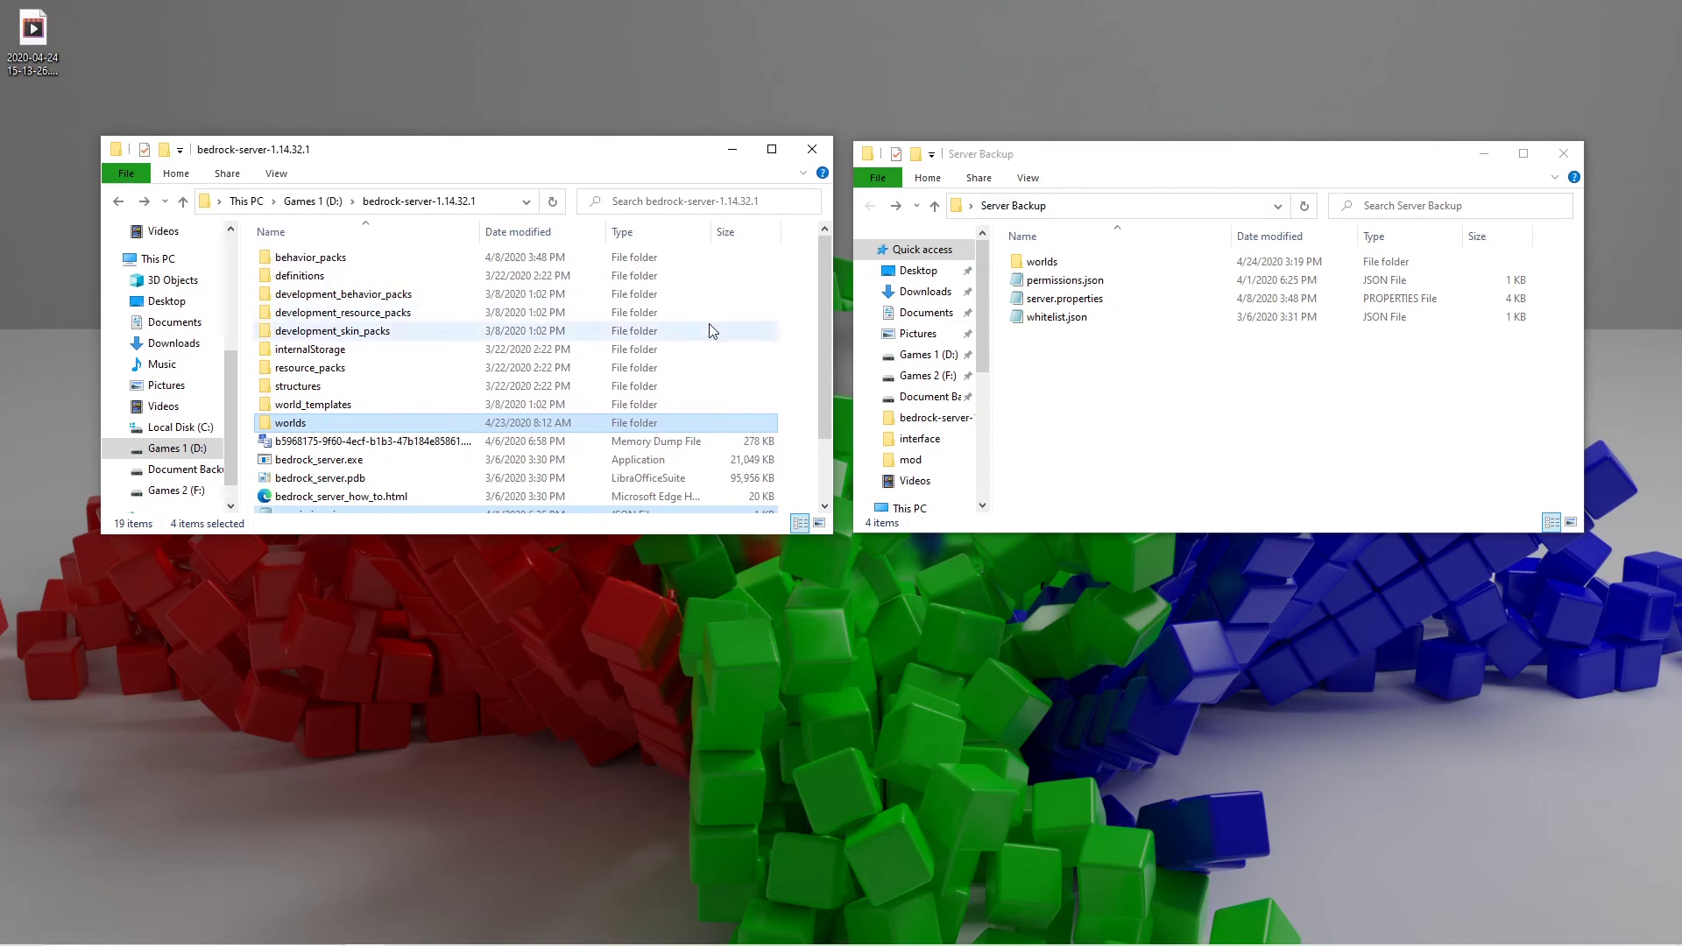
{"action": "mouse_move", "coordinate": [721, 325]}
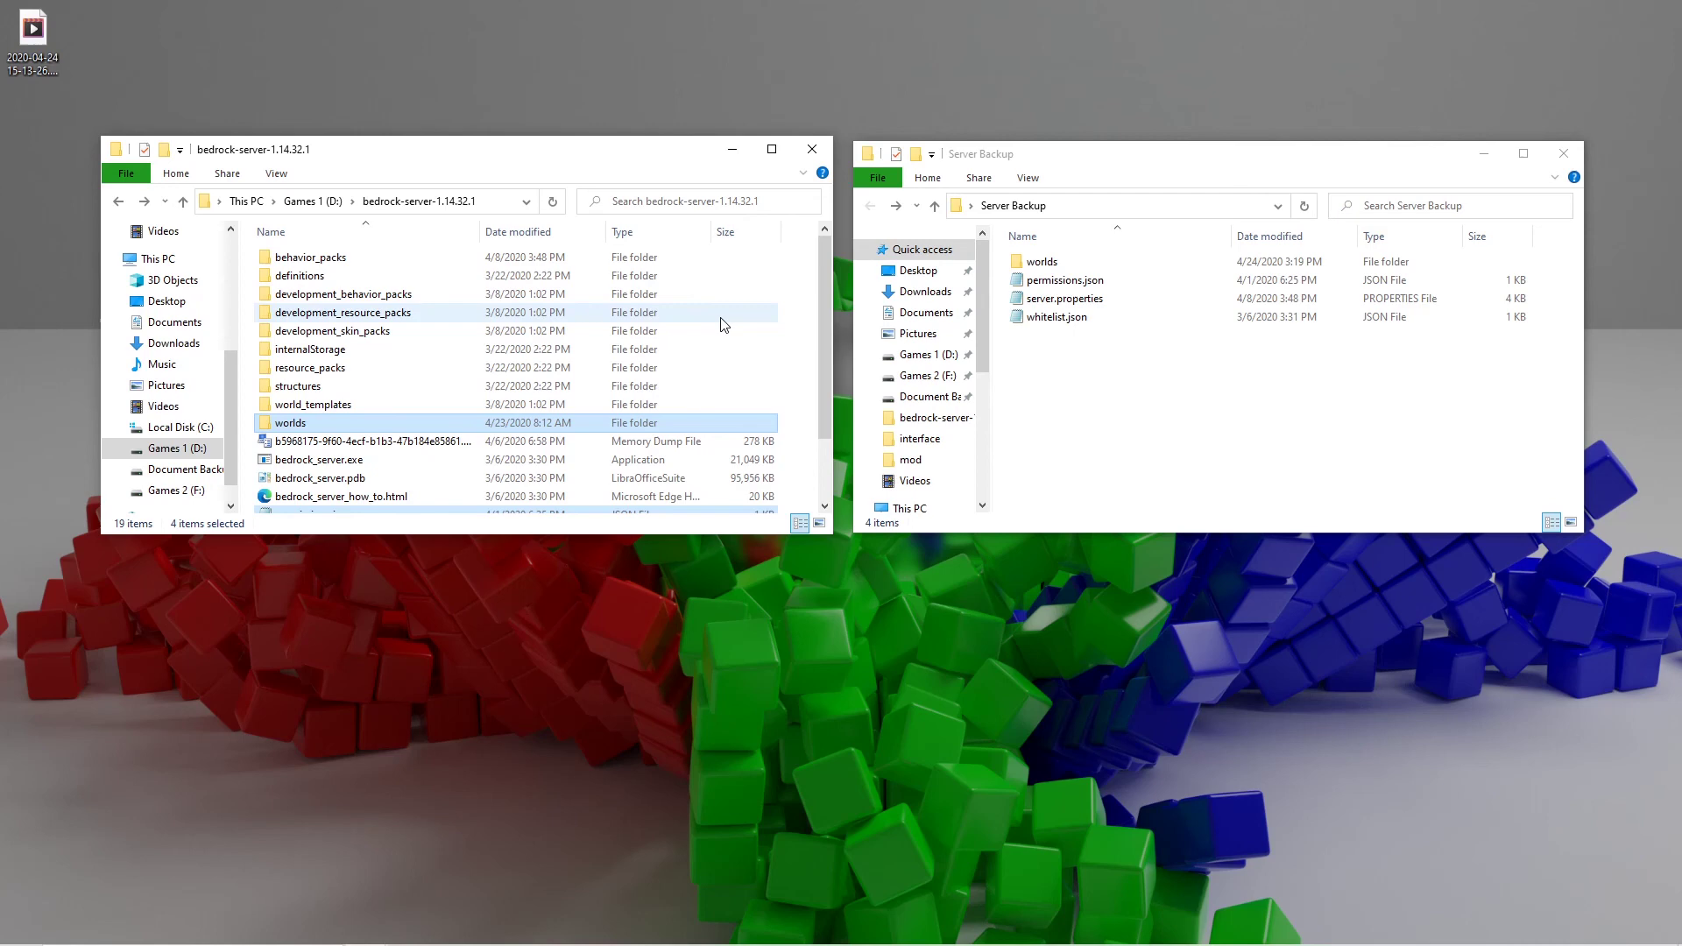
{"action": "mouse_move", "coordinate": [790, 305]}
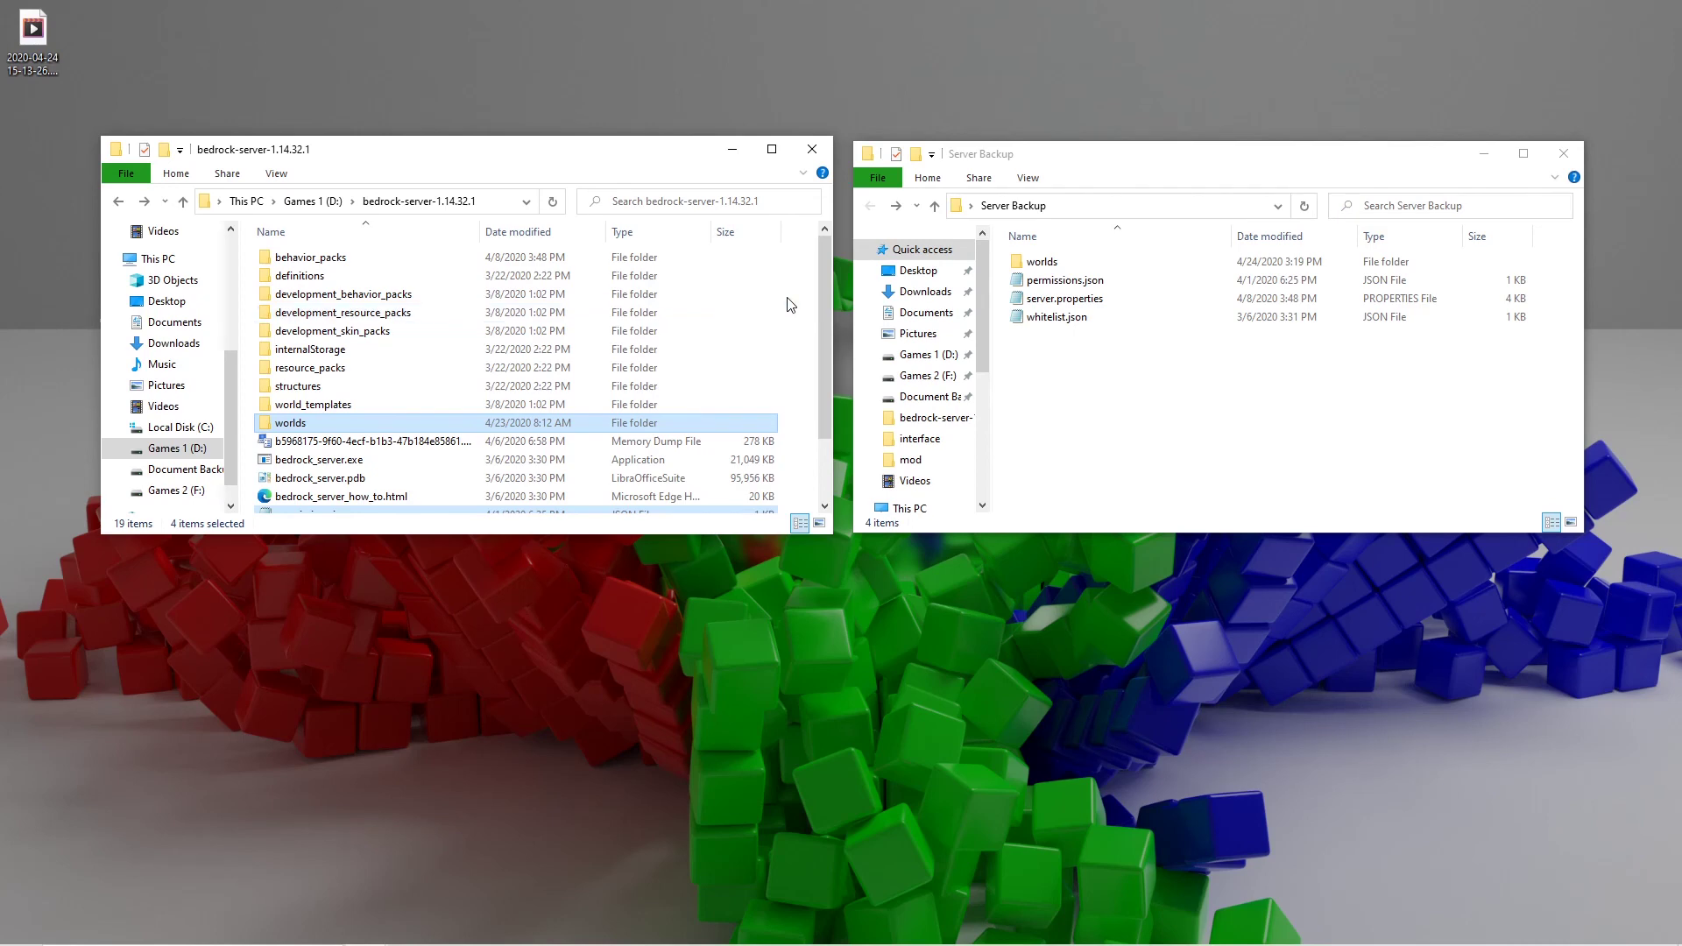